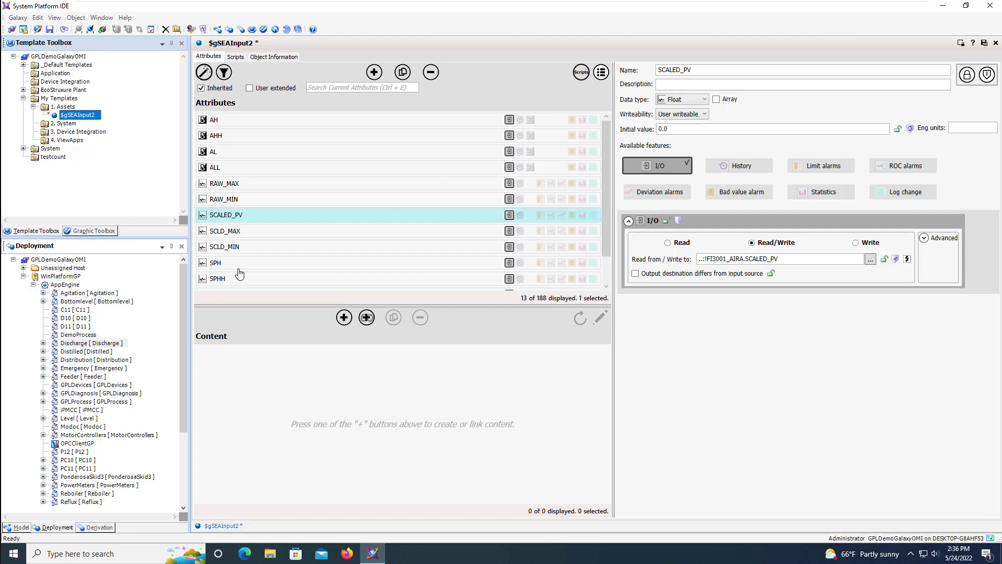
# Embed SA_Meters from the Situational Awareness Meters library into SEAInput2 and set its Wizard Options Type
pyautogui.click(94, 231)
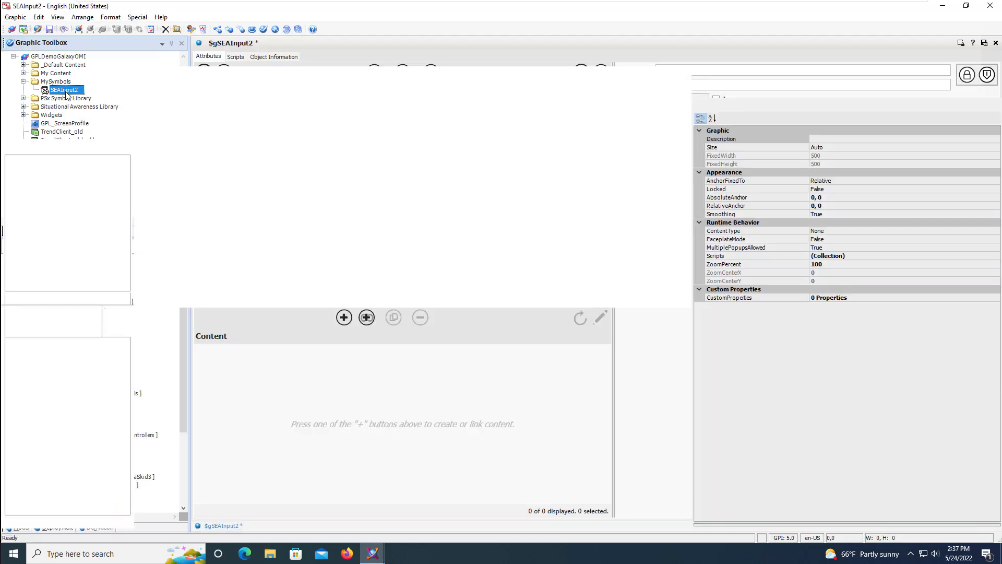
pyautogui.click(343, 317)
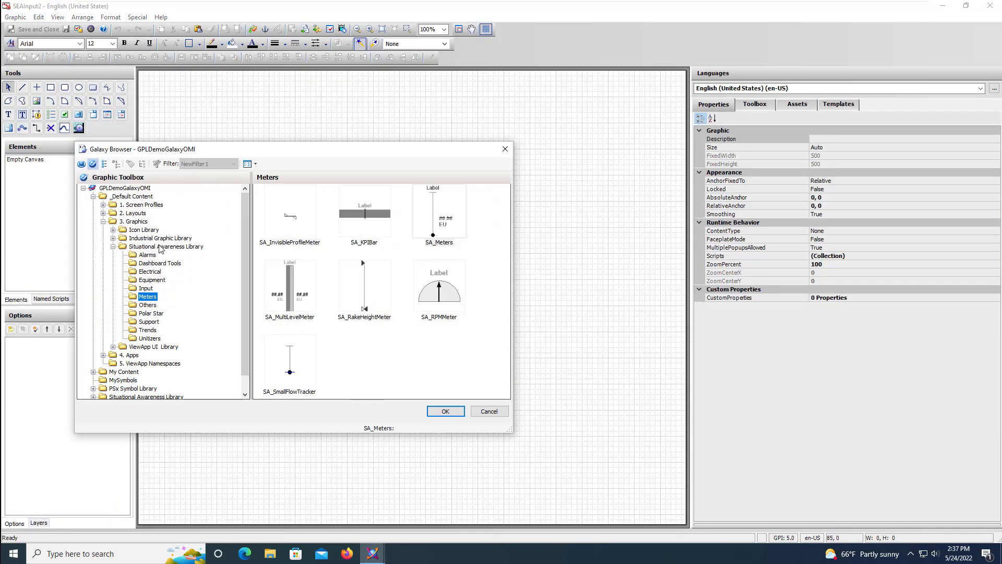
pyautogui.click(445, 411)
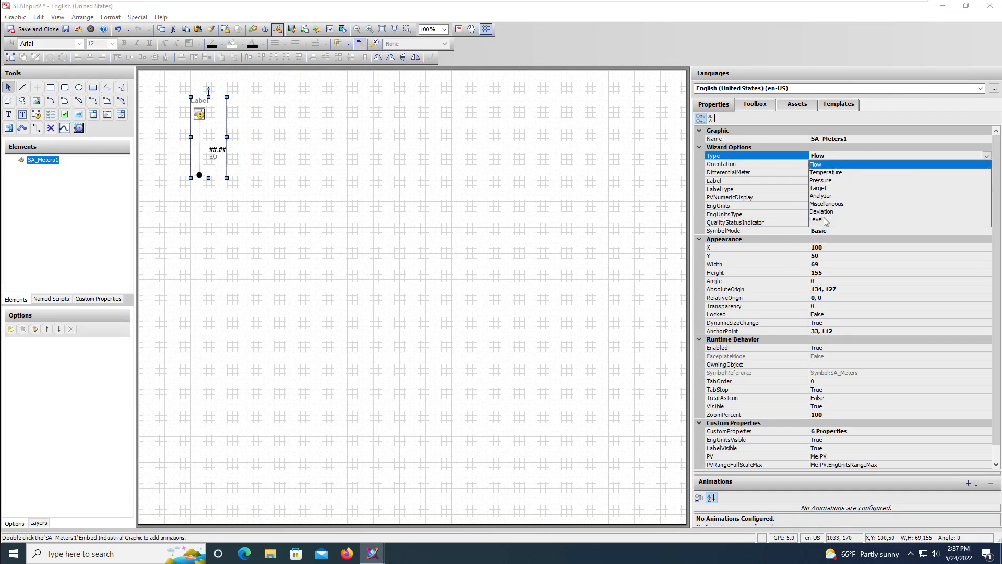
pyautogui.click(816, 219)
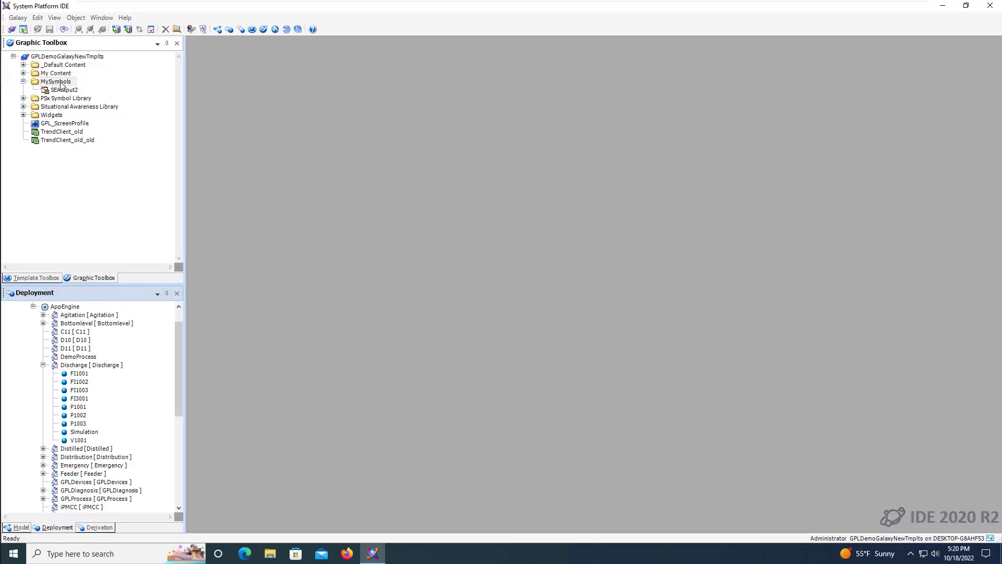
# Create a new symbol in MySymbols named SEAInput2_FP
pyautogui.rightClick(57, 82)
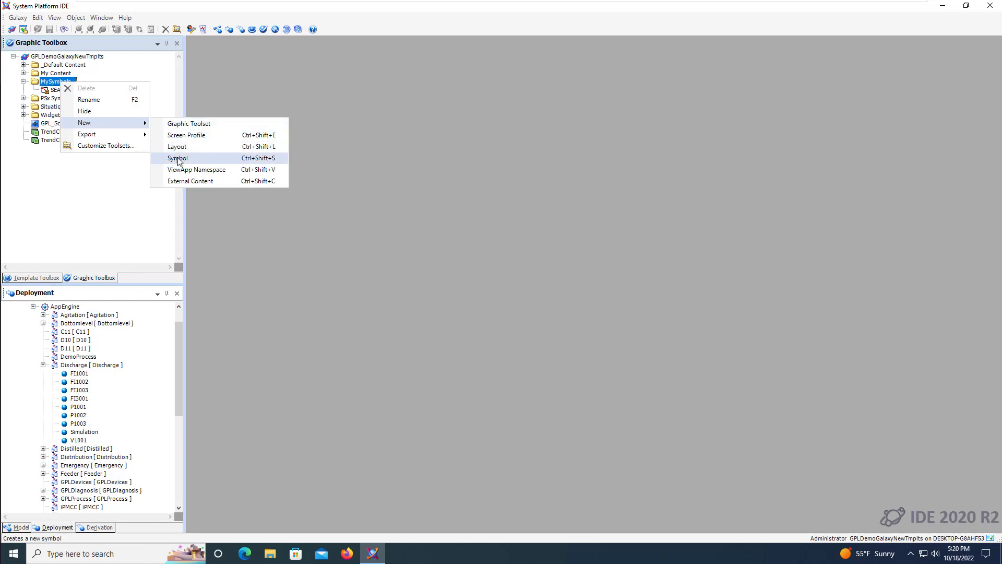
pyautogui.click(178, 157)
pyautogui.write('SEAInput2_FP')
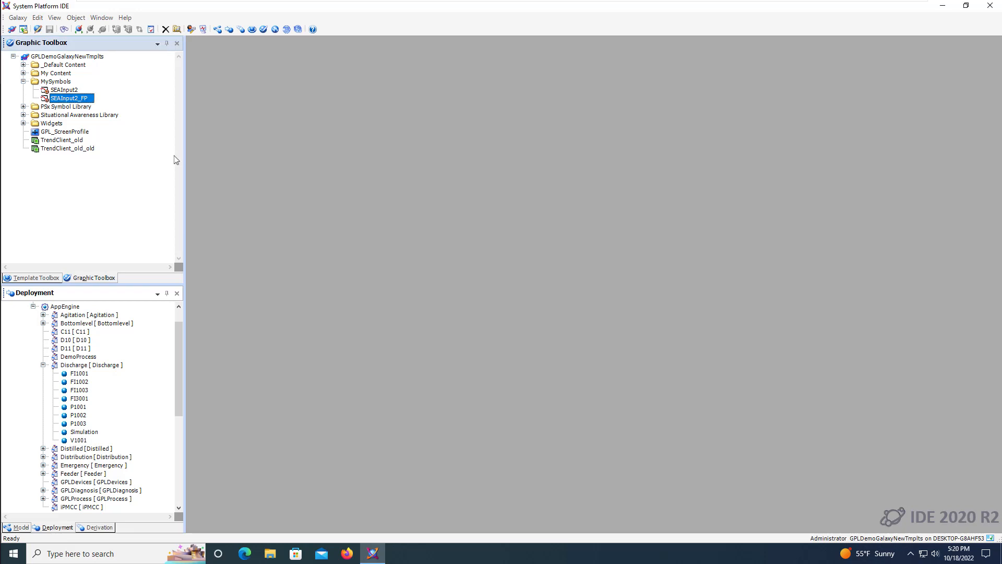
pyautogui.moveTo(72, 105)
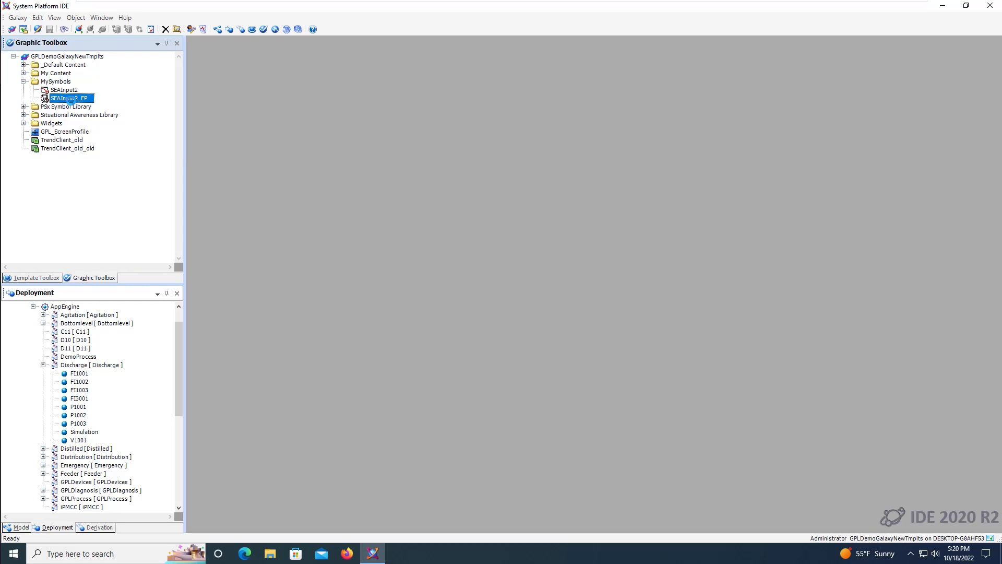
# Draw a tall 330×420 rectangle in SEAInput2_FP as the faceplate background
pyautogui.doubleClick(69, 98)
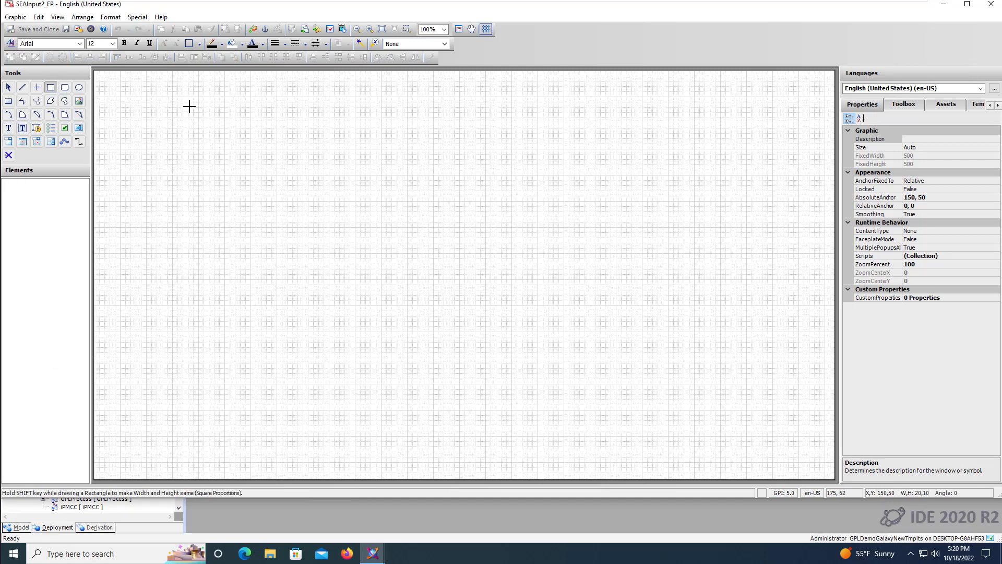
pyautogui.moveTo(189, 107); pyautogui.dragTo(335, 194)
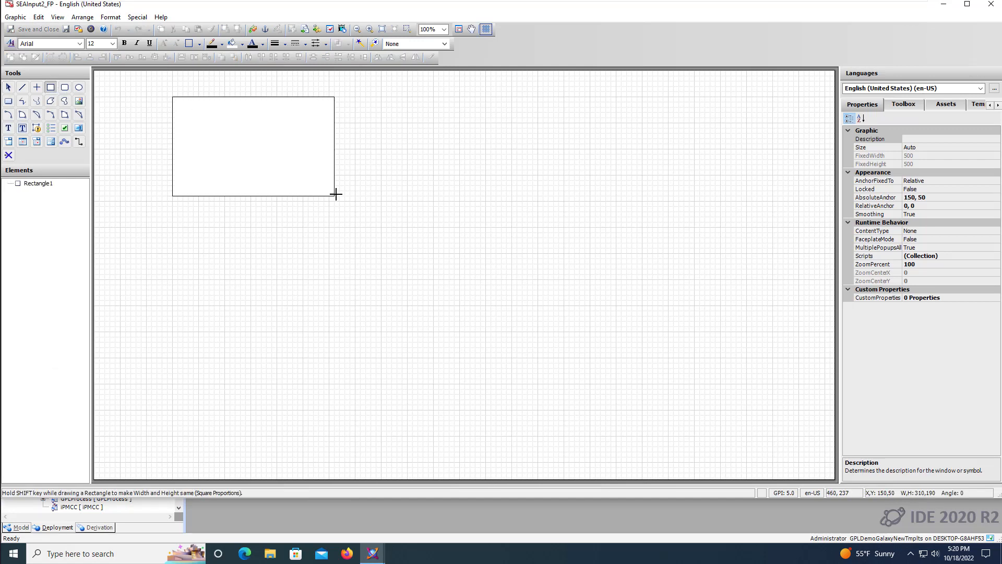
pyautogui.moveTo(335, 194); pyautogui.dragTo(346, 298)
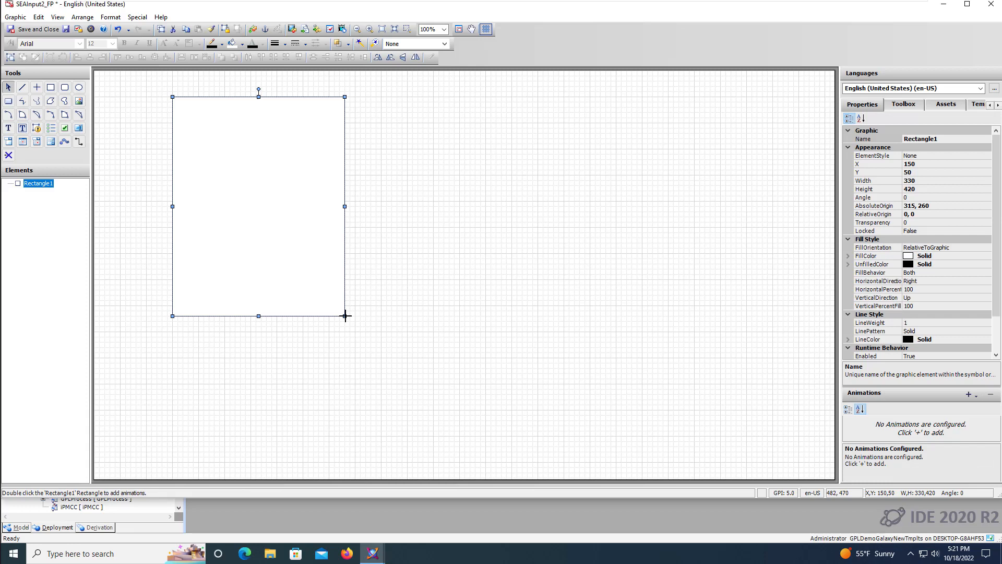
pyautogui.moveTo(695, 283)
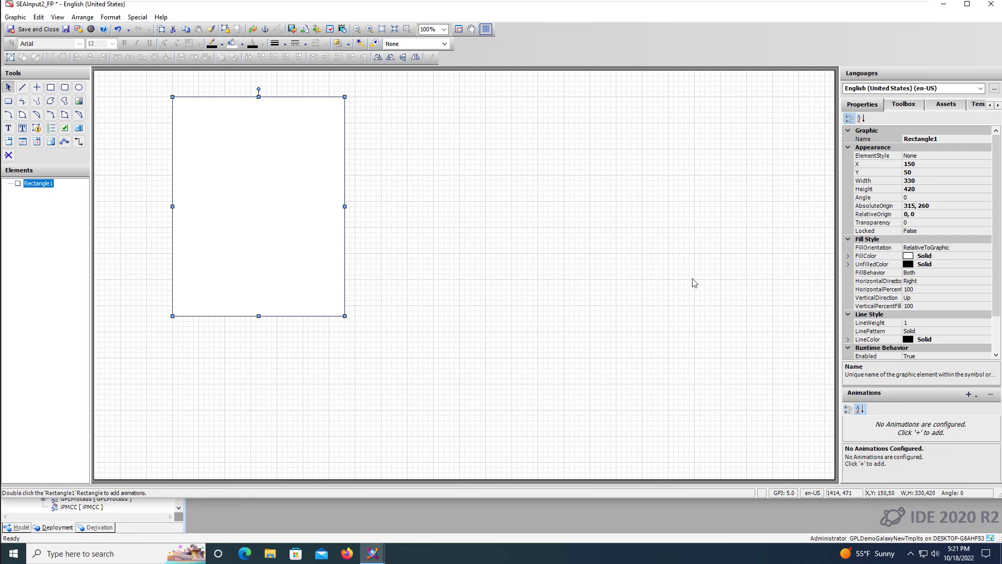
# Give the rectangle a light grey FillColor
pyautogui.click(866, 256)
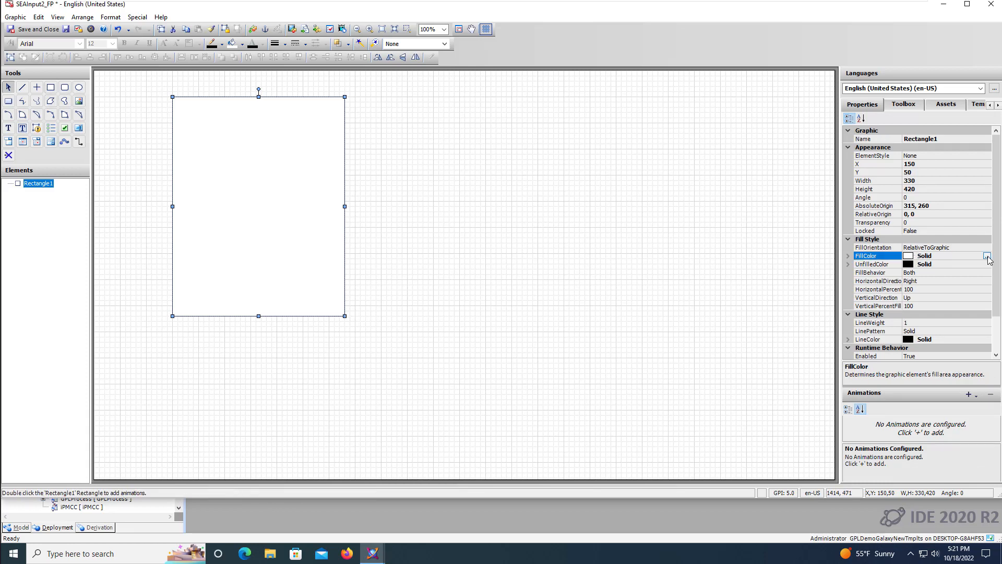
pyautogui.click(987, 256)
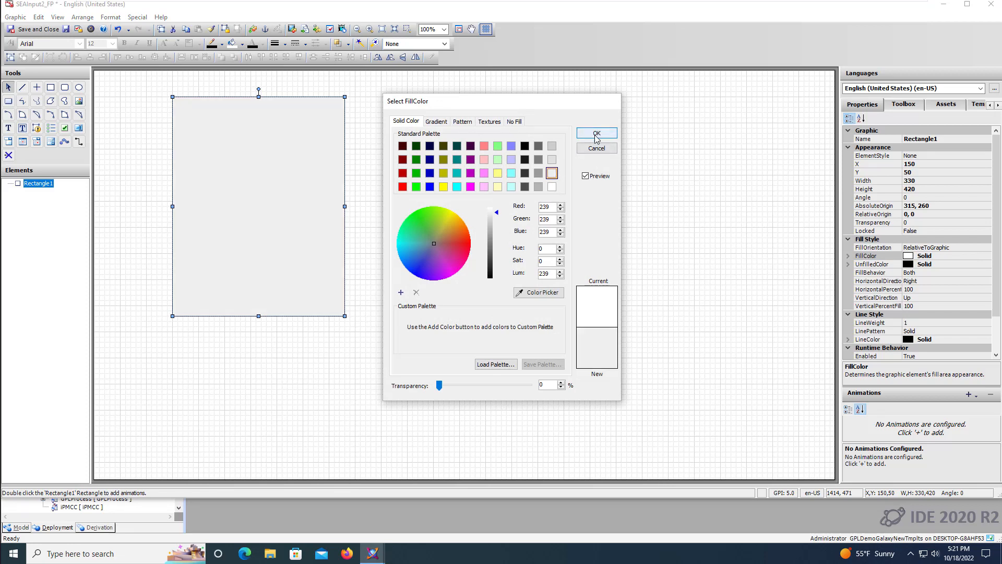
pyautogui.click(595, 133)
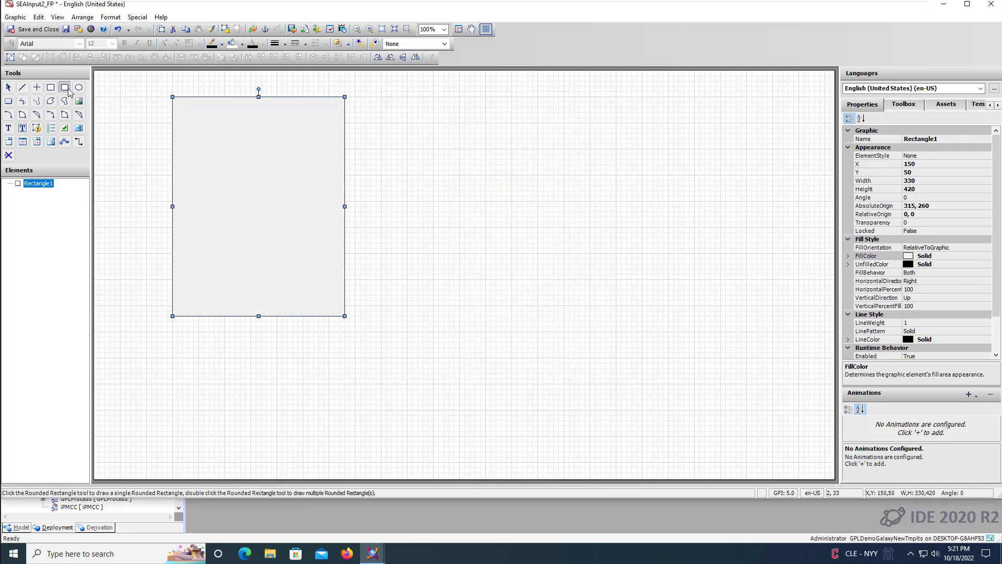
# Draw a thin 310×30 rounded rectangle bar to the right of the panel
pyautogui.click(65, 86)
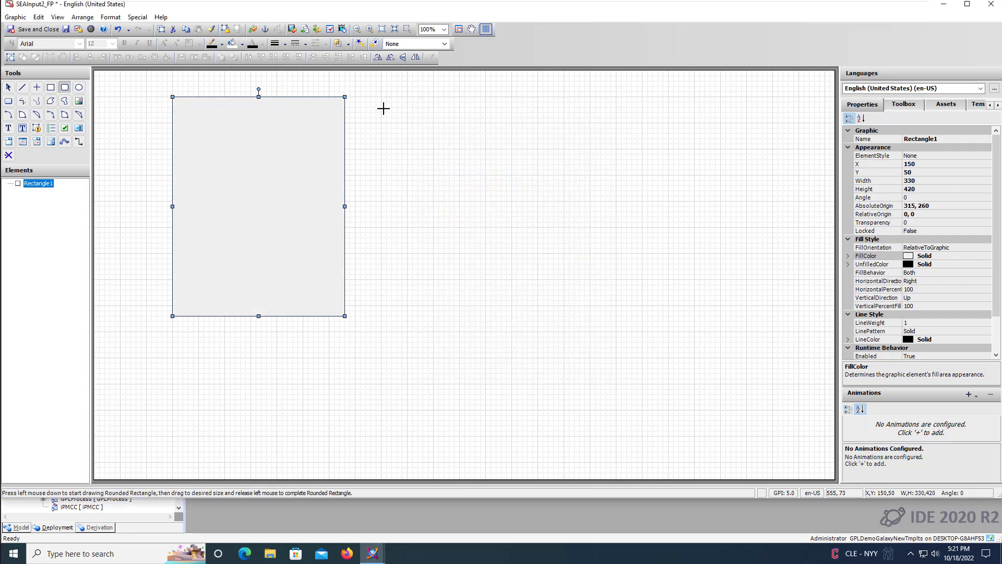
pyautogui.moveTo(381, 109); pyautogui.dragTo(523, 128)
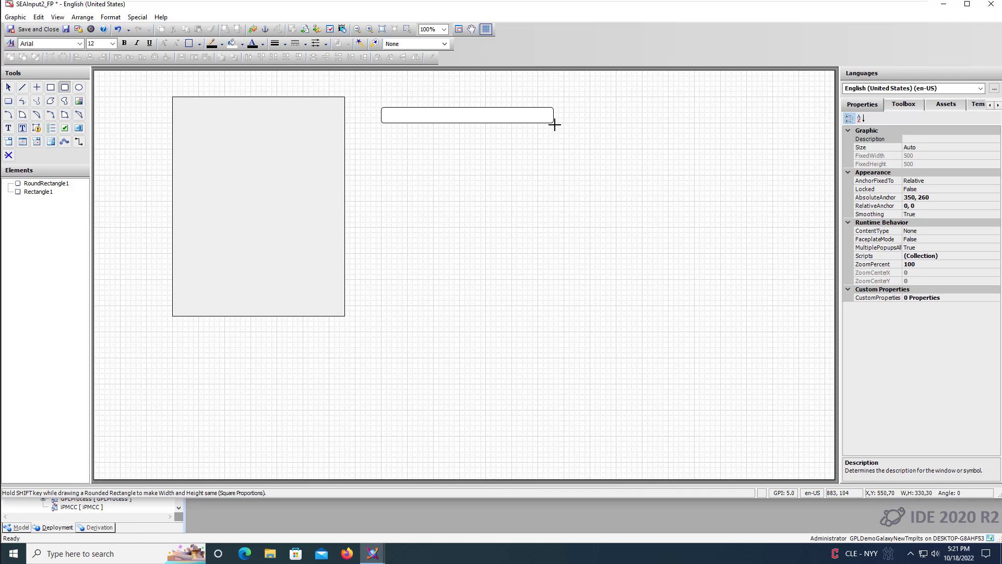
pyautogui.moveTo(554, 115); pyautogui.dragTo(544, 115)
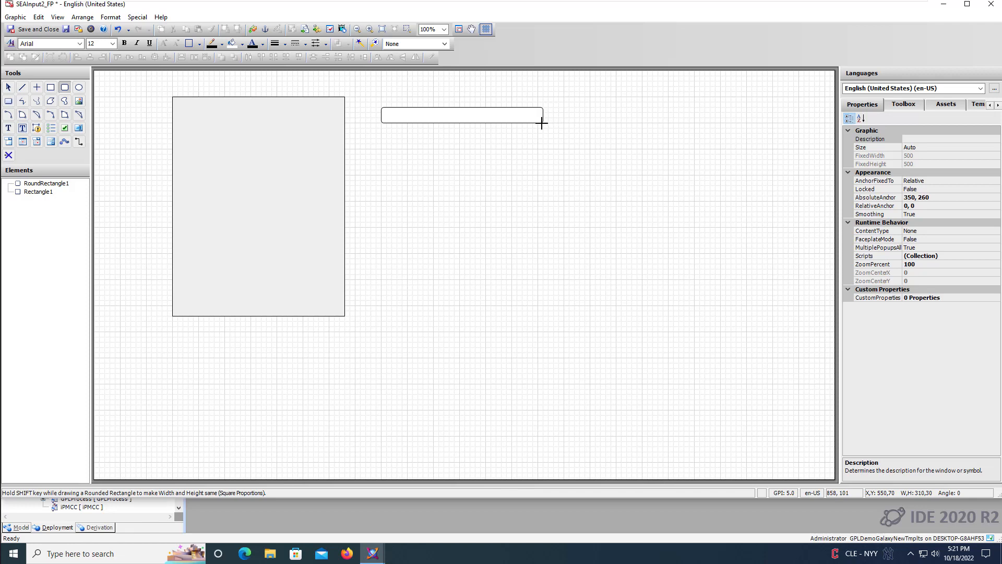
pyautogui.click(462, 115)
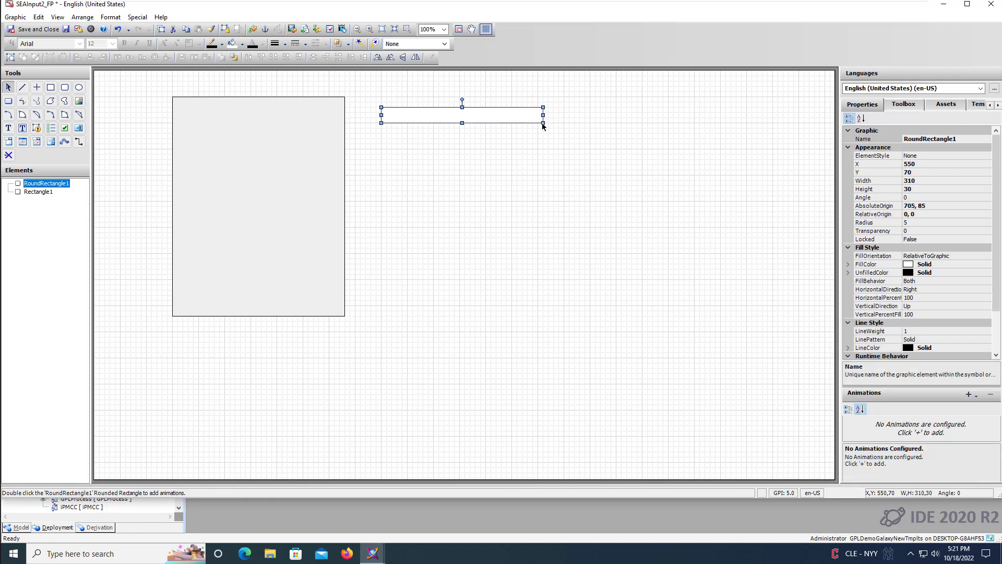
# Fill the bar with a two-colour grey gradient, both colours at 40% transparency
pyautogui.click(876, 264)
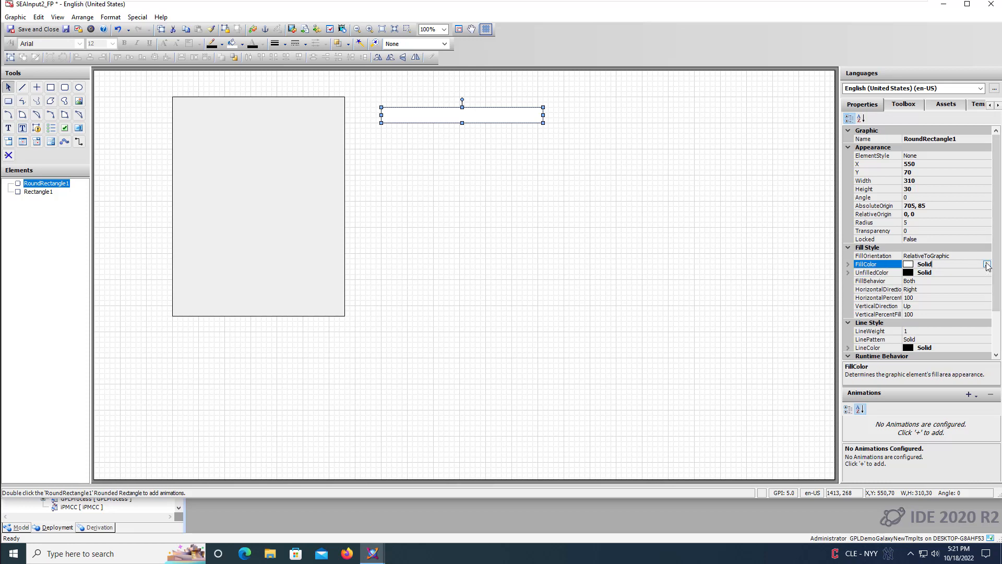
pyautogui.click(986, 266)
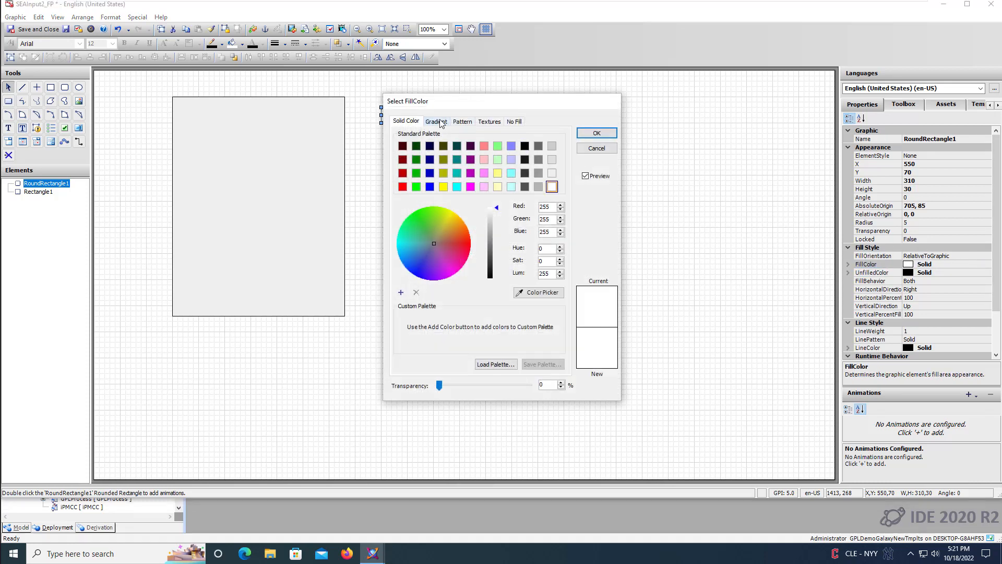
pyautogui.click(437, 122)
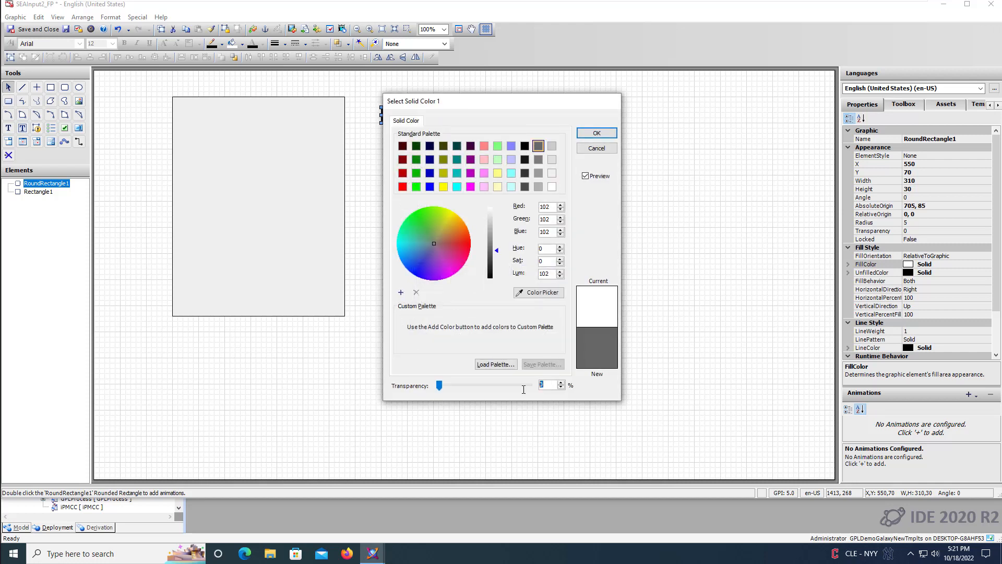
pyautogui.moveTo(439, 385); pyautogui.dragTo(475, 385)
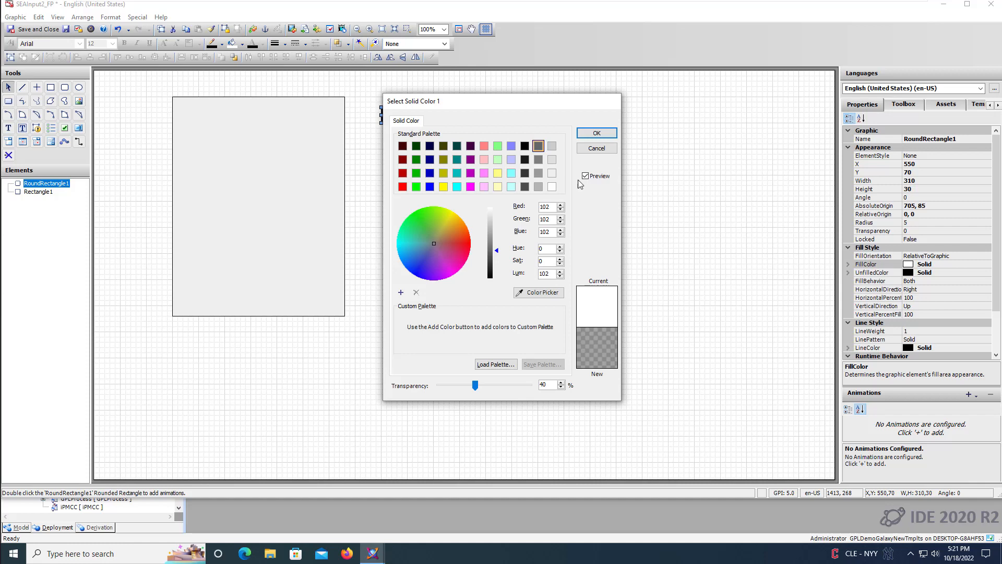
pyautogui.click(437, 121)
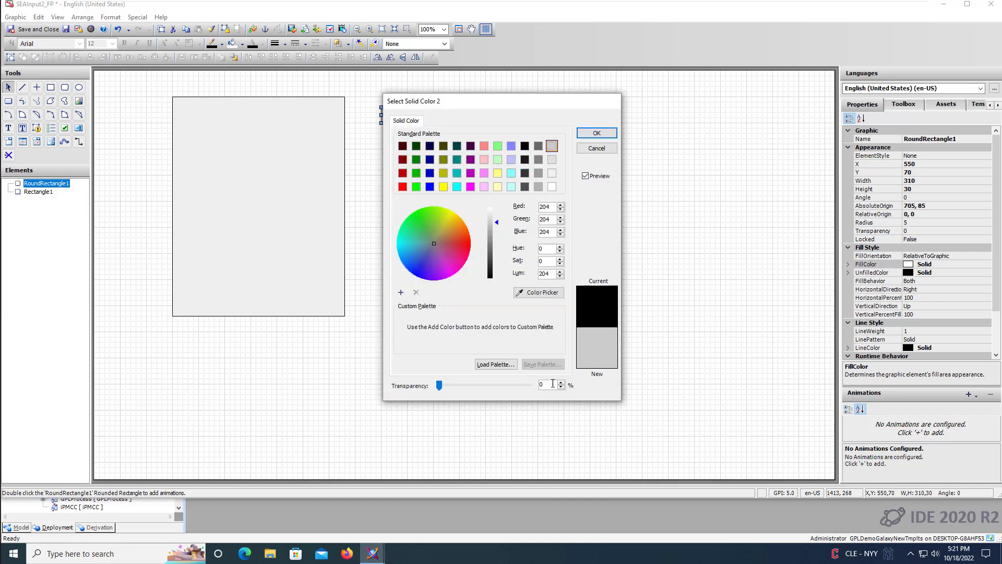
pyautogui.moveTo(440, 385); pyautogui.dragTo(474, 384)
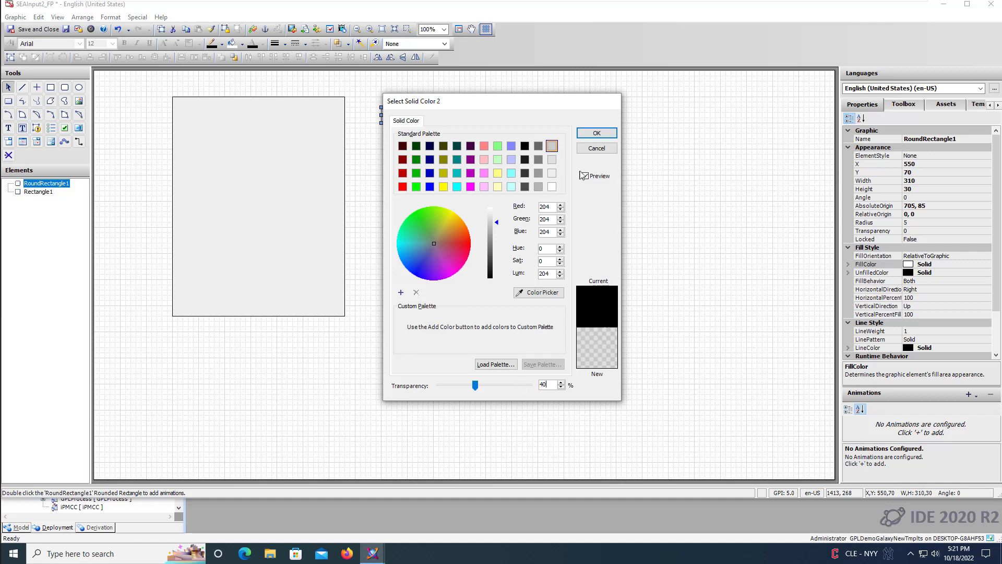
pyautogui.click(436, 121)
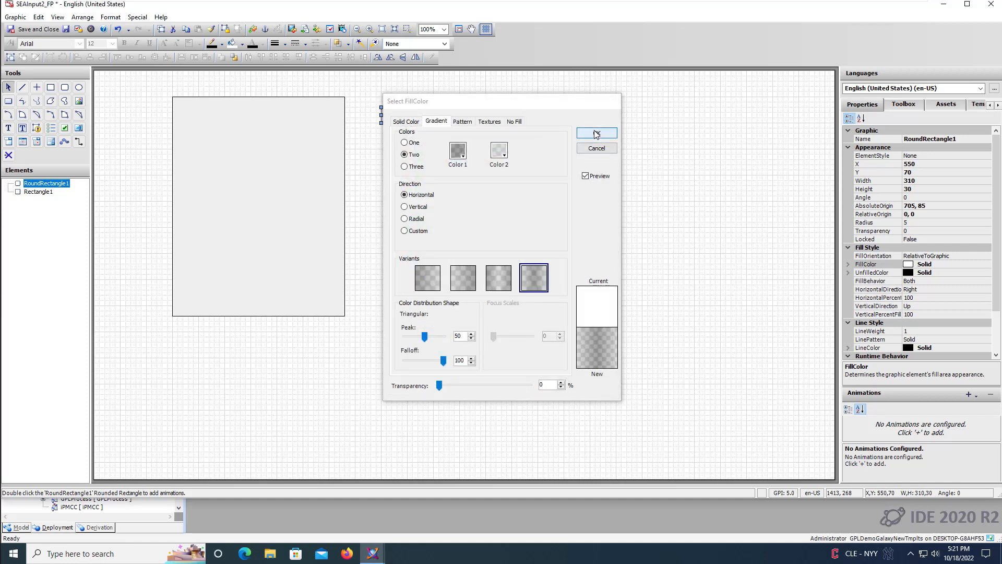
pyautogui.click(596, 132)
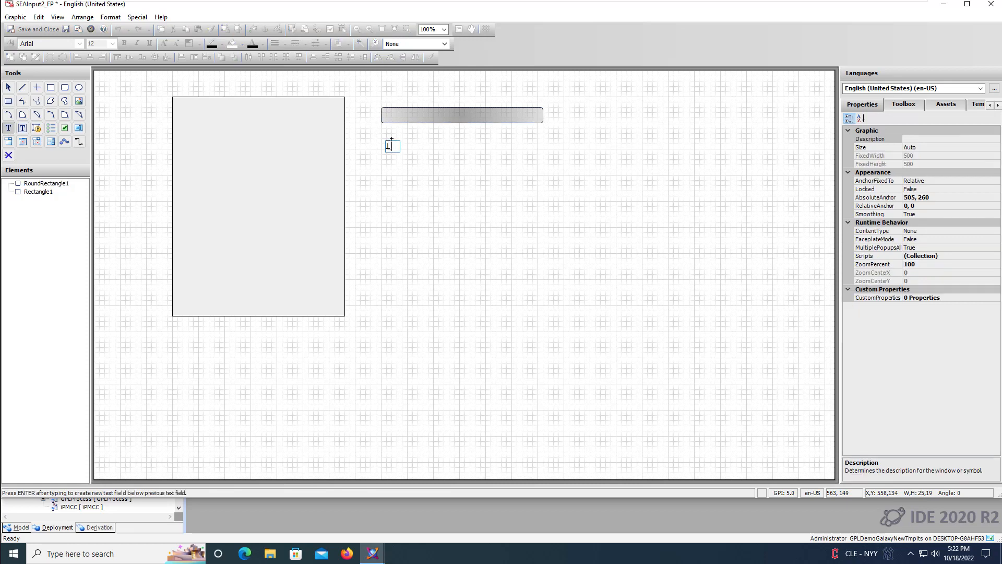
# Place a 'Label' text below the bar and set it to Segoe UI, size 10
pyautogui.click(390, 145)
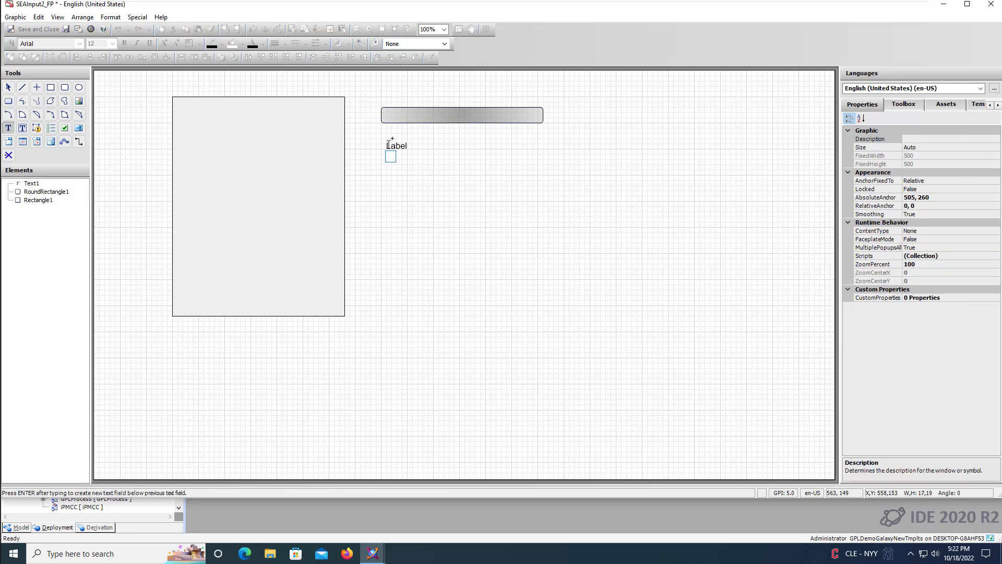
pyautogui.click(396, 147)
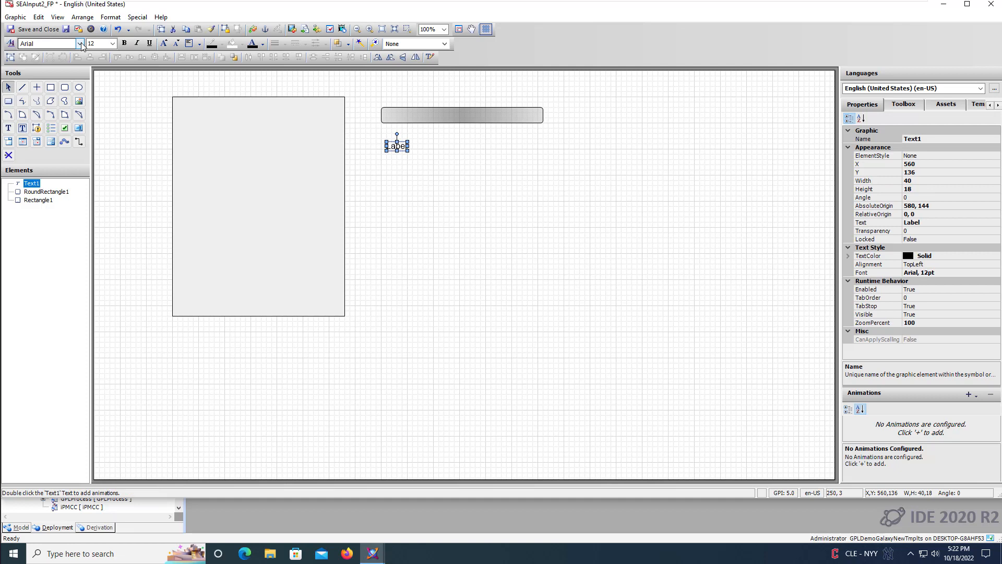
pyautogui.click(78, 43)
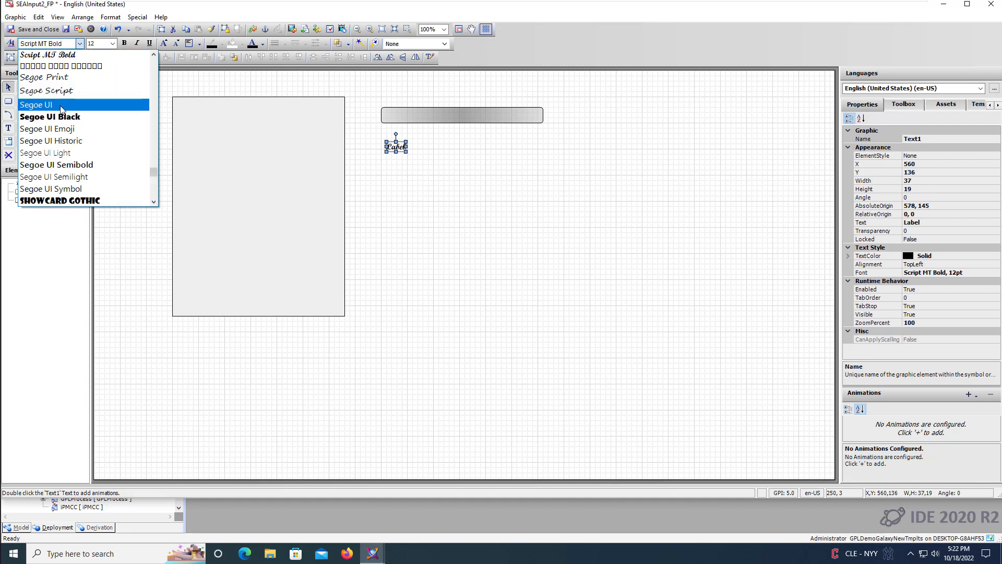
pyautogui.click(35, 104)
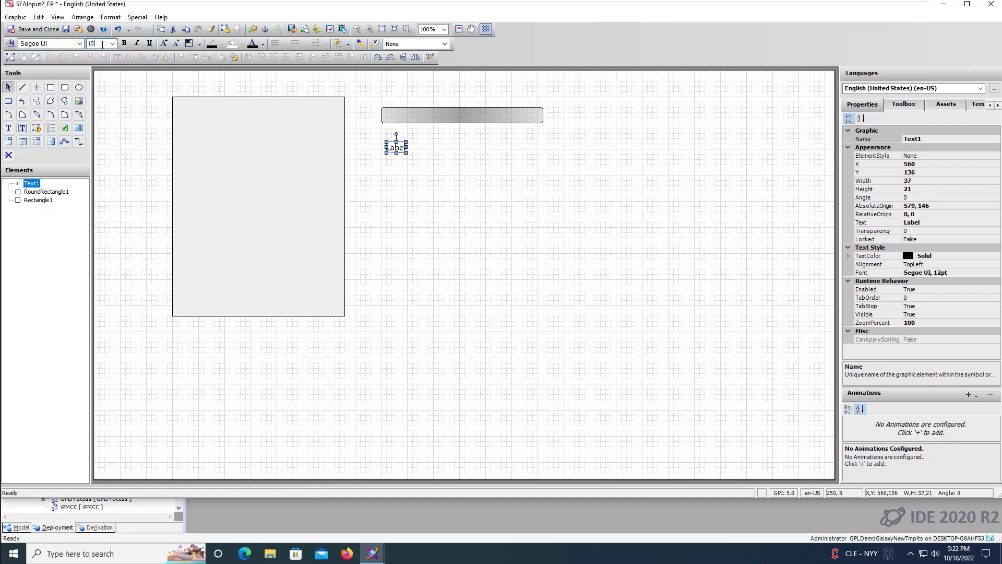
pyautogui.write('10')
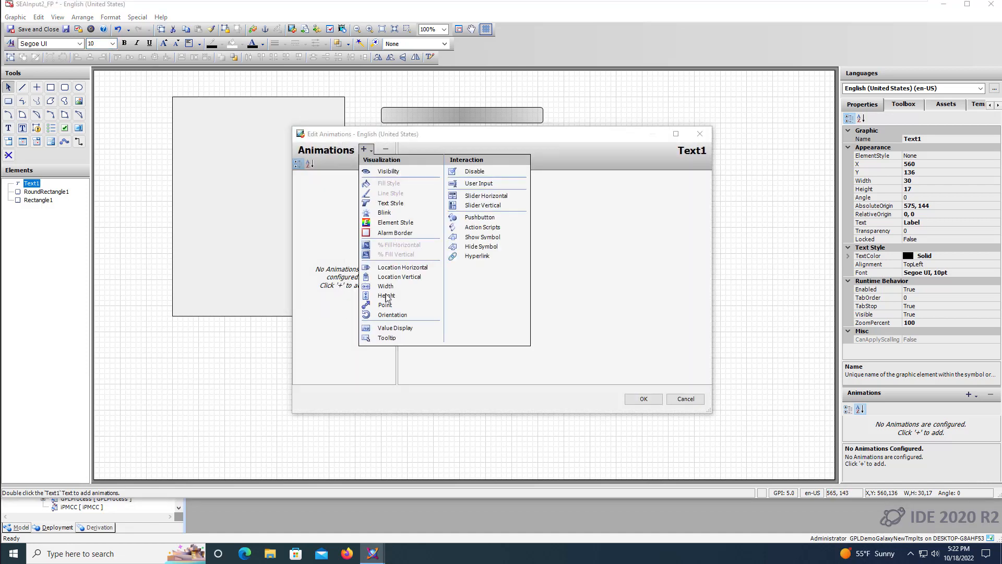
# Give the Label a string Value Display animation bound to Me.SPHH.Description
pyautogui.click(395, 327)
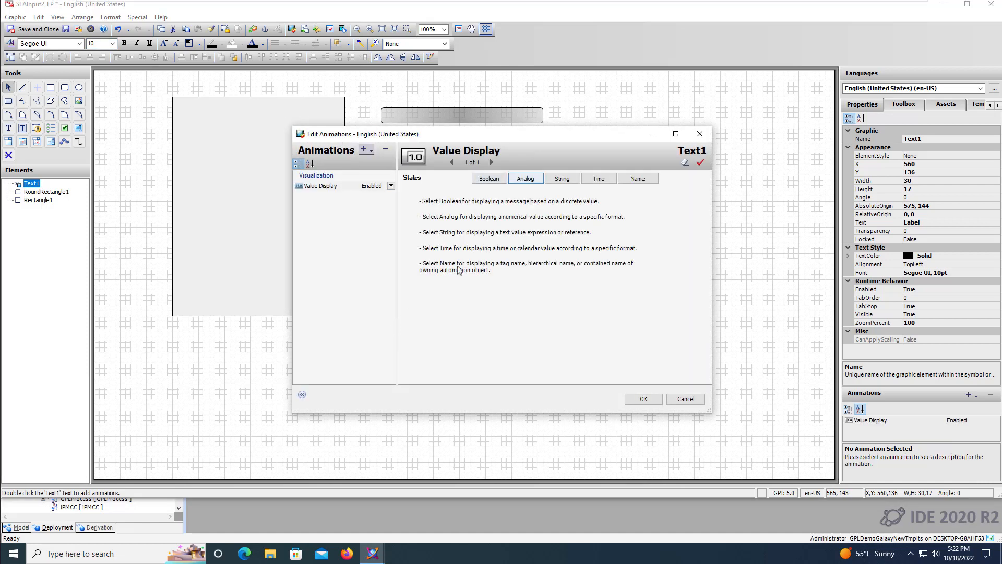
pyautogui.click(561, 179)
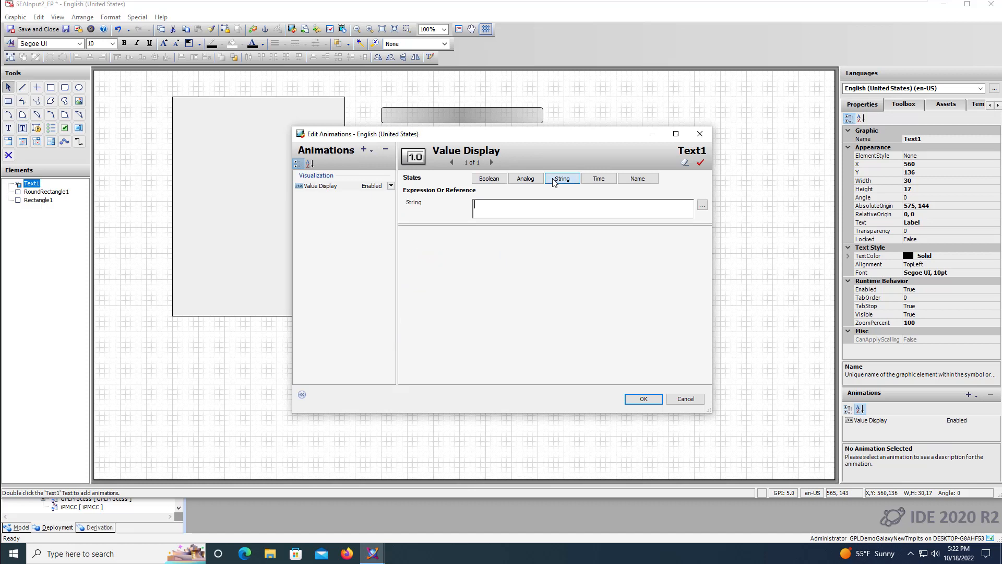
pyautogui.write('Me.')
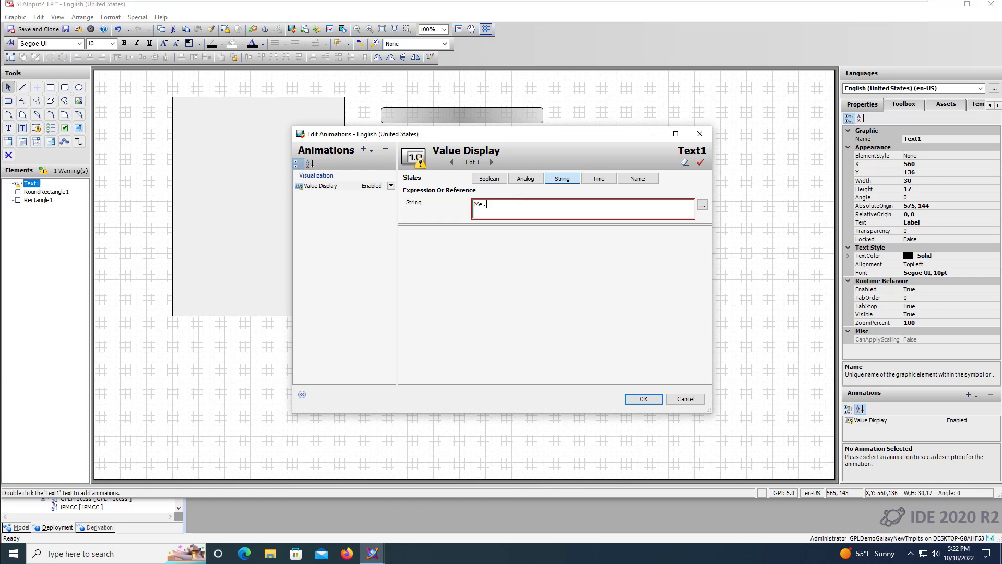
pyautogui.write('SPHH.')
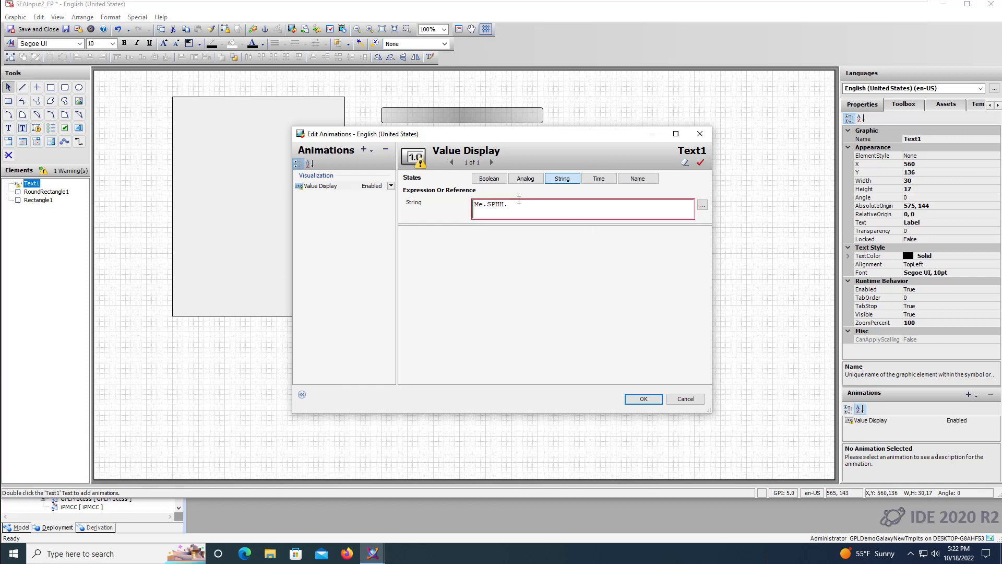
pyautogui.write('Descrip')
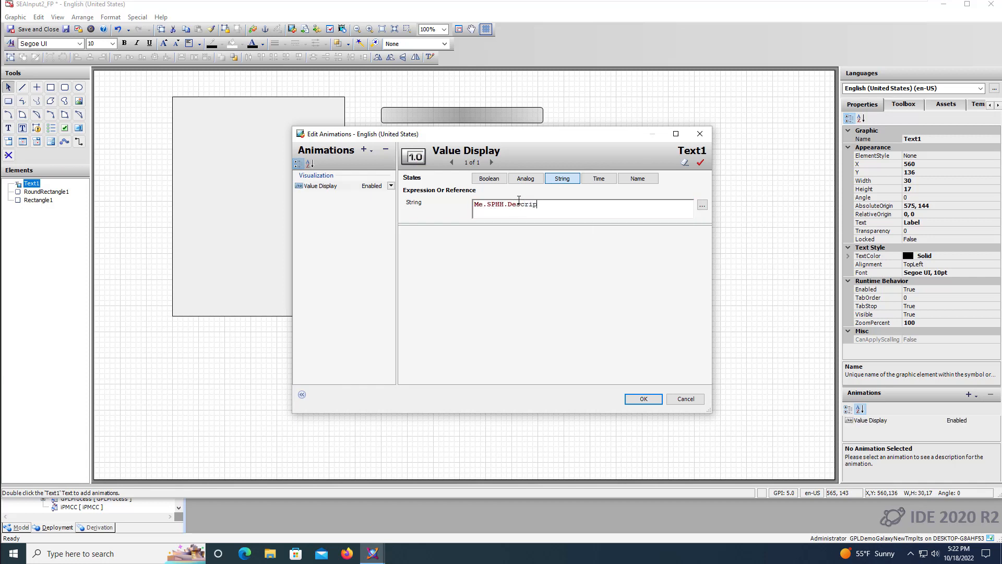
pyautogui.click(642, 399)
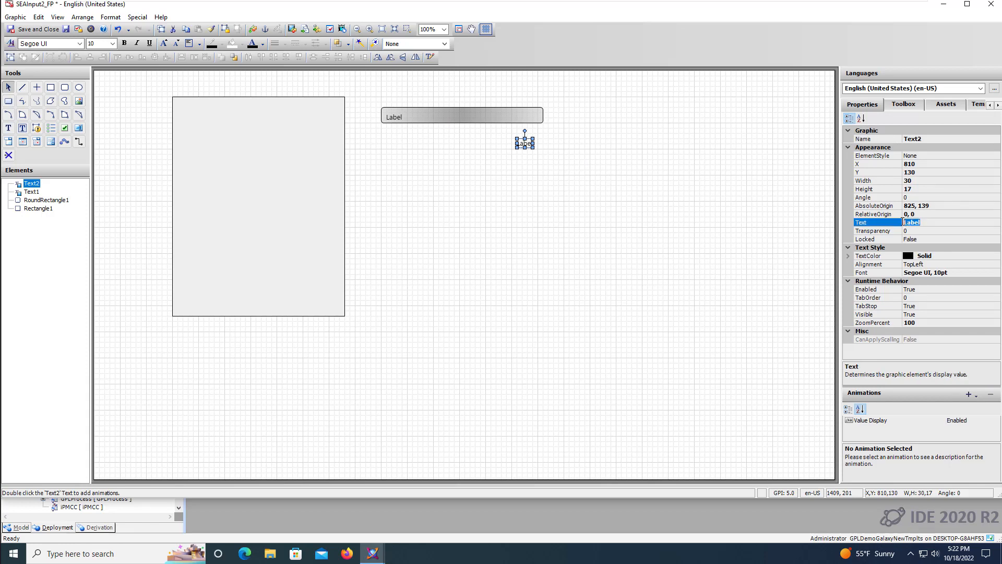
# Set the duplicate text to 'Units' and bind its Value Display string to Me.SPHH.EngUnits
pyautogui.write('Units')
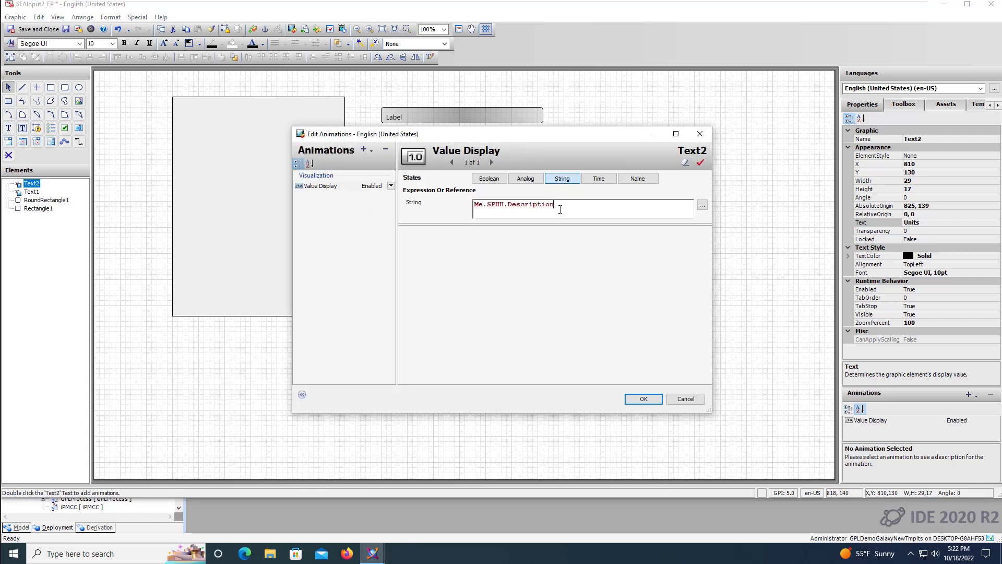
pyautogui.press('backspace')
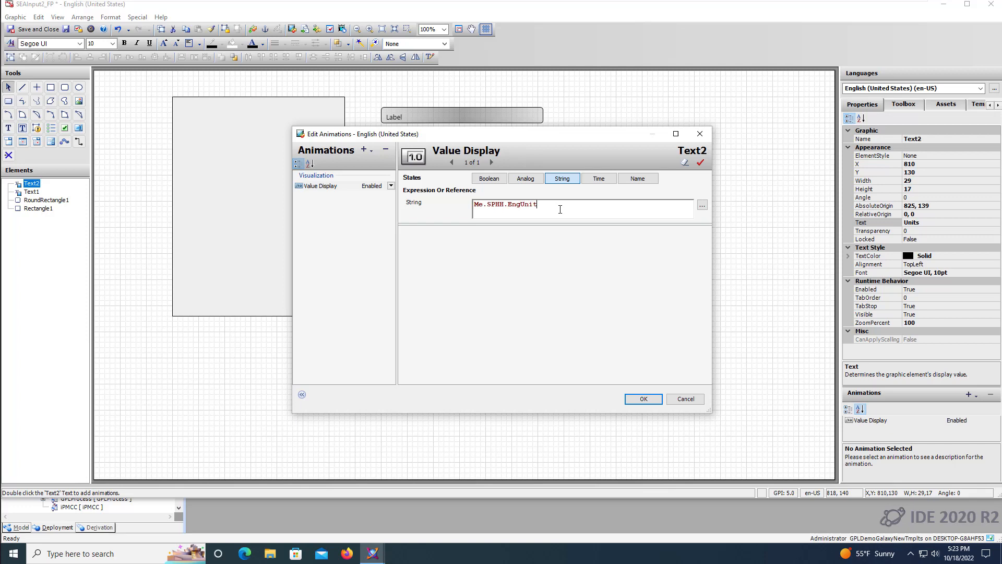
pyautogui.click(643, 398)
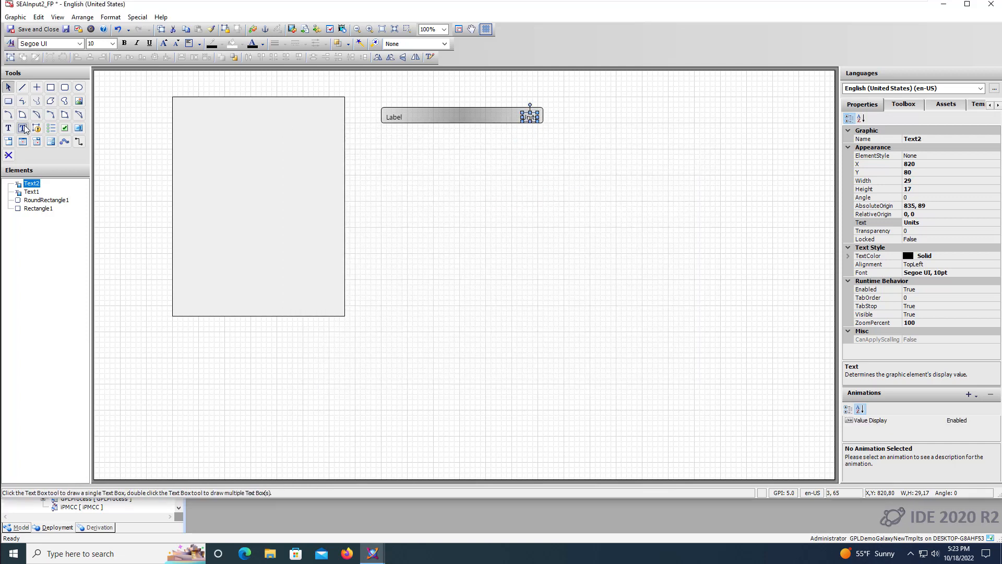
# Draw a #####.# text box below the bar in Segoe UI 10 with MiddleCenter alignment
pyautogui.click(22, 127)
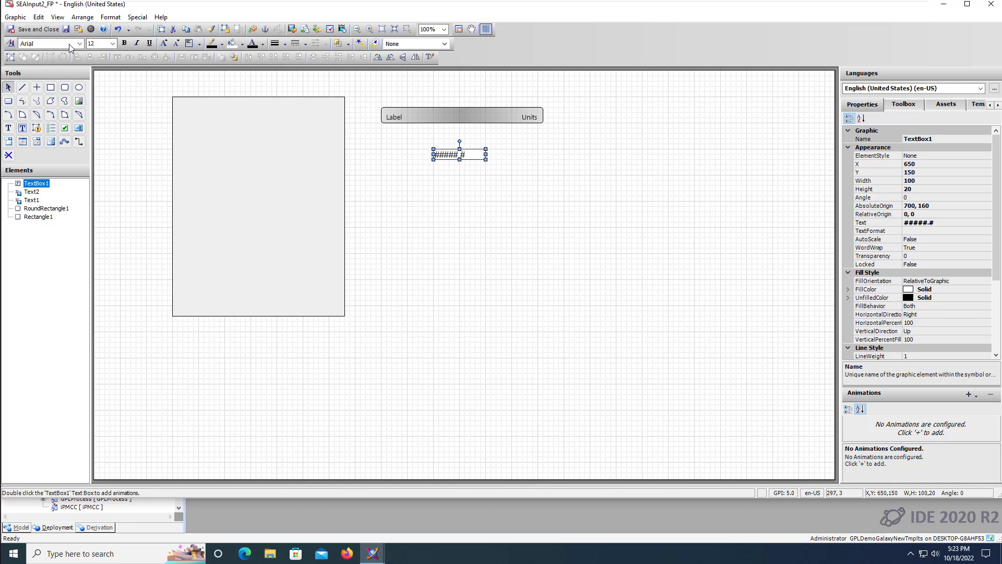
pyautogui.click(79, 44)
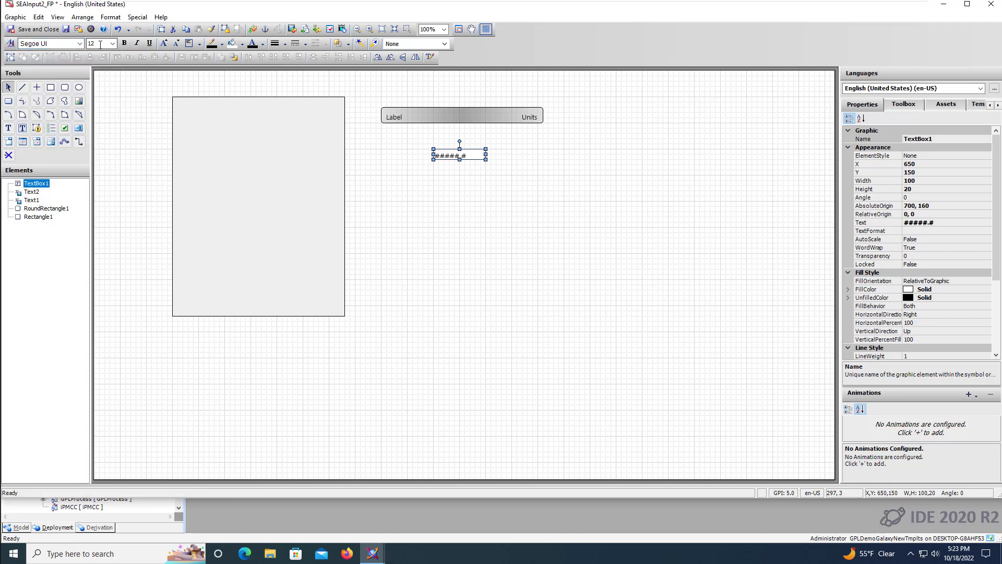
pyautogui.click(97, 43)
pyautogui.write('10')
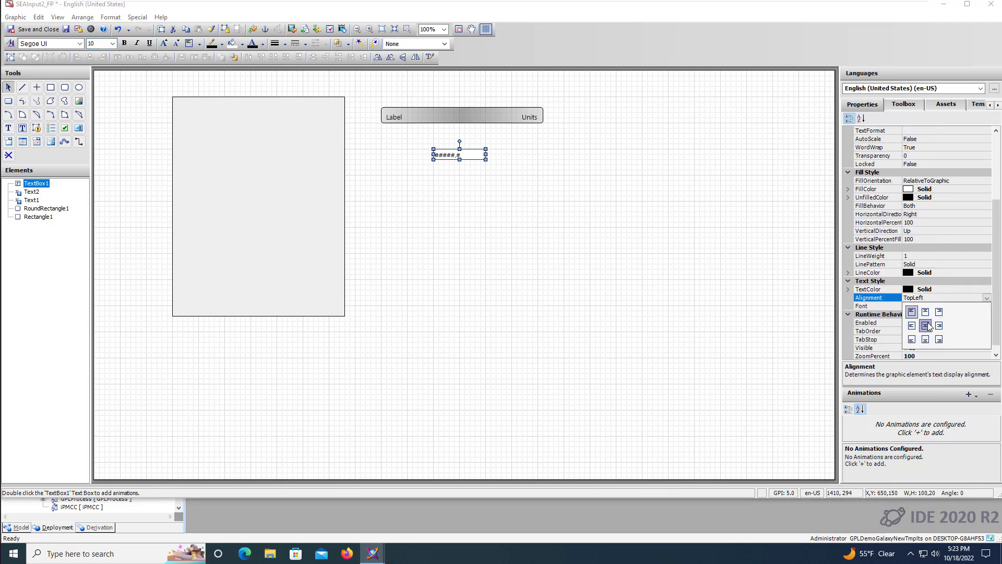
pyautogui.click(925, 313)
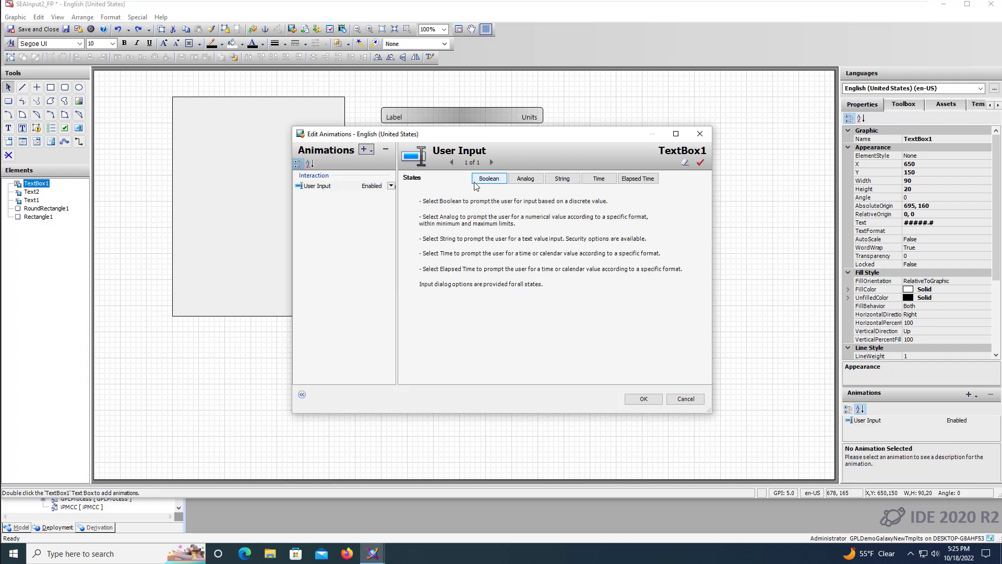
# Configure an analog User Input to Me.SPHH with message 'Are you sure?', minimum 0, maximum Me.SCLD_Max
pyautogui.click(526, 177)
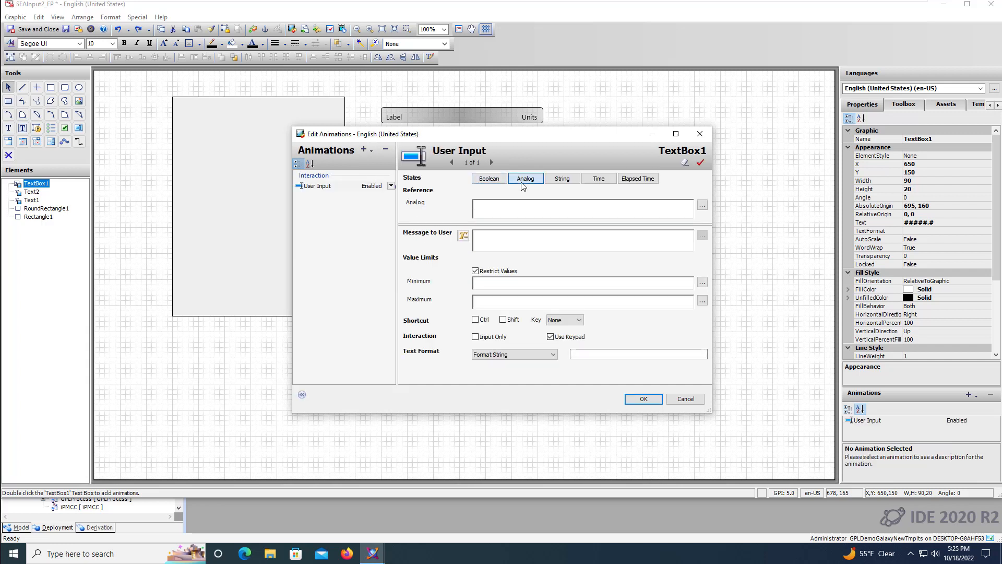
pyautogui.write('Me .')
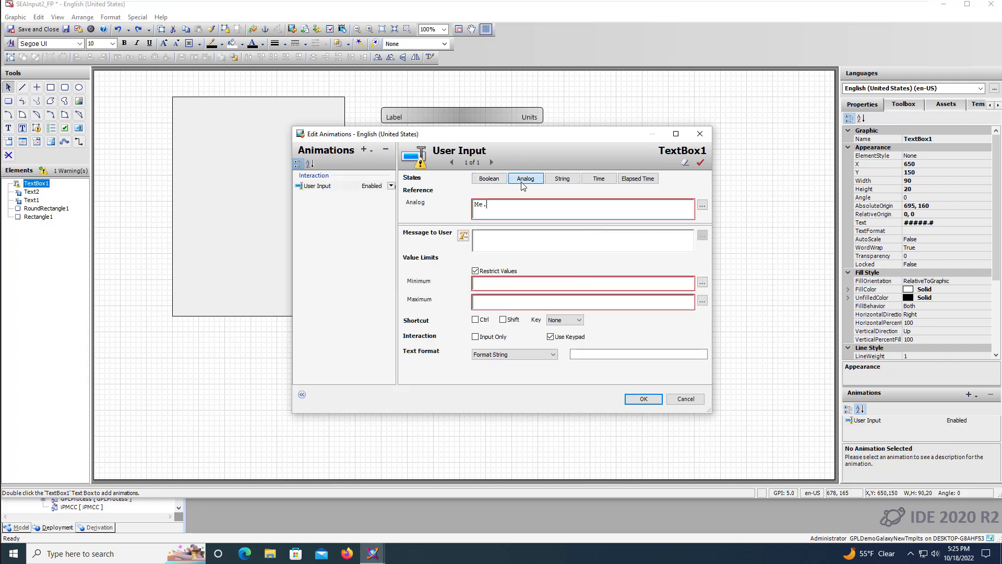
pyautogui.write('SPHH')
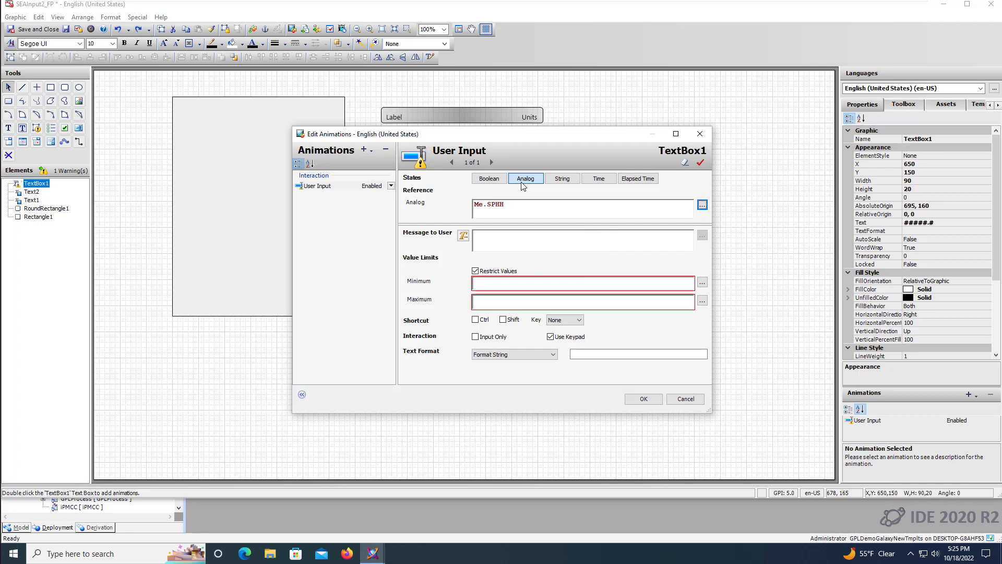
pyautogui.write('Are')
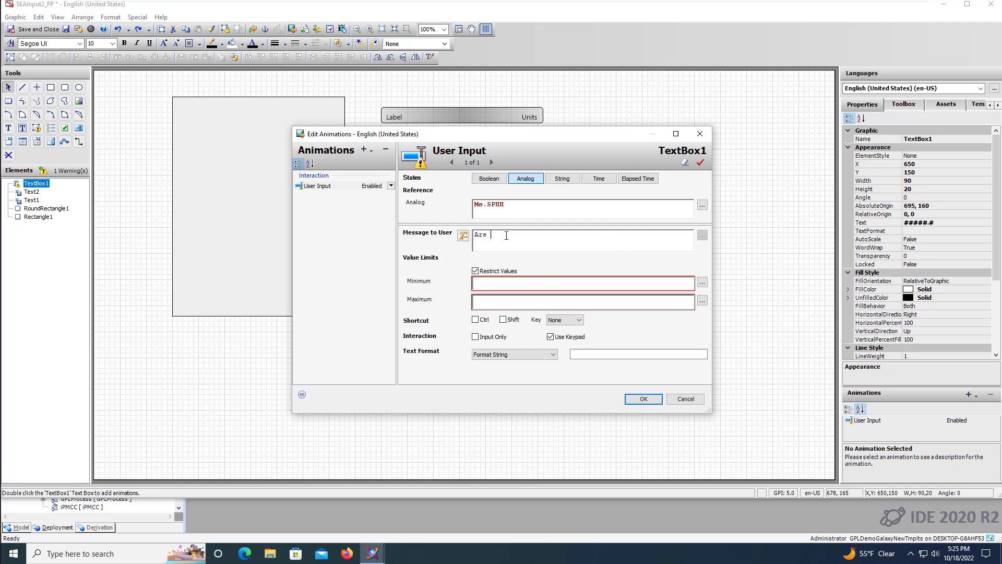
pyautogui.write('you sure?')
pyautogui.click(583, 282)
pyautogui.write('0')
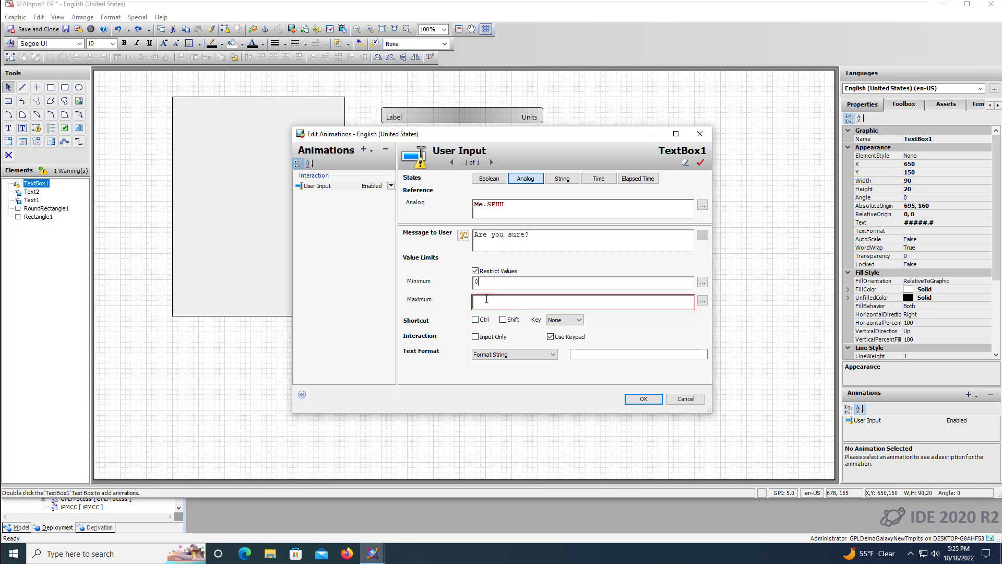
pyautogui.write('Me.SCLD_Max')
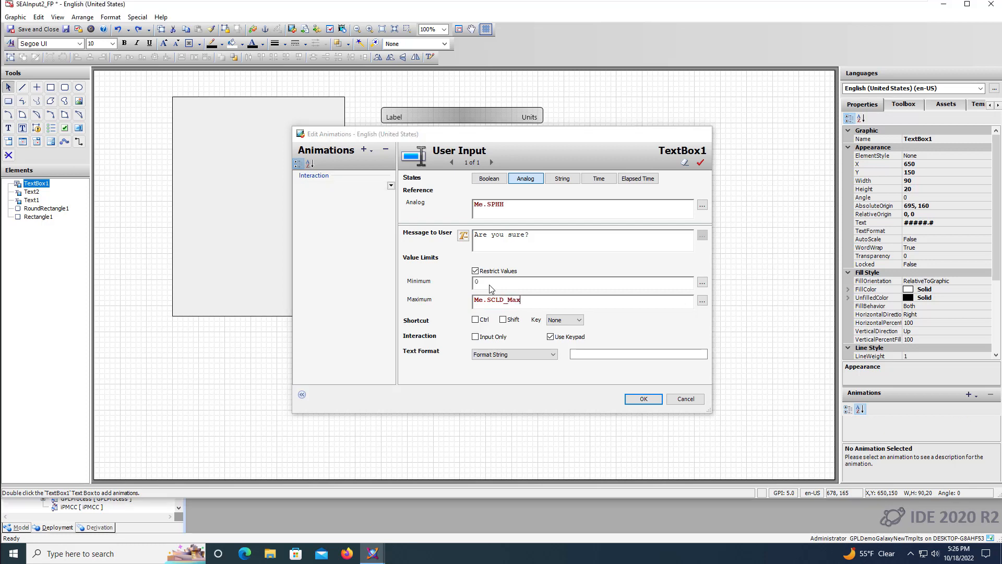
pyautogui.click(642, 399)
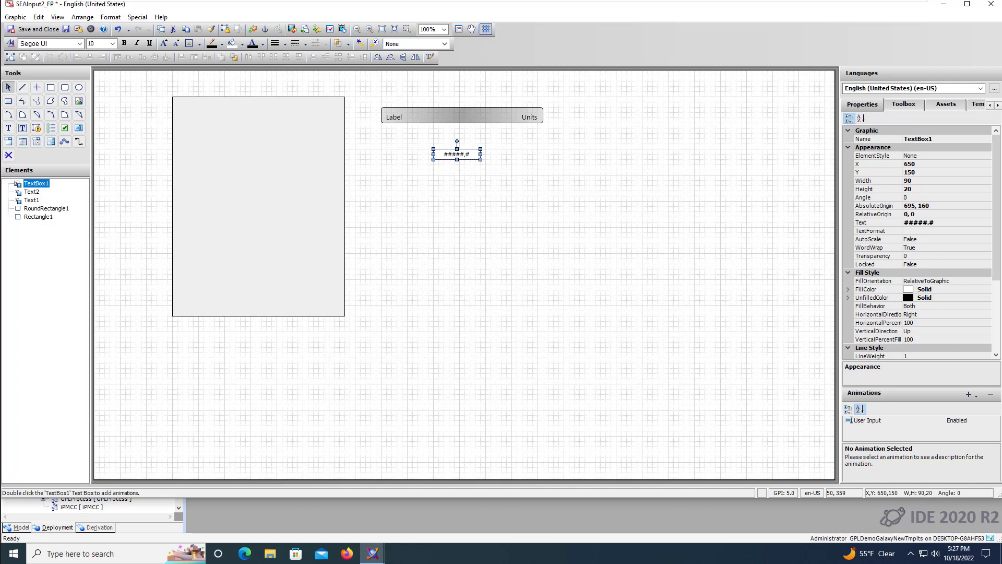
pyautogui.moveTo(472, 132)
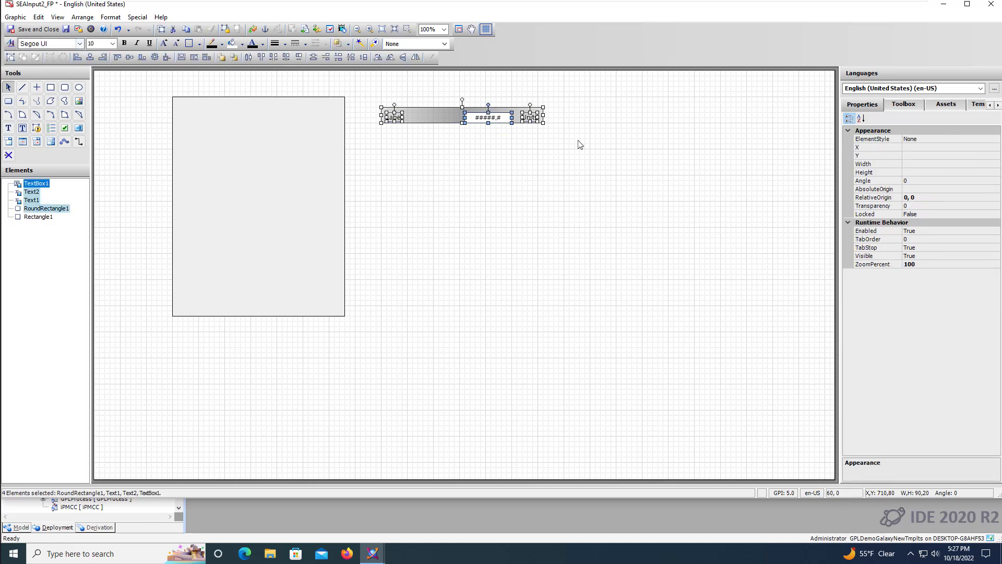
# Group the bar, texts and value box and move the group to the top of the rectangle
pyautogui.click(130, 57)
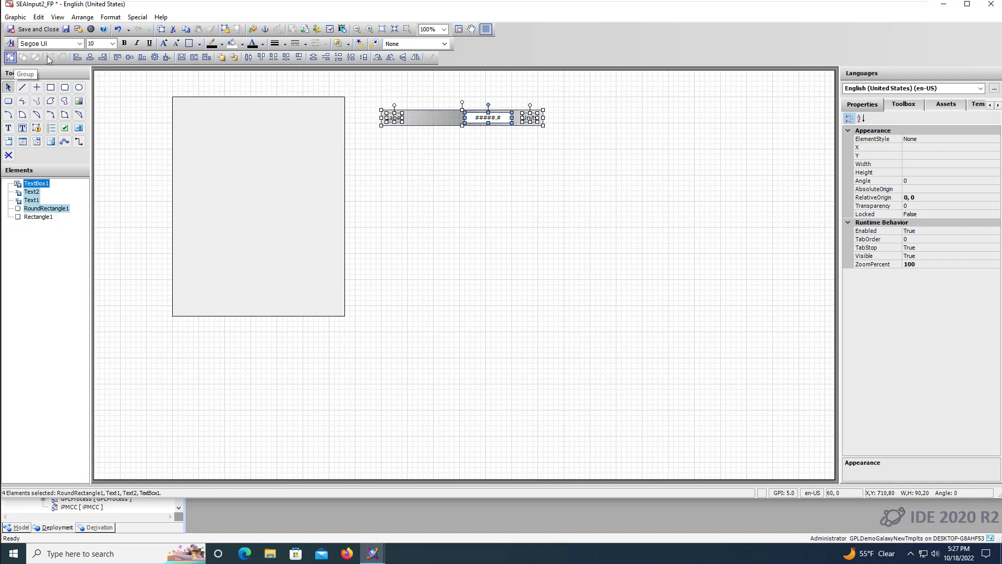
pyautogui.click(10, 57)
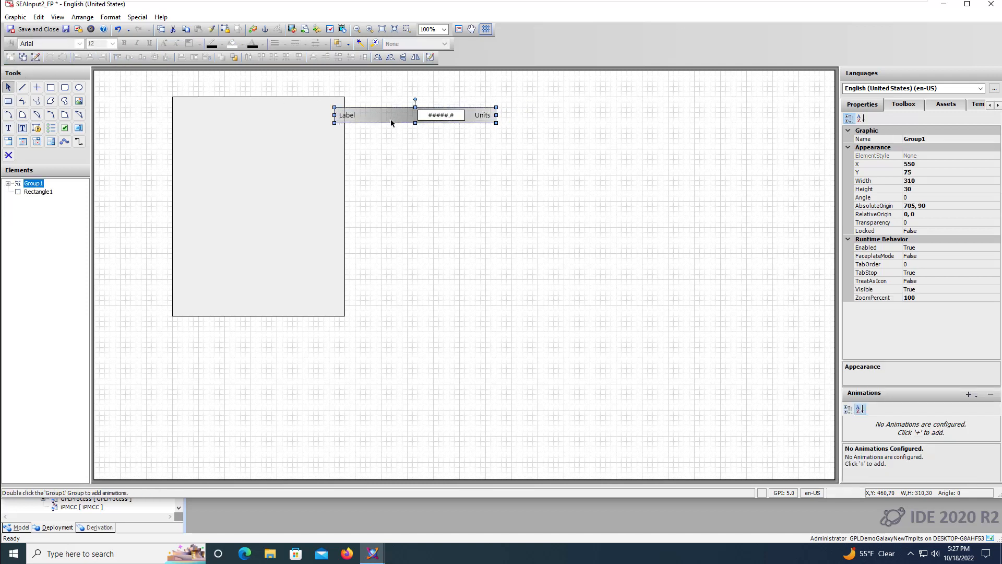
pyautogui.moveTo(415, 115); pyautogui.dragTo(258, 109)
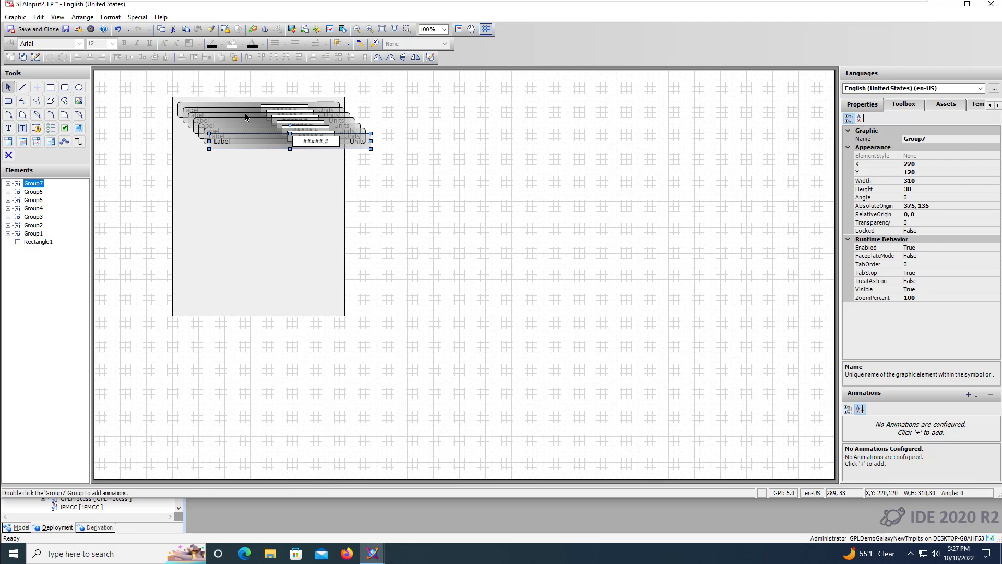
# Place the duplicated group copies as rows stacked inside Rectangle1
pyautogui.moveTo(263, 141); pyautogui.dragTo(263, 277)
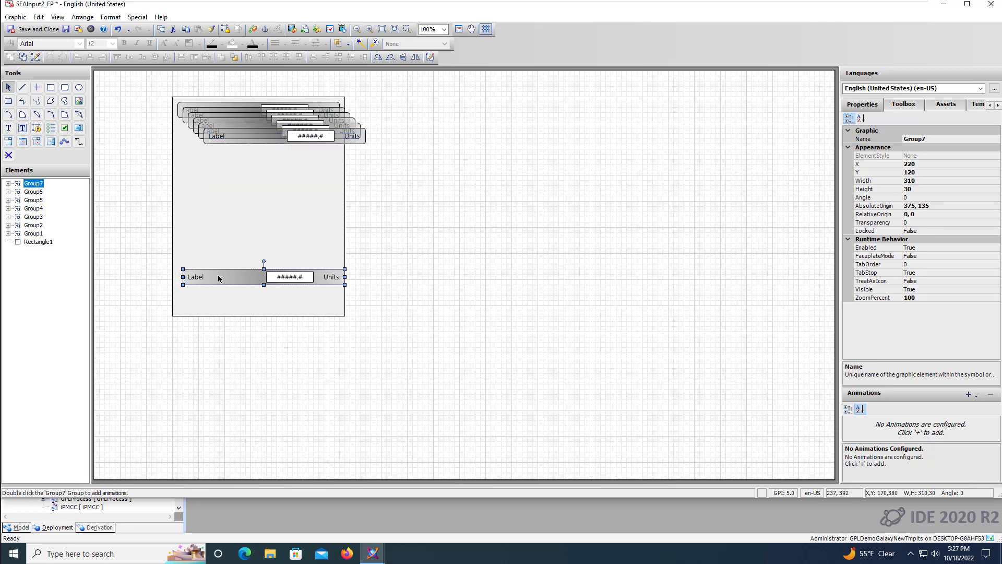
pyautogui.click(34, 192)
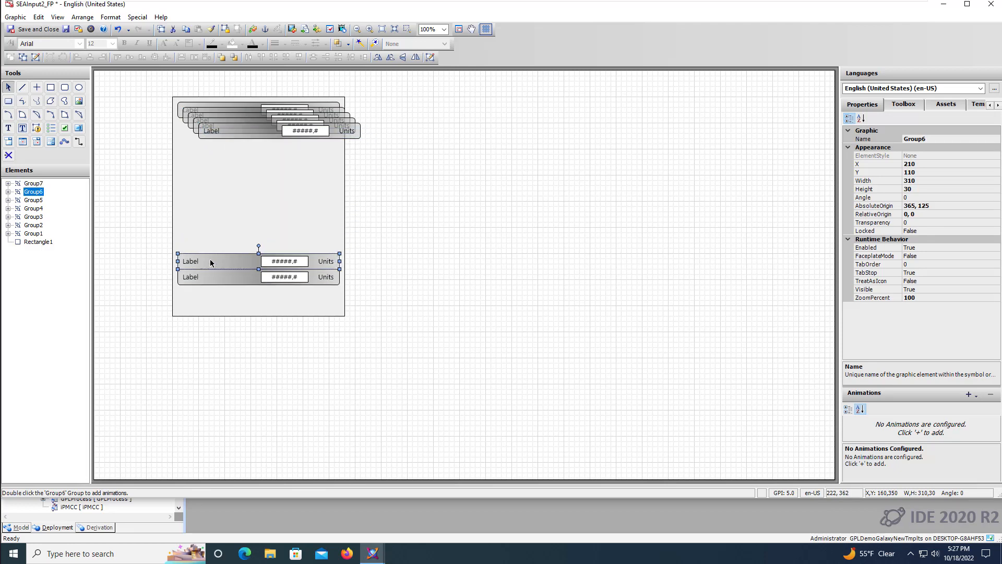
pyautogui.click(33, 200)
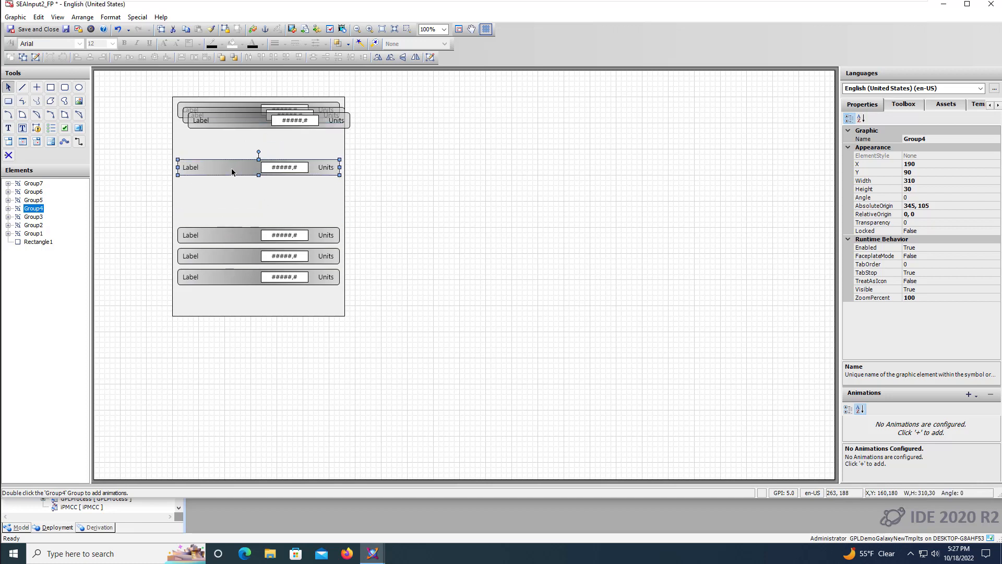
pyautogui.click(33, 216)
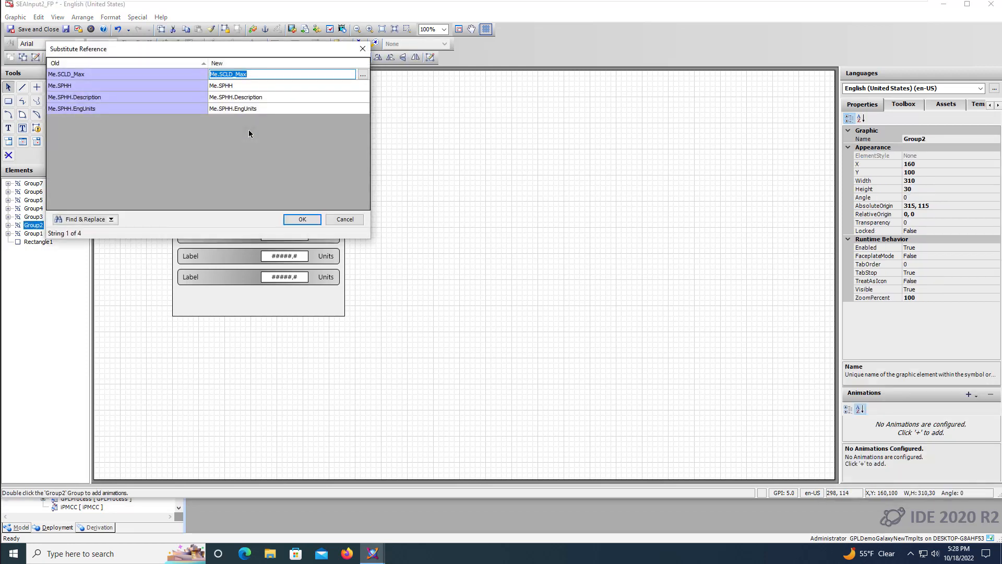
# Substitute the group's Me.SPHH reference with Me.SPH using Replace All
pyautogui.click(281, 85)
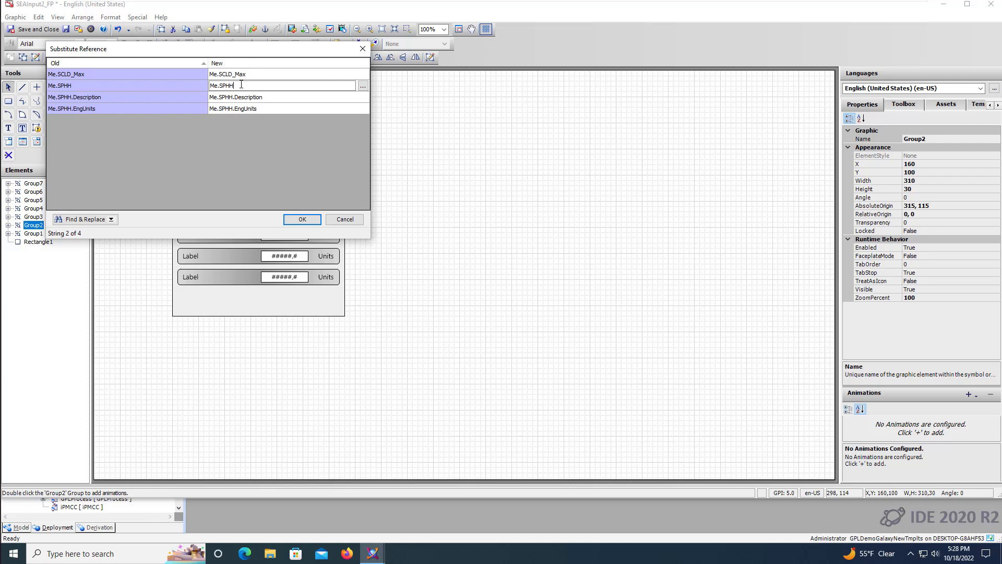
pyautogui.press('Backspace')
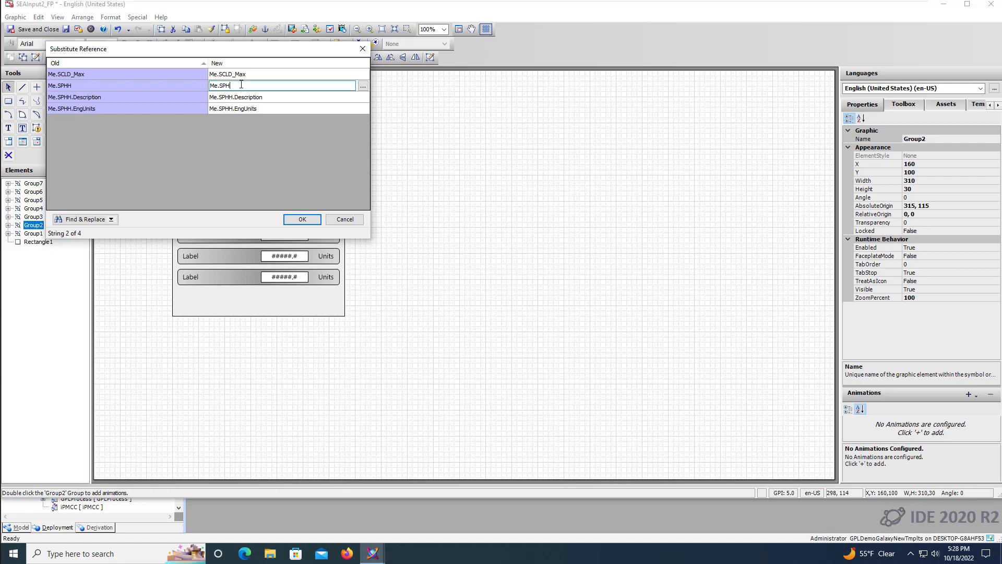
pyautogui.click(112, 219)
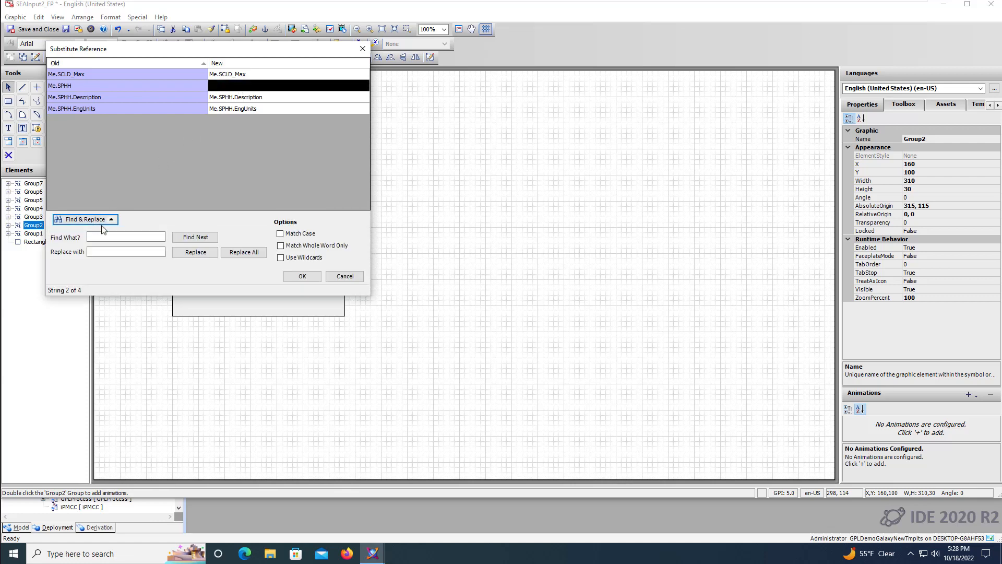
pyautogui.write('sph')
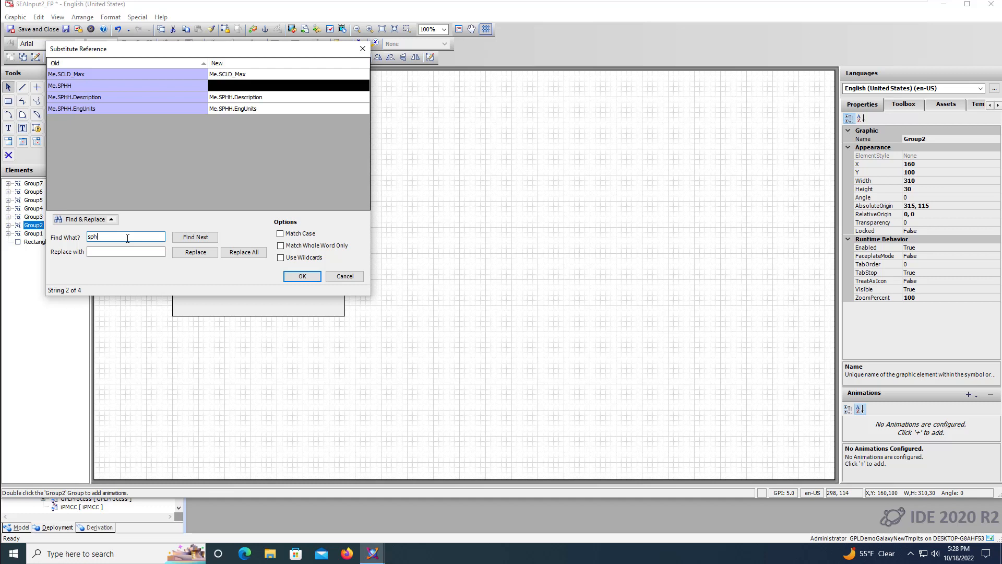
pyautogui.write('SPH')
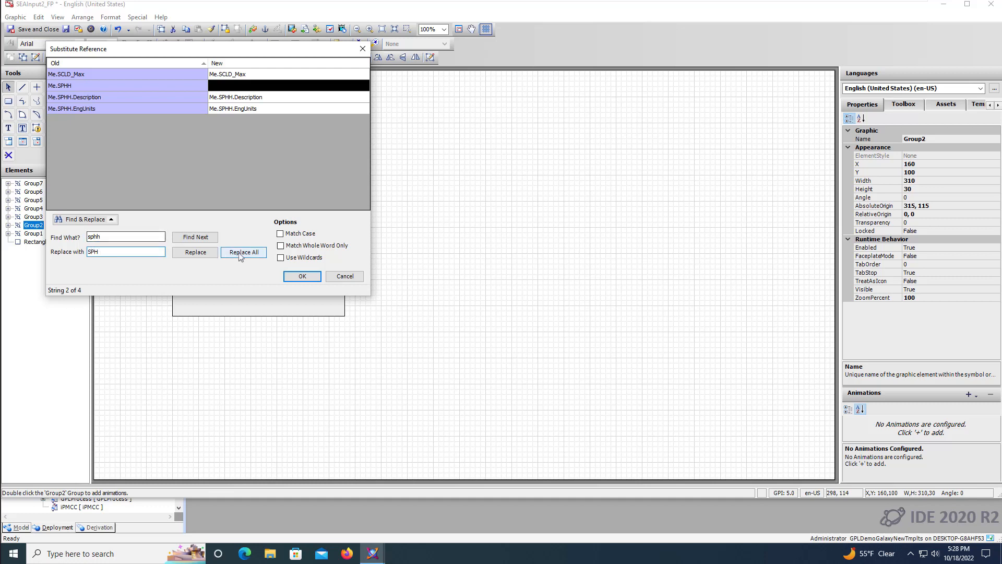
pyautogui.click(300, 276)
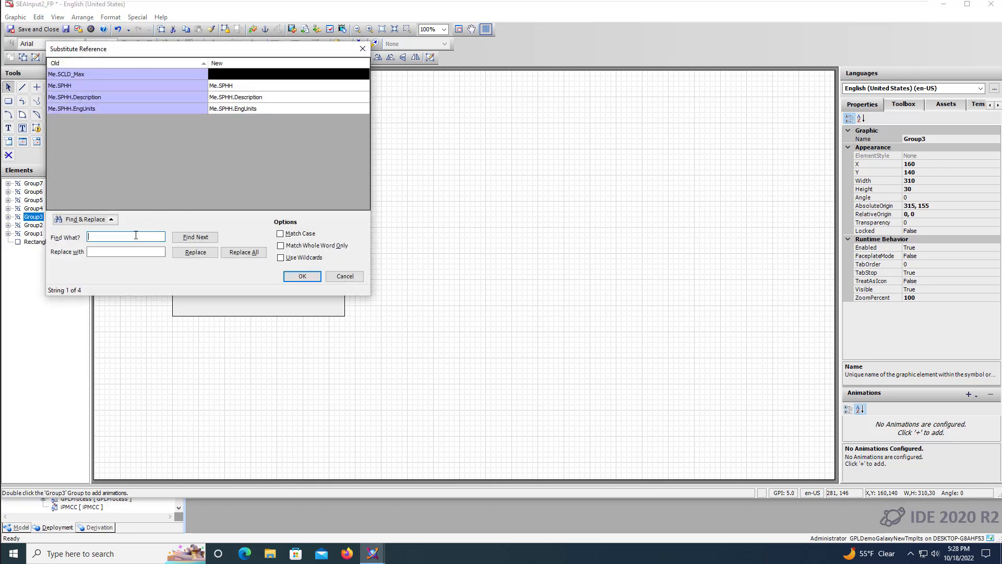
# Substitute Group5's SPHH reference with SCLD_Max and verify the text box animation reference
pyautogui.write('SP')
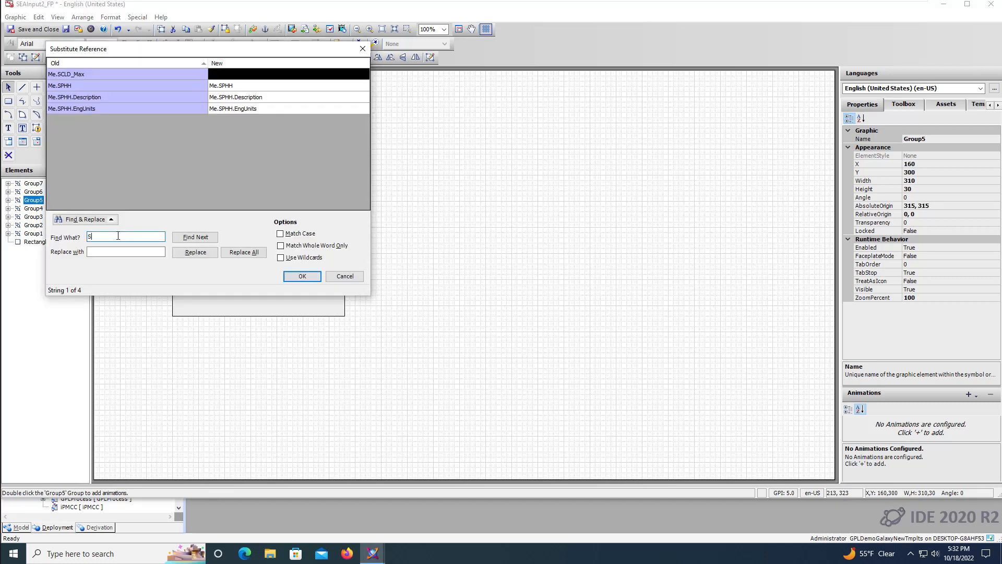
pyautogui.write('PHH')
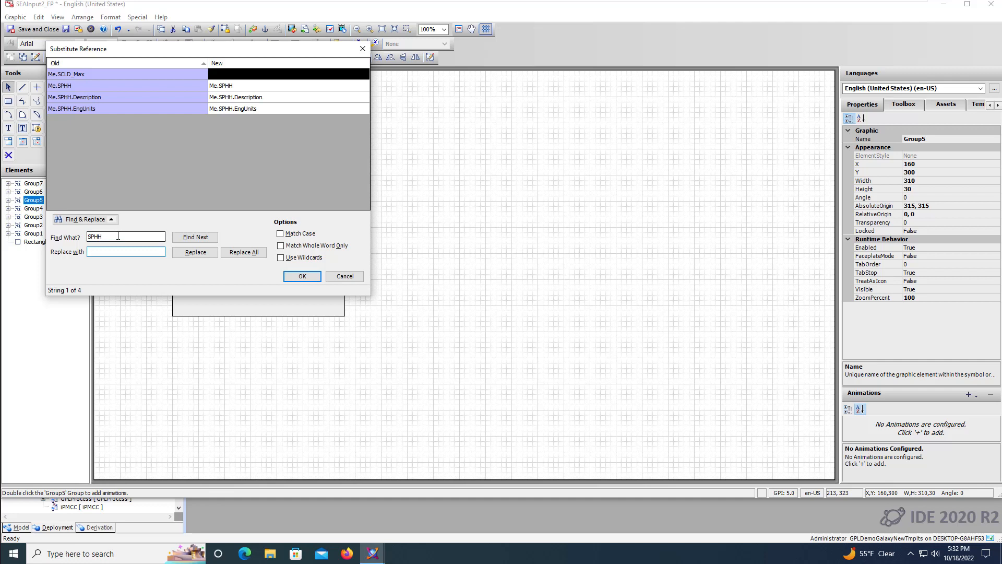
pyautogui.write('SCLD_m')
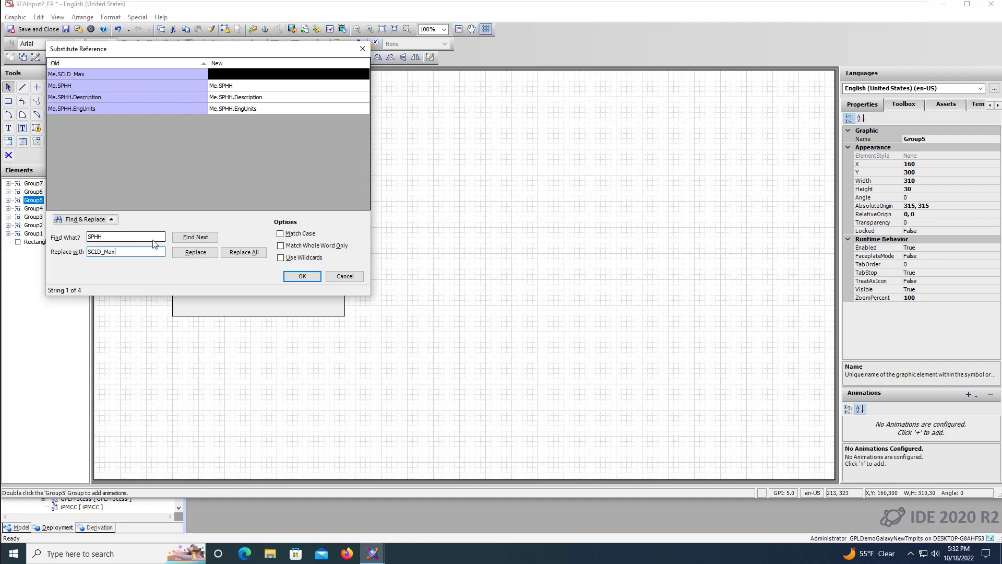
pyautogui.click(243, 252)
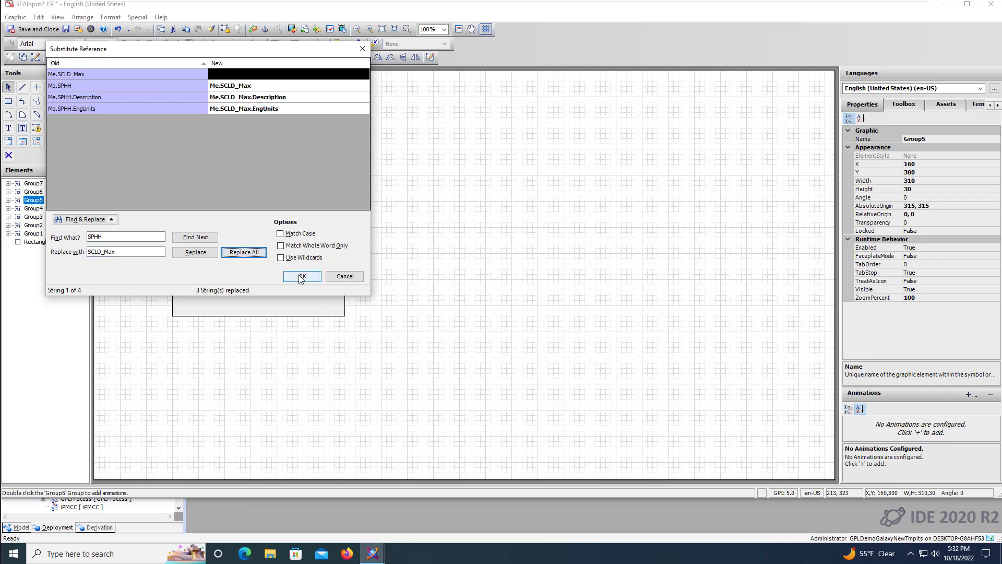
pyautogui.click(300, 276)
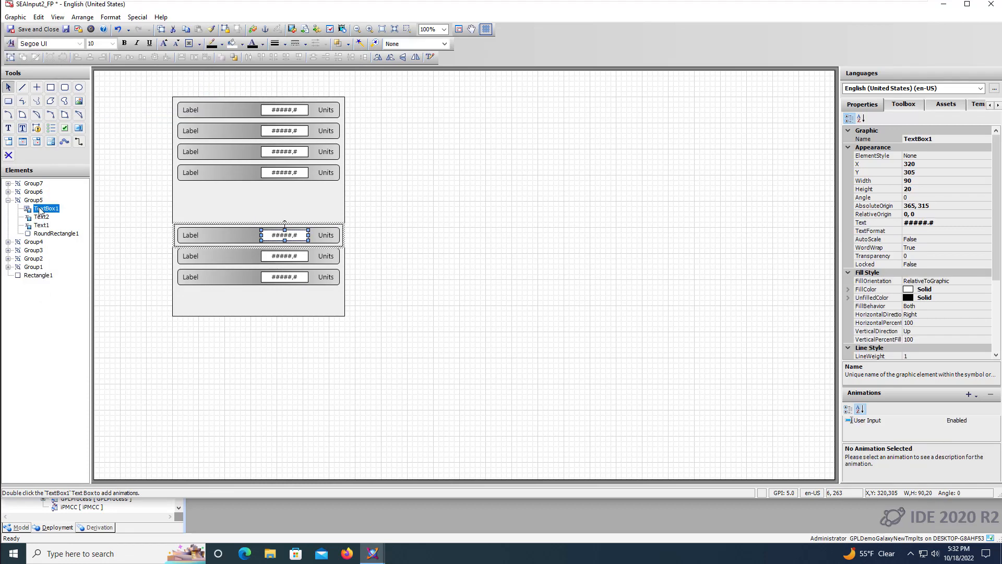
pyautogui.doubleClick(45, 209)
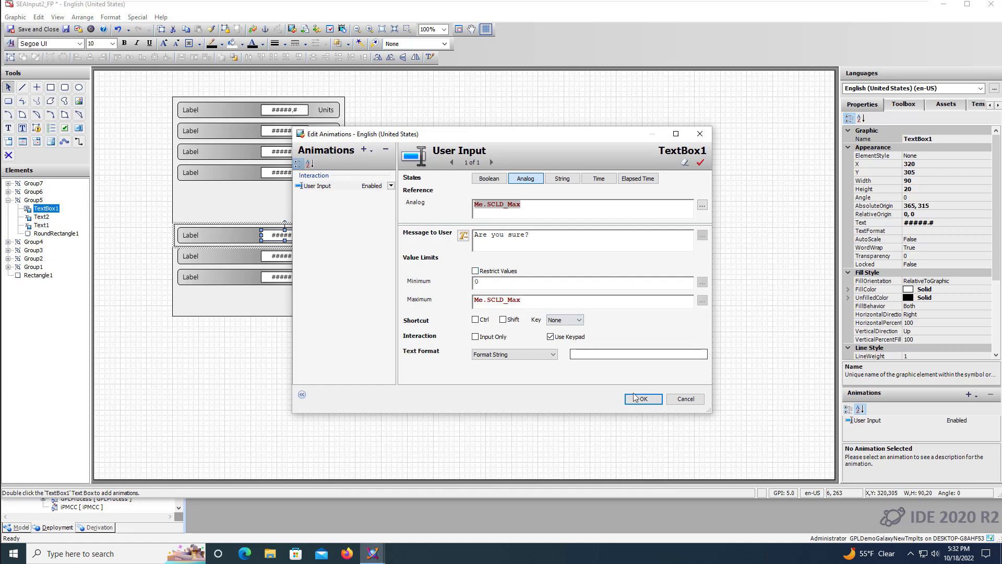
pyautogui.click(642, 398)
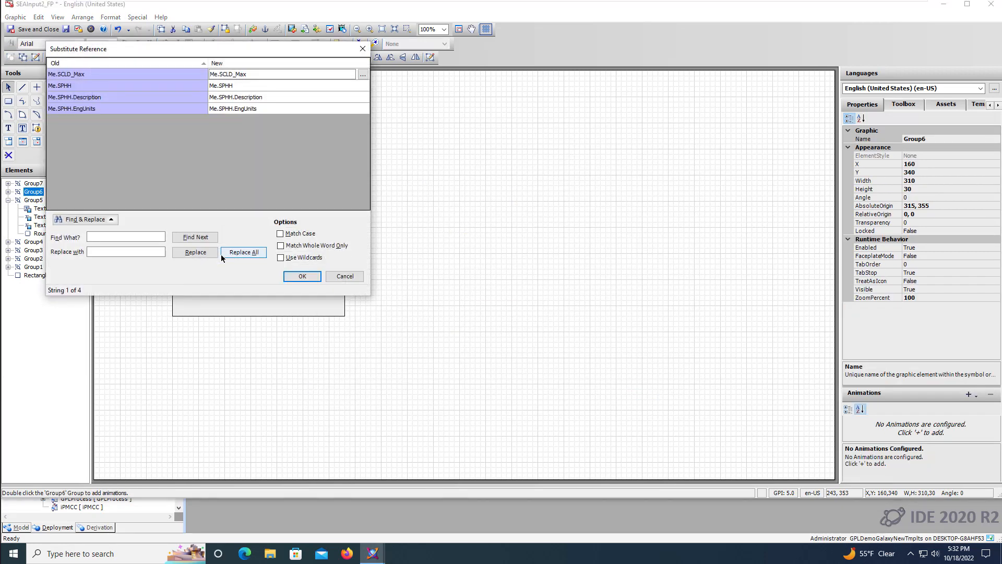
# Replace every SPHH reference in Group6 with SCLD_Min
pyautogui.write('SPH')
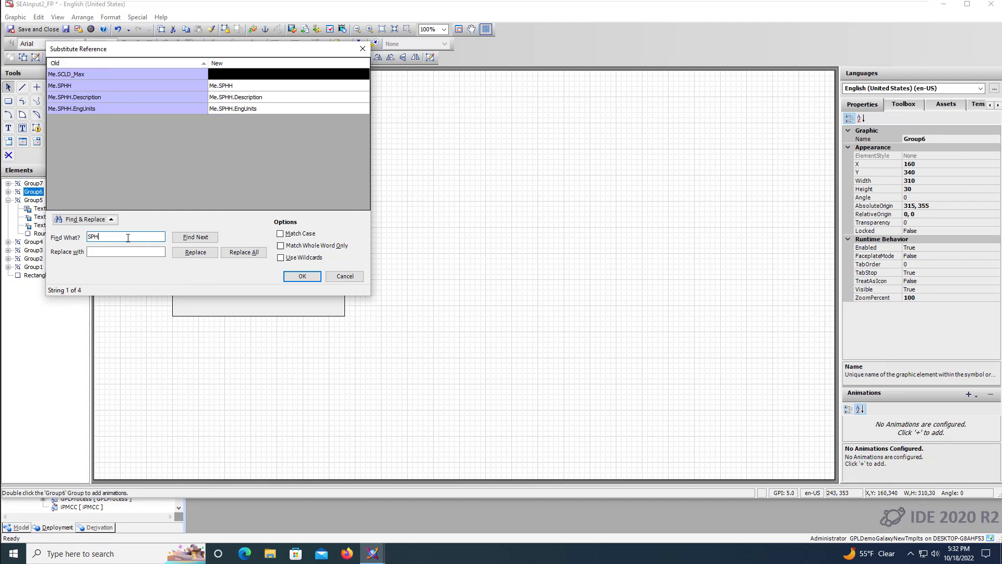
pyautogui.write('SCLD_Min')
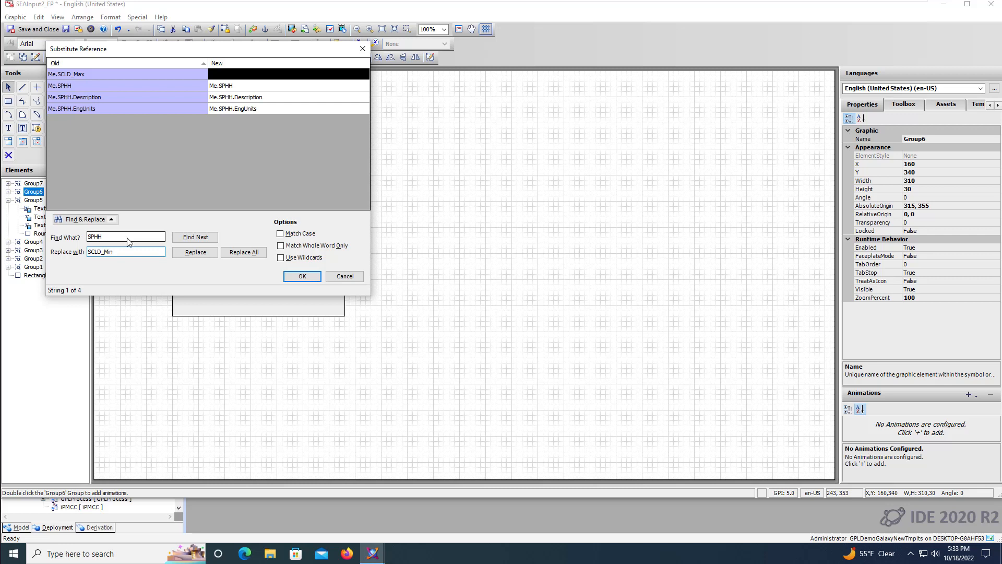
pyautogui.click(244, 252)
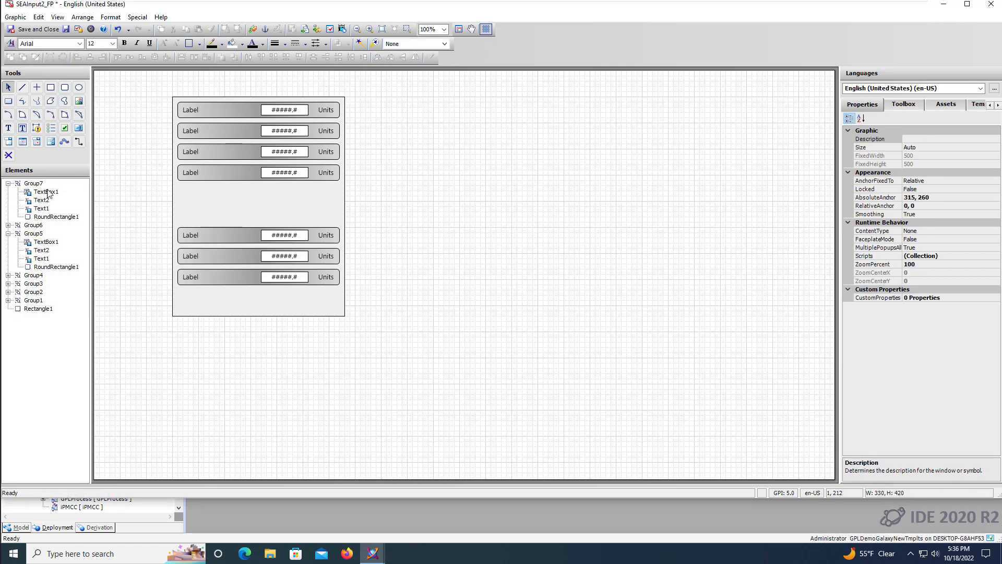
# Replace the last row's User Input animation with a Value Display of Me.SCALED_PV
pyautogui.doubleClick(45, 192)
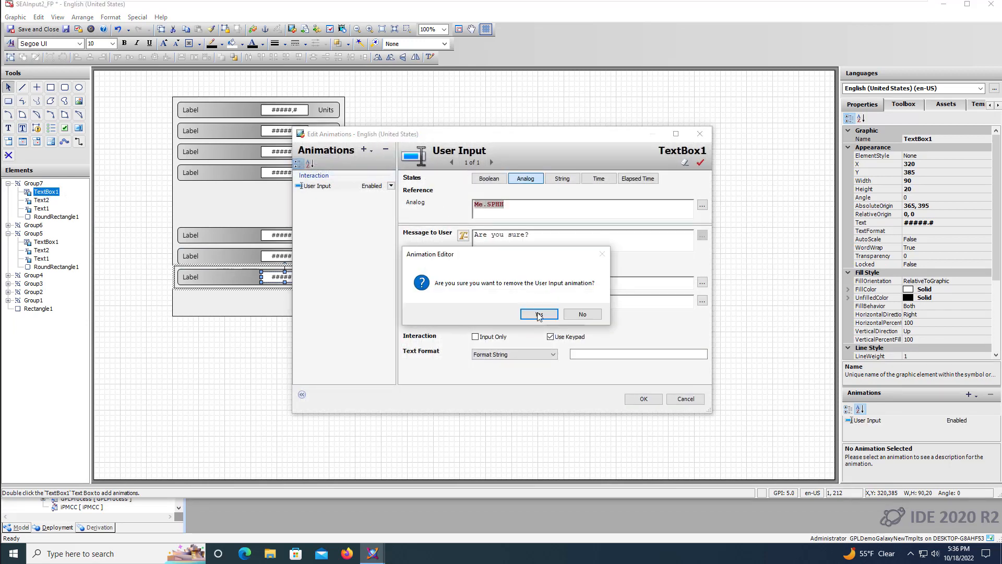
pyautogui.click(539, 315)
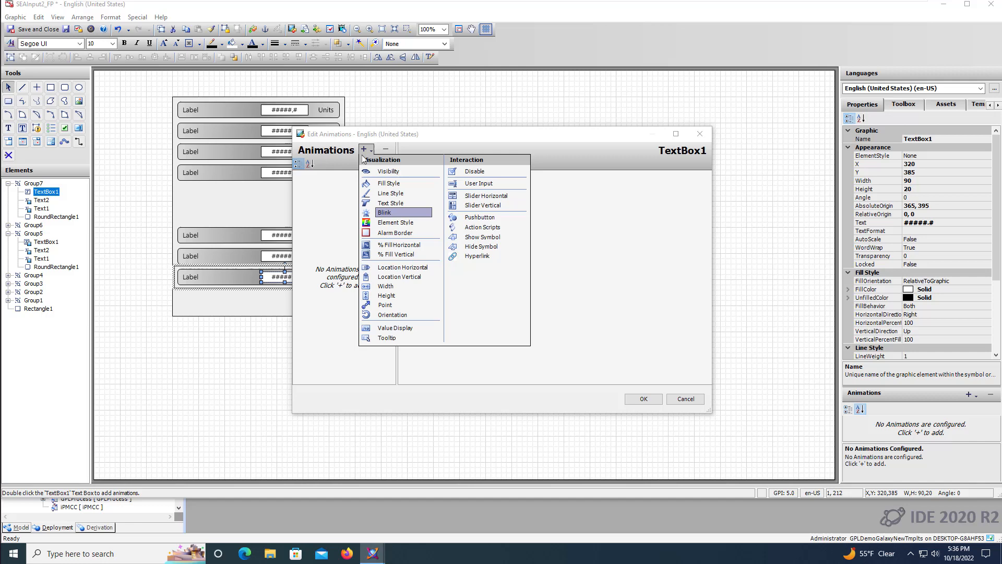
pyautogui.click(394, 327)
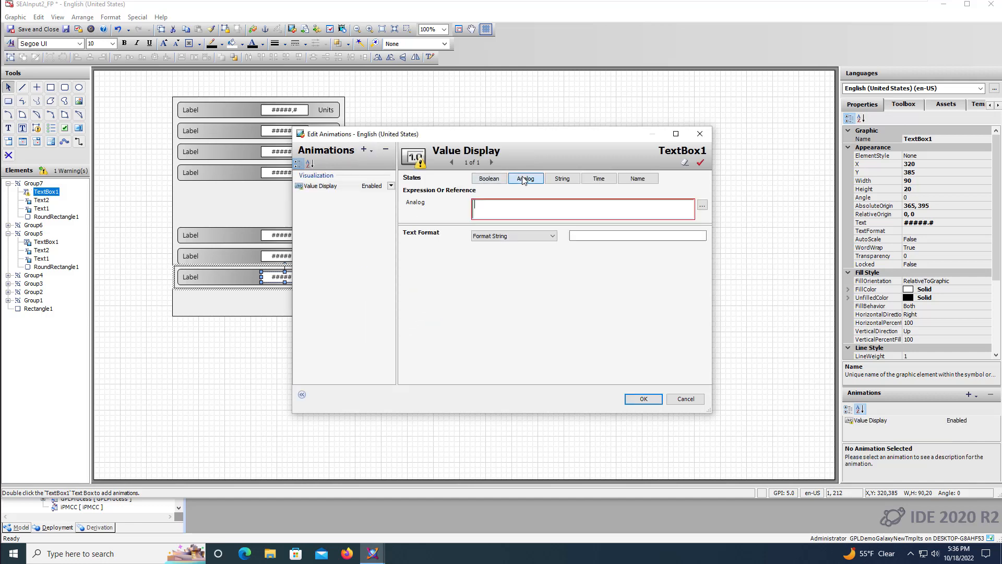
pyautogui.write('Me.')
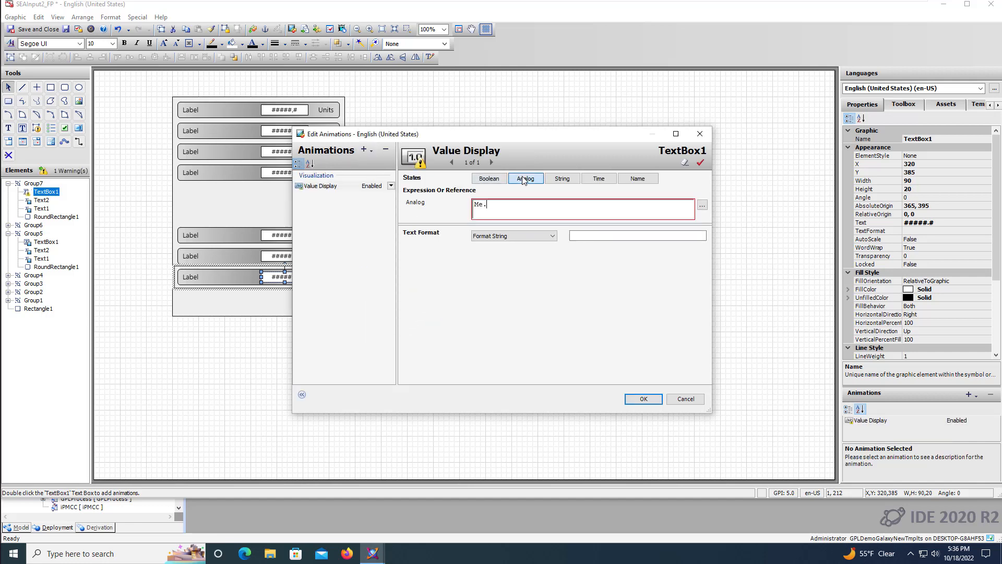
pyautogui.write('SCALED')
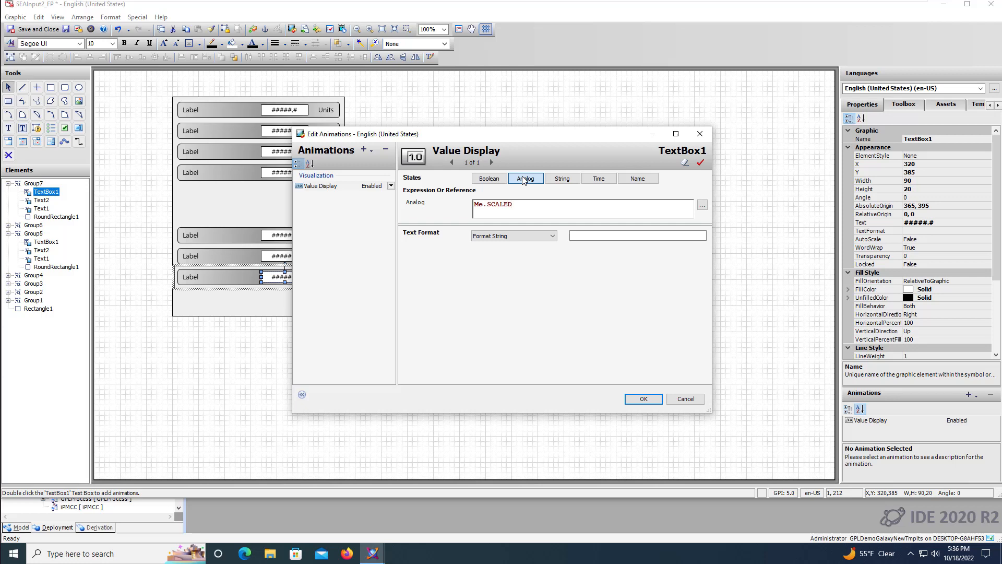
pyautogui.write('_PV')
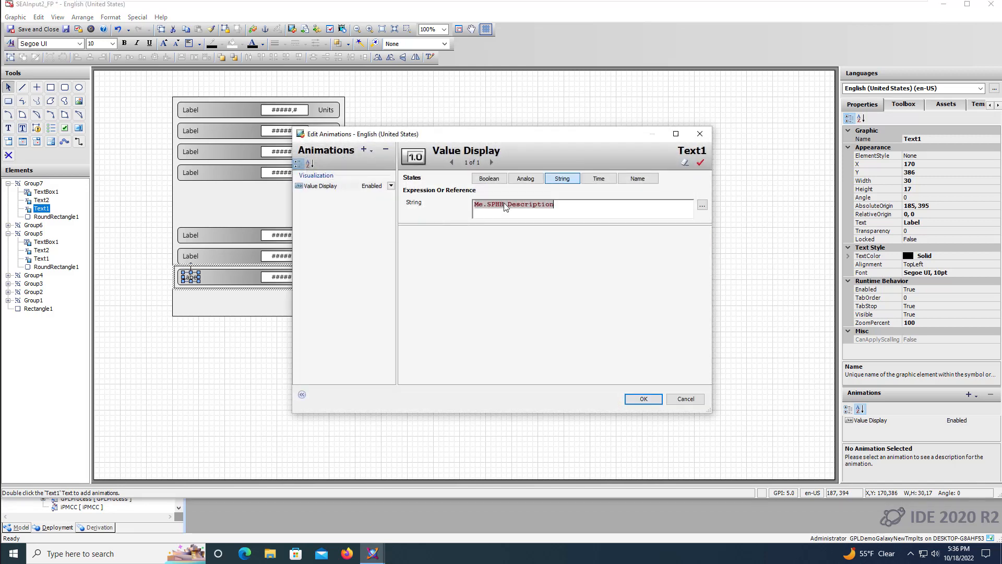
# Bind the row's label and units texts to Me.SCALED.Description and EngUnits
pyautogui.click(504, 204)
pyautogui.write('CALED')
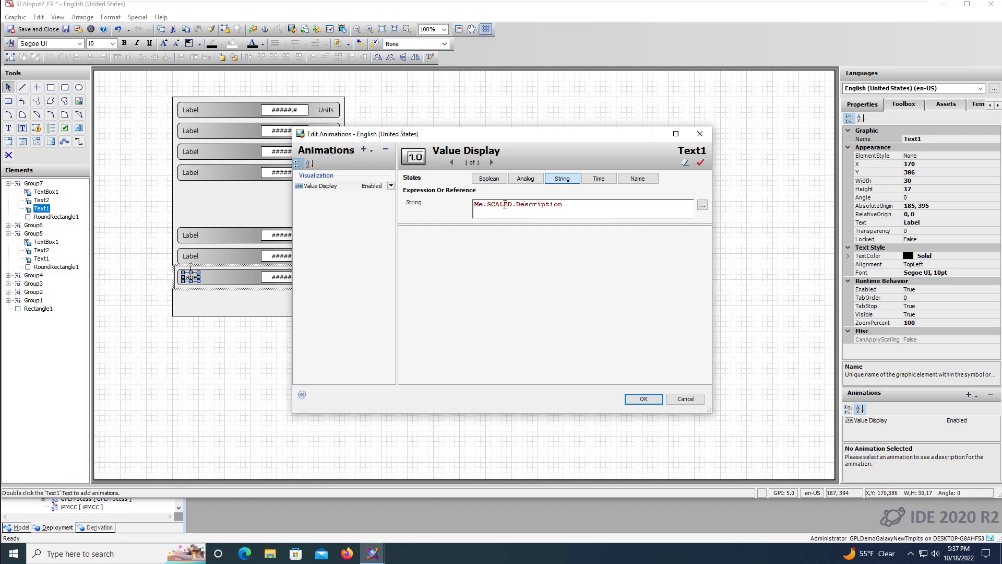
pyautogui.click(642, 398)
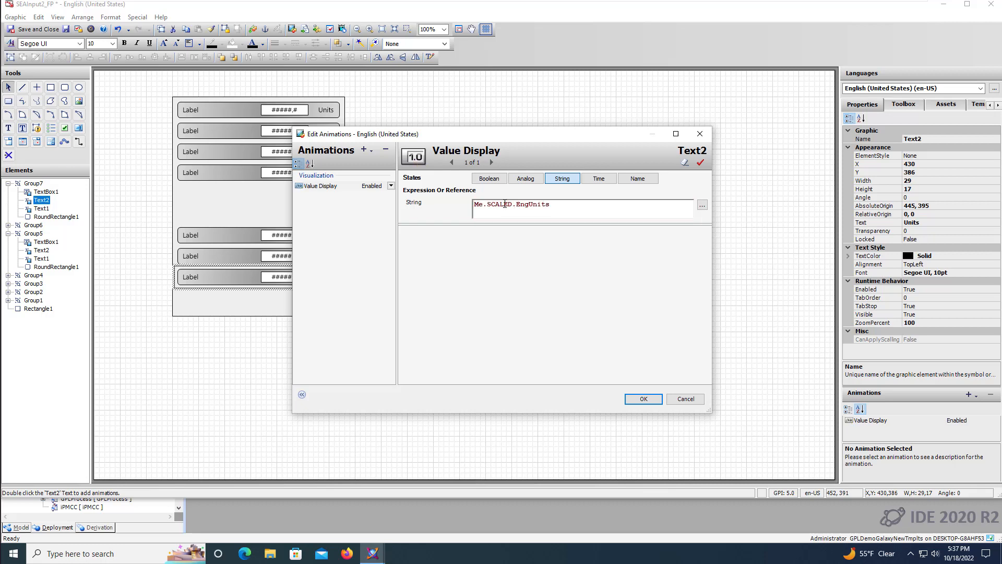
pyautogui.click(642, 398)
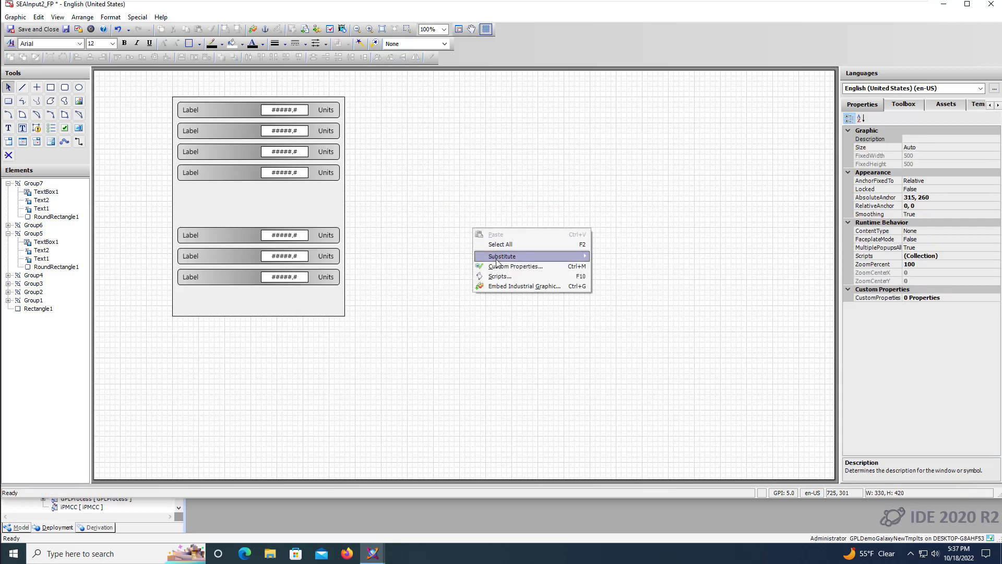
# Add a While Showing script assigning SCALED_PV's HiHi, Hi, Lo, LoLo limits from SPHH, SPH, SPL, SPLL
pyautogui.click(499, 275)
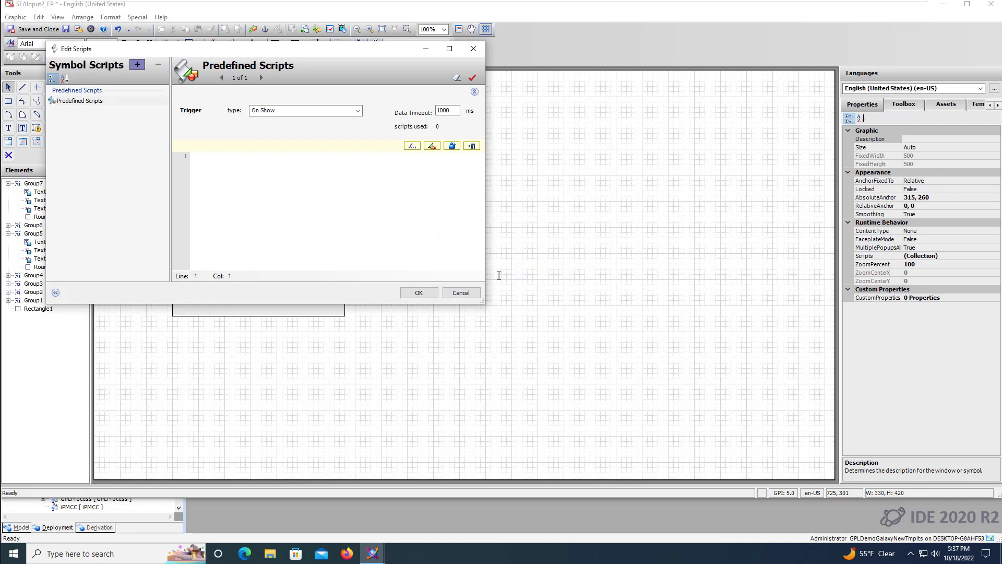
pyautogui.click(304, 110)
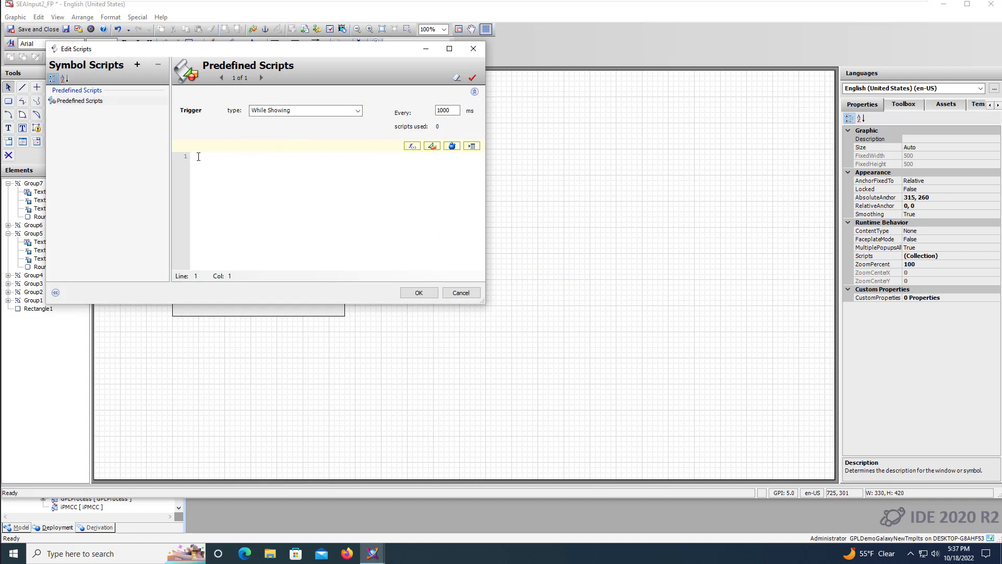
pyautogui.write('Me.SCALED_PV.HiHi.Limit = Me.SPHH;')
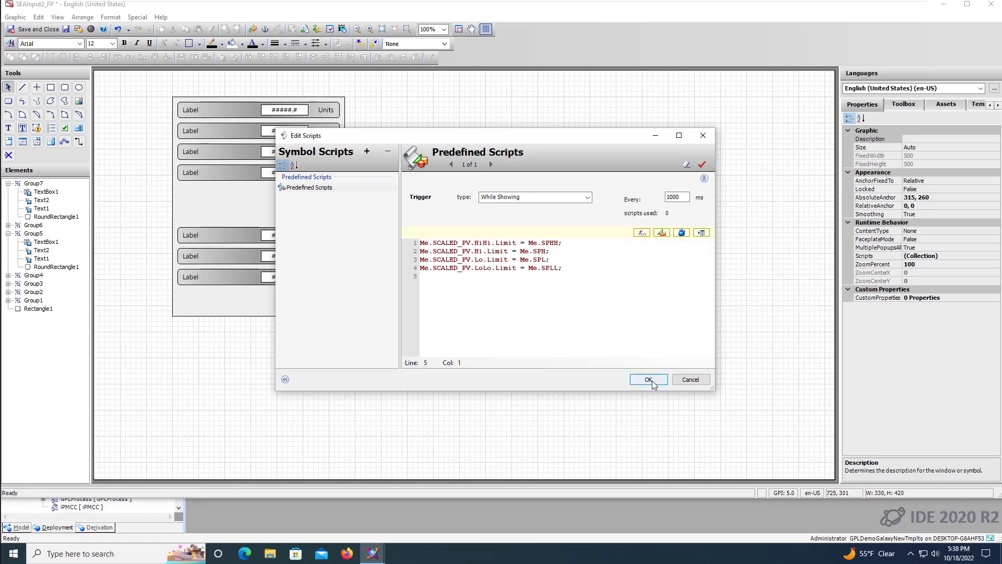
pyautogui.click(648, 379)
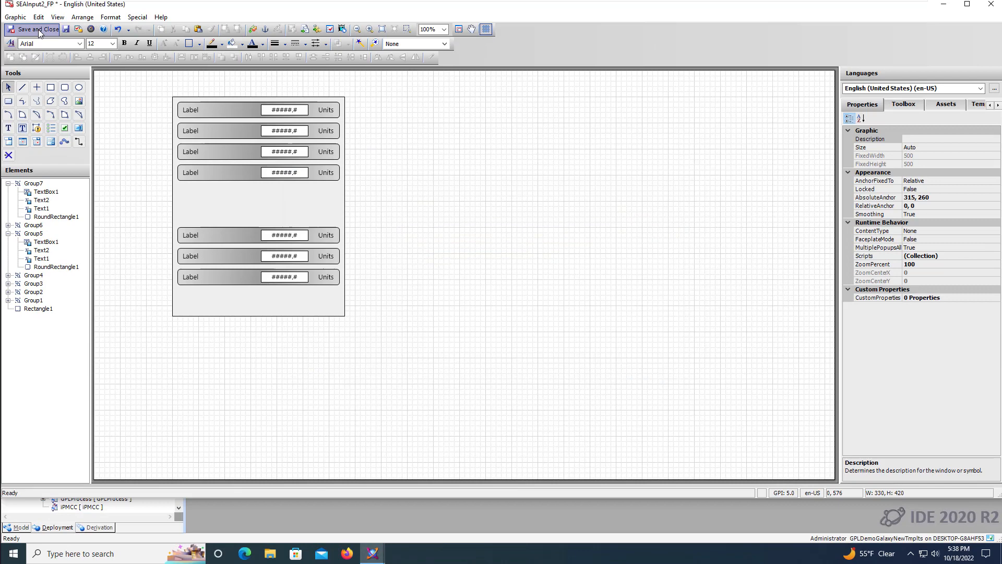
# Save, close and check in the SEAInput2_FP faceplate symbol
pyautogui.click(31, 29)
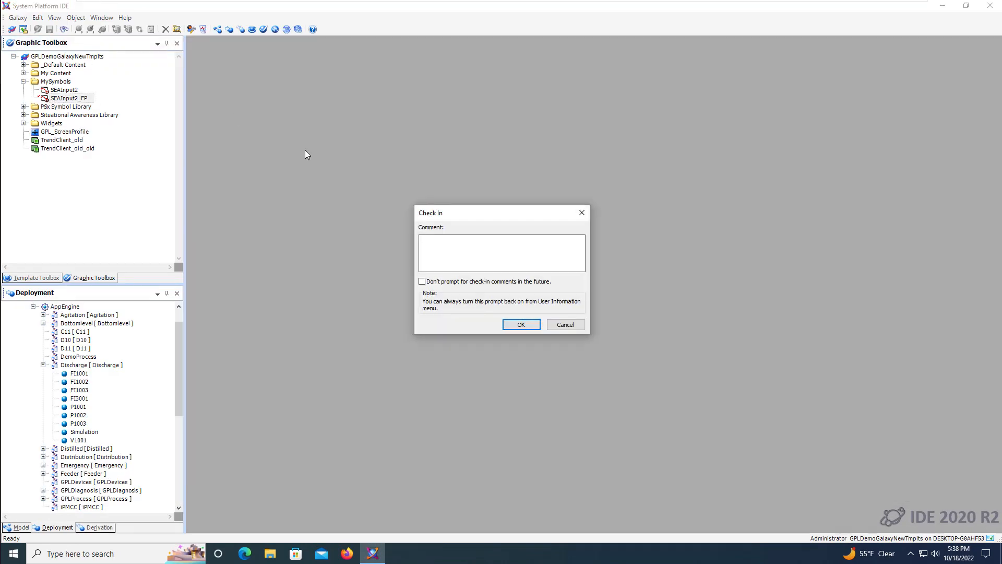
pyautogui.click(520, 323)
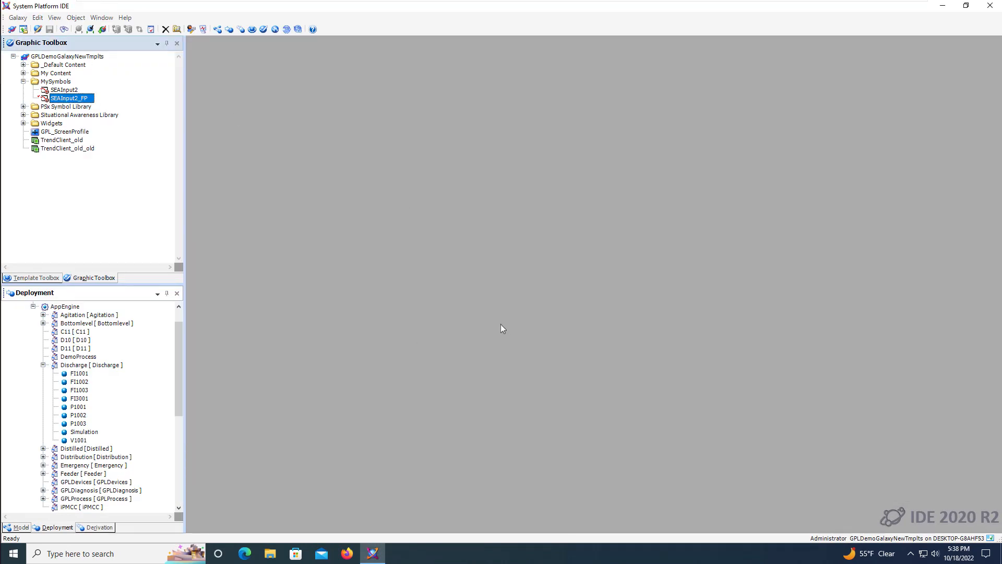
pyautogui.moveTo(95, 395)
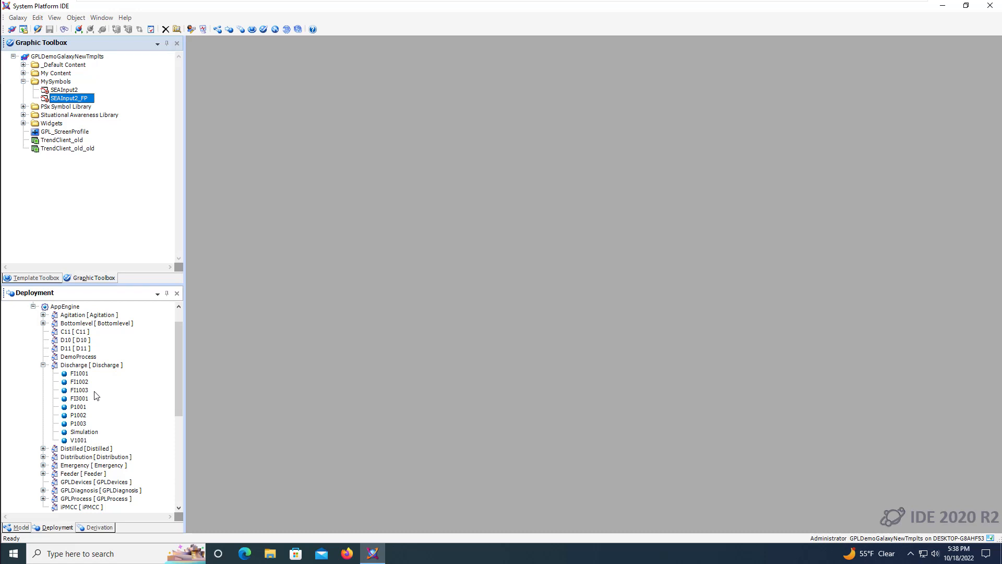
# Open the $gSEAInput2 template from My Templates > 1. Assets in the Template Toolbox
pyautogui.click(35, 278)
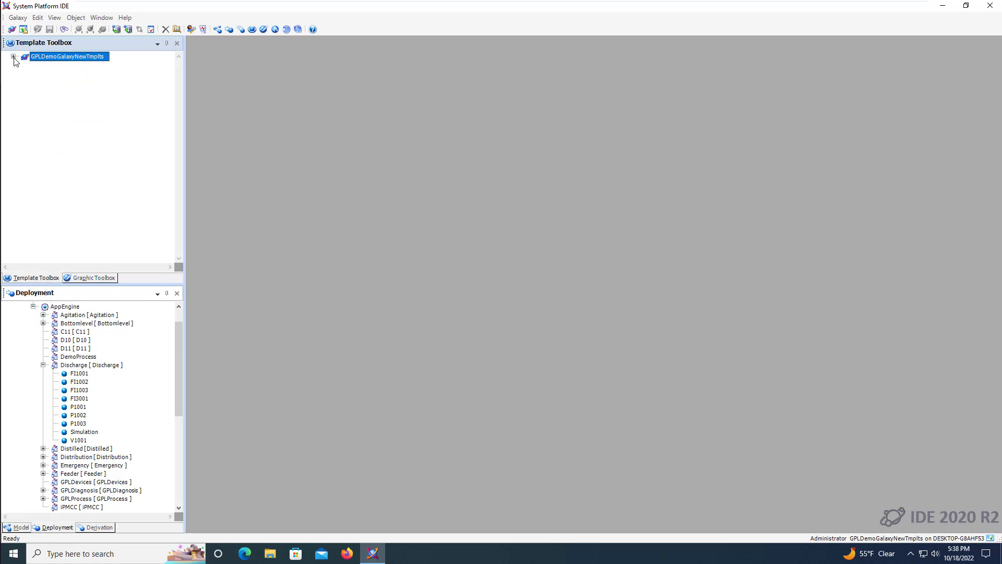
pyautogui.click(14, 56)
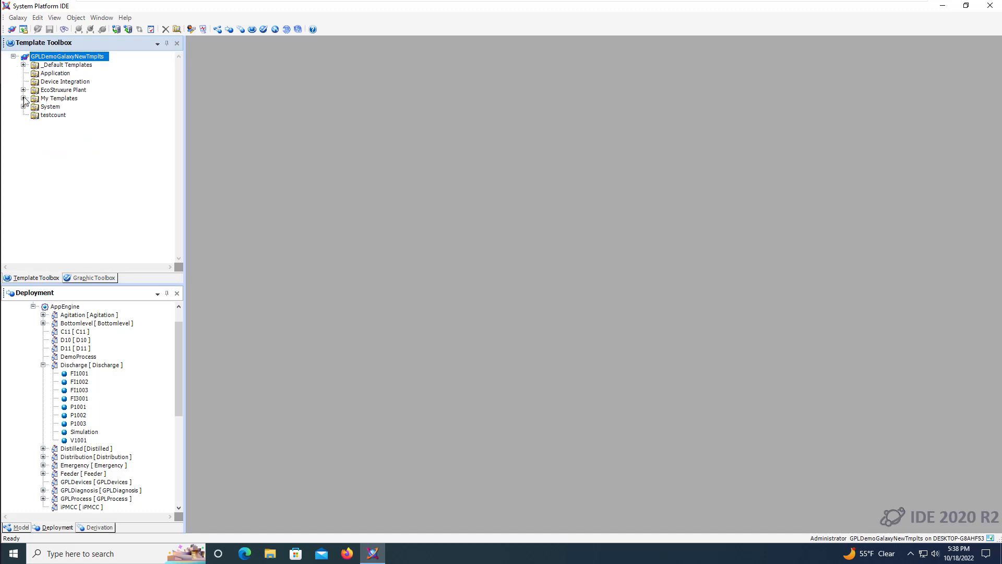
pyautogui.click(23, 98)
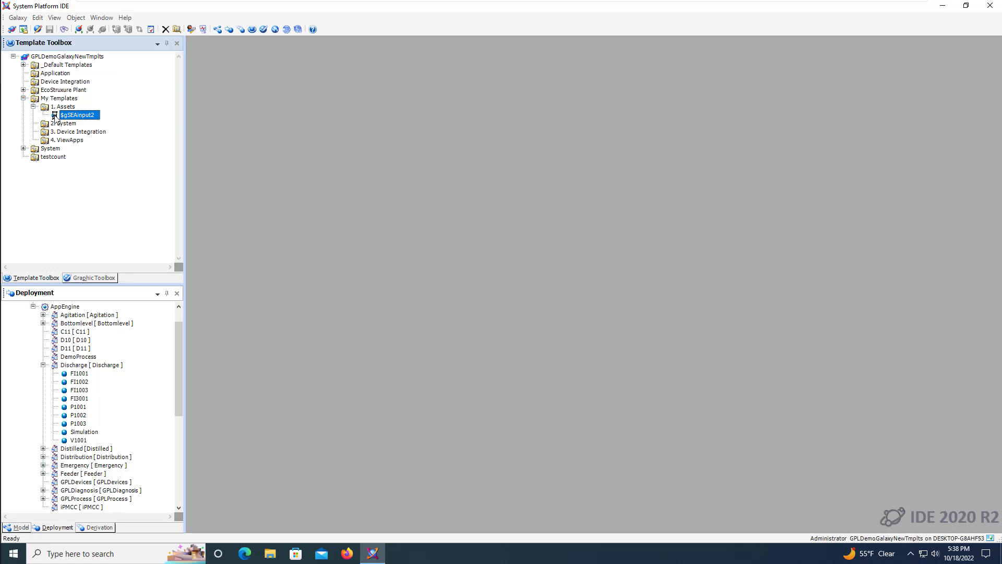
pyautogui.doubleClick(76, 115)
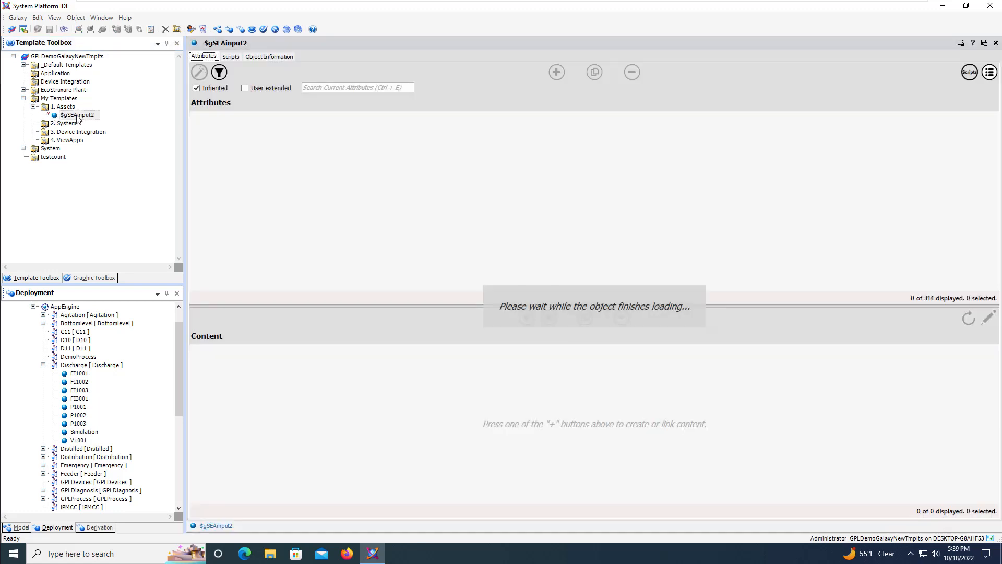
pyautogui.moveTo(239, 120)
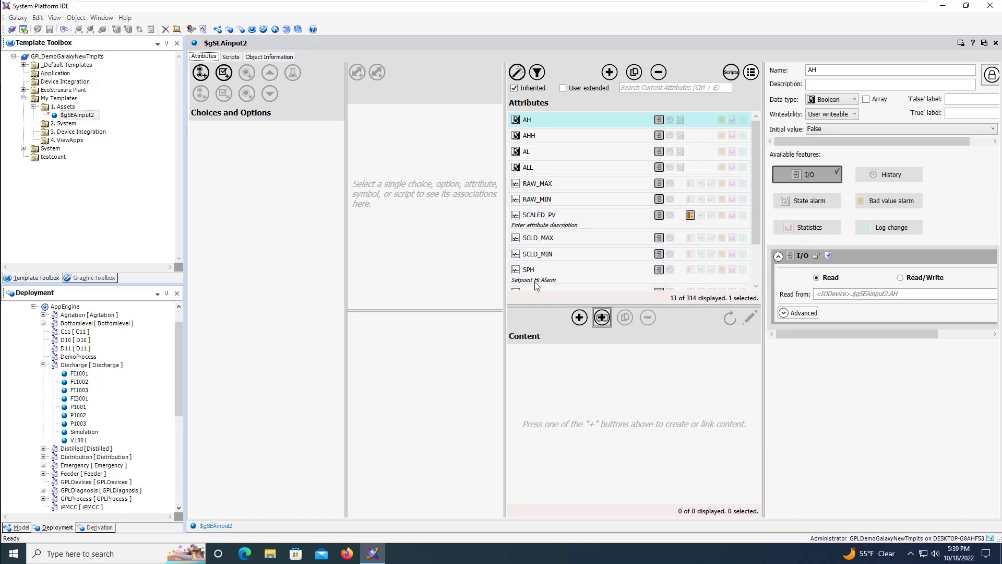
# Link the SEAInput2 symbol from MySymbols as the template's content
pyautogui.click(601, 318)
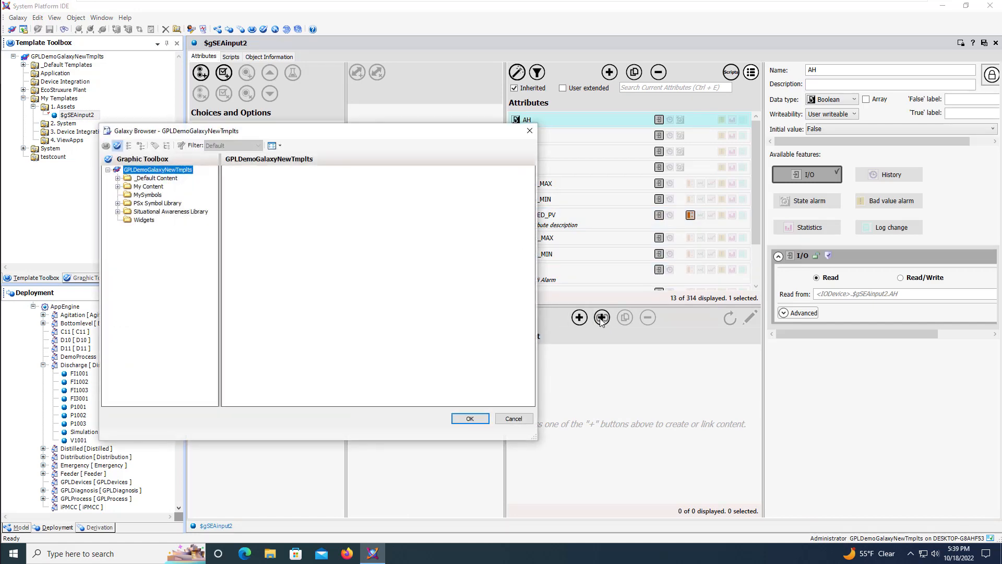
pyautogui.moveTo(251, 185)
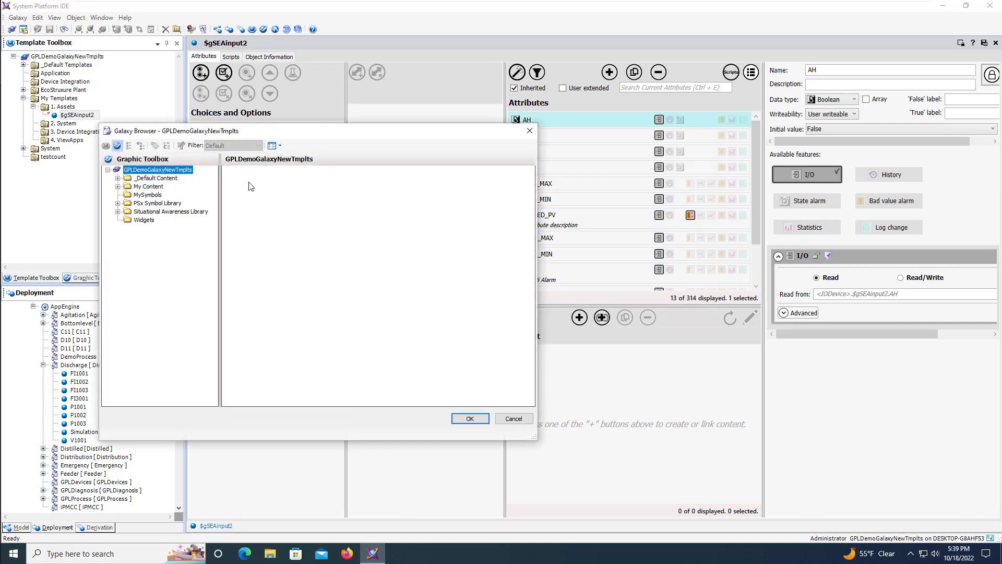
pyautogui.click(147, 194)
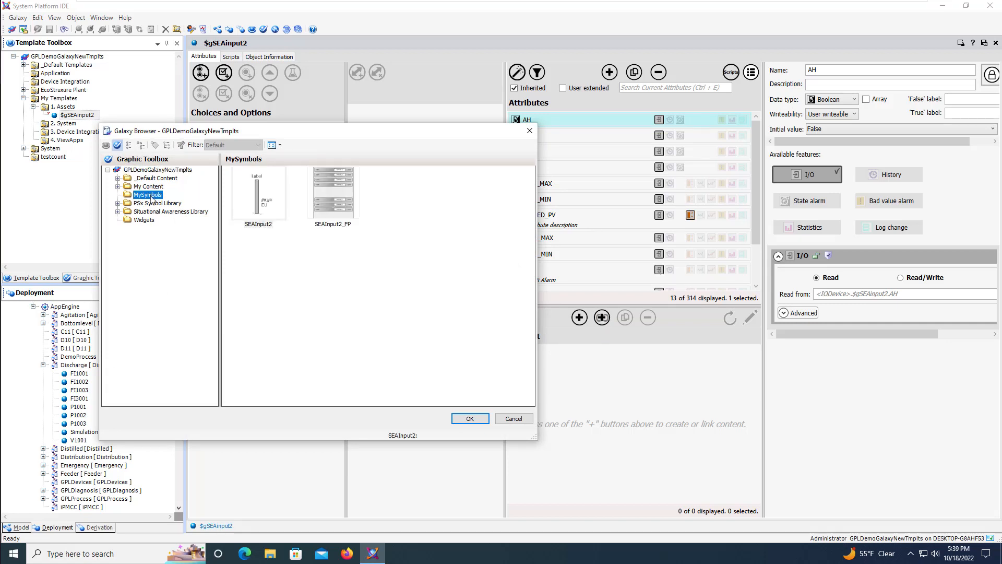
pyautogui.click(257, 193)
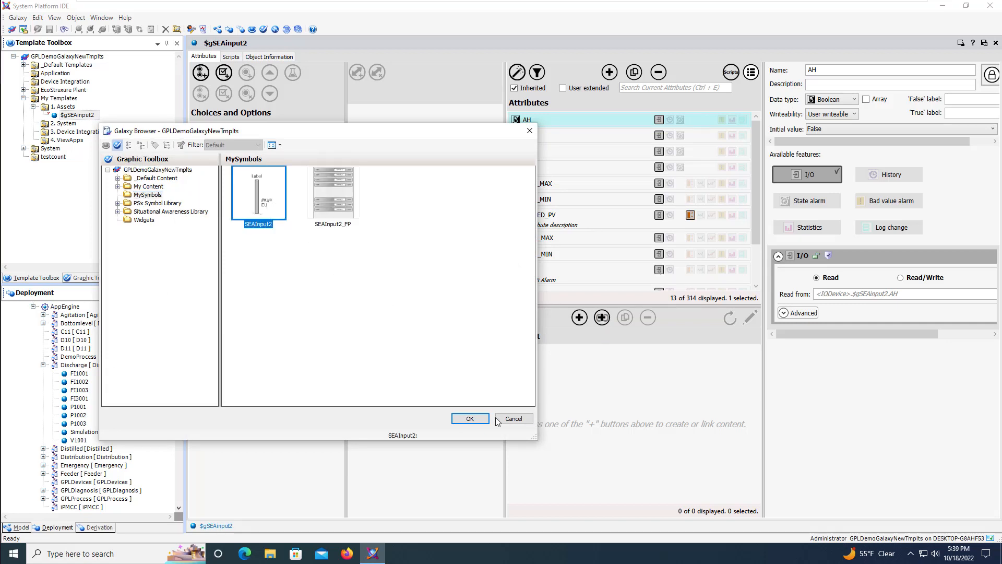
pyautogui.click(470, 419)
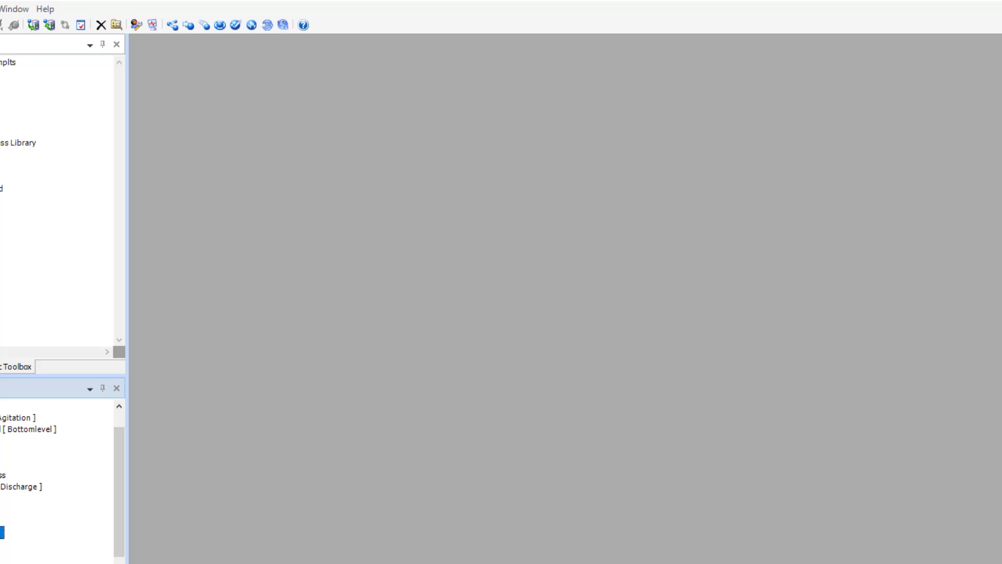
pyautogui.doubleClick(2, 516)
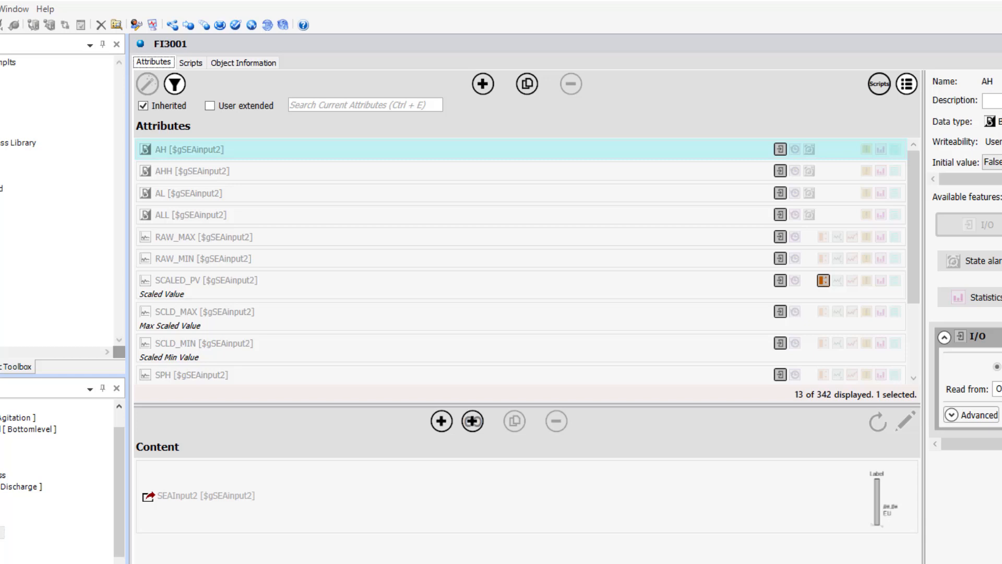
pyautogui.click(205, 280)
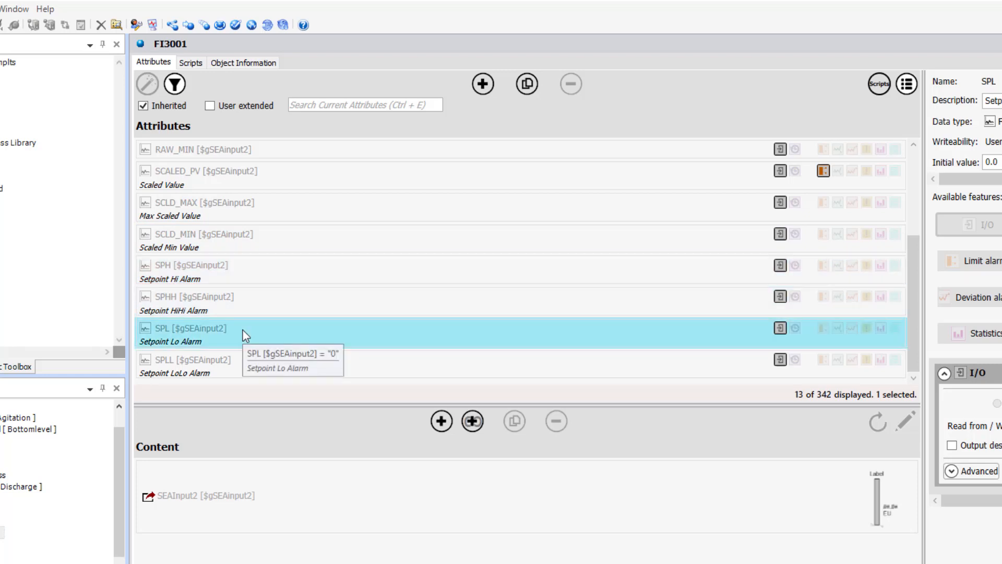
pyautogui.click(192, 364)
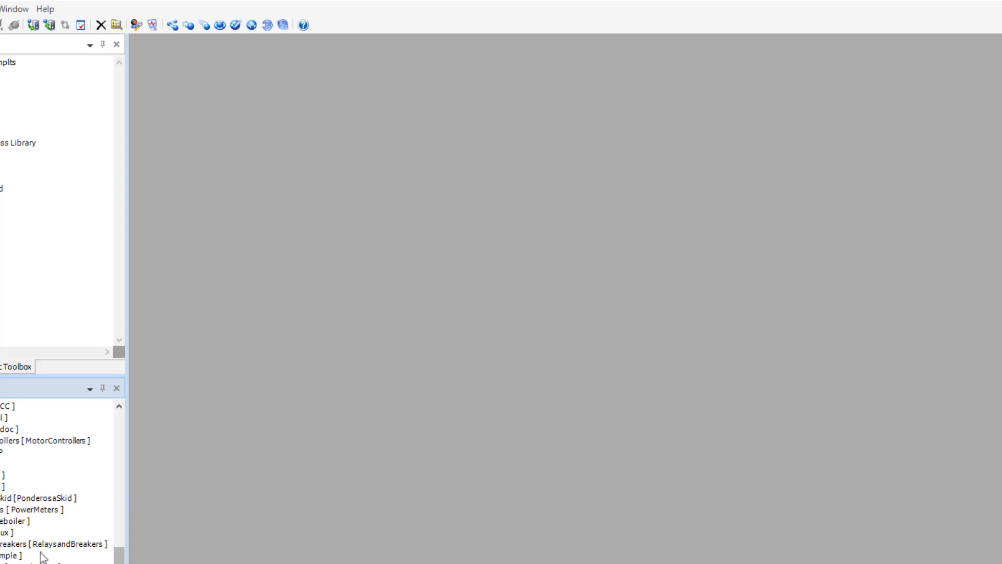
# Embed the FI3001 instance symbol on PC10's L3Page graphic and save despite the performance warning
pyautogui.click(7, 475)
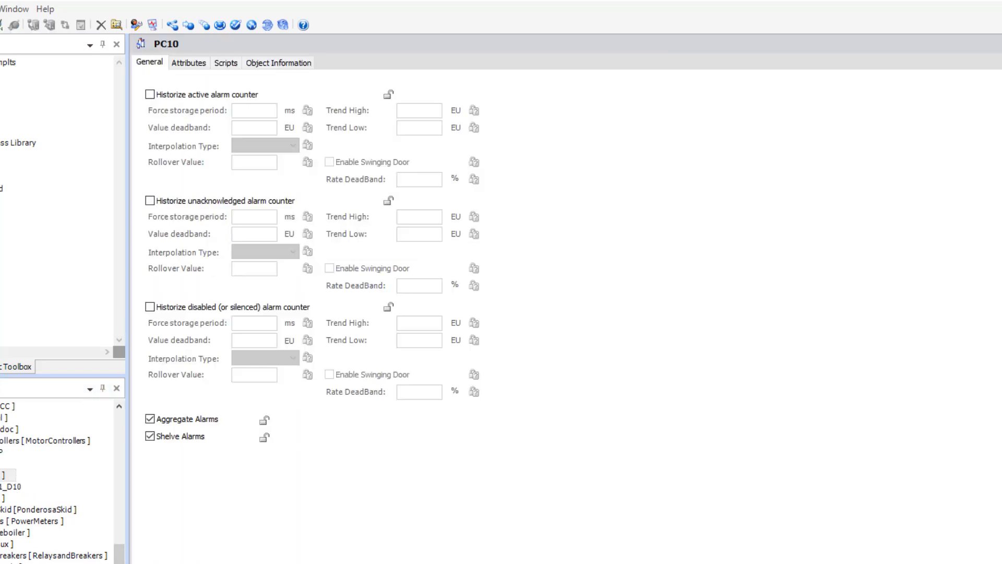
pyautogui.click(189, 63)
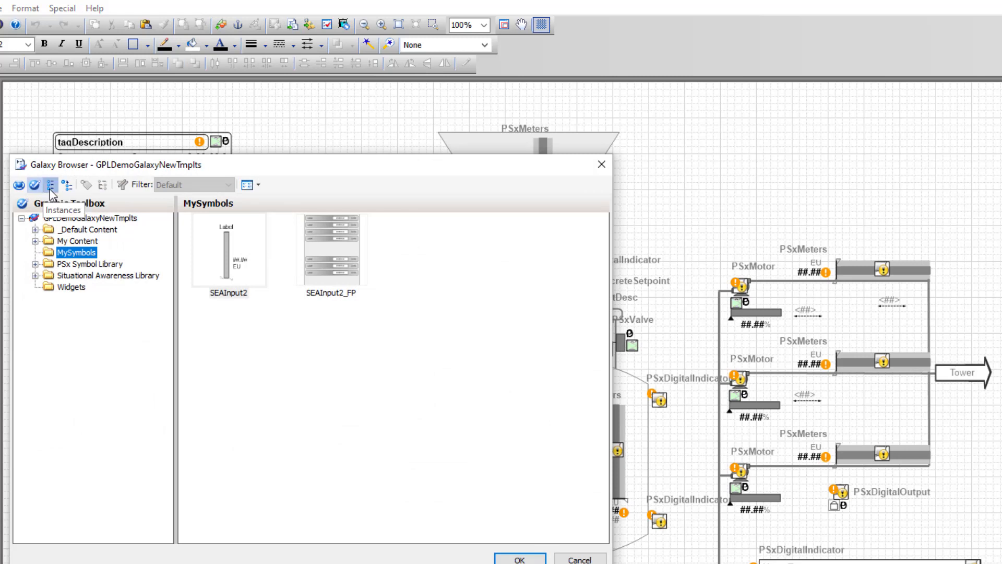
pyautogui.click(50, 184)
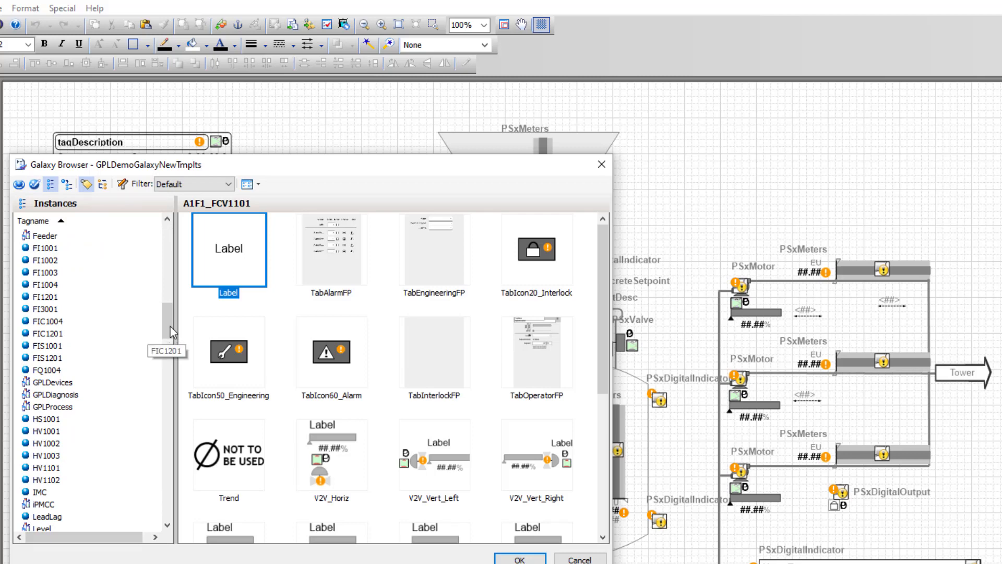
pyautogui.click(44, 307)
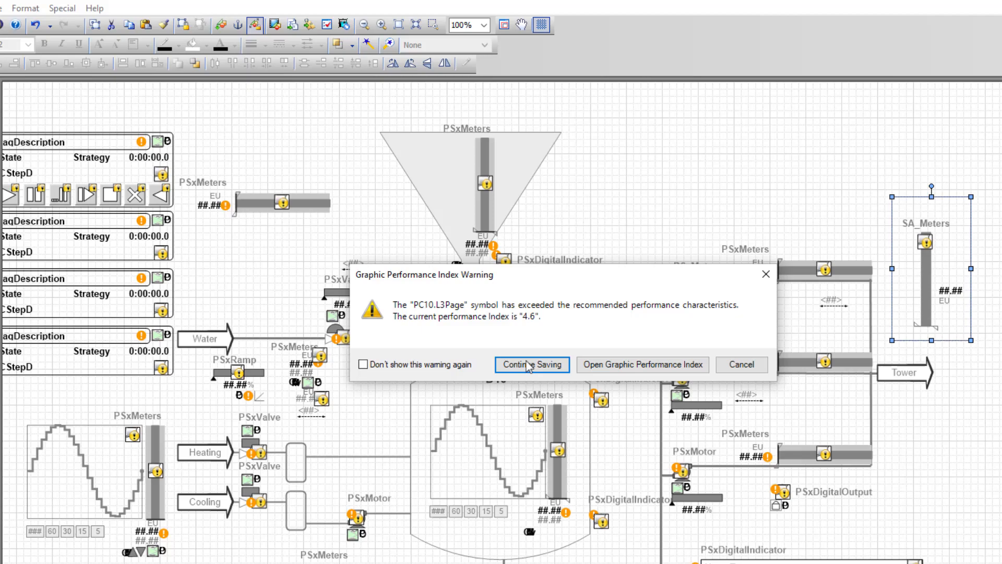
pyautogui.click(531, 365)
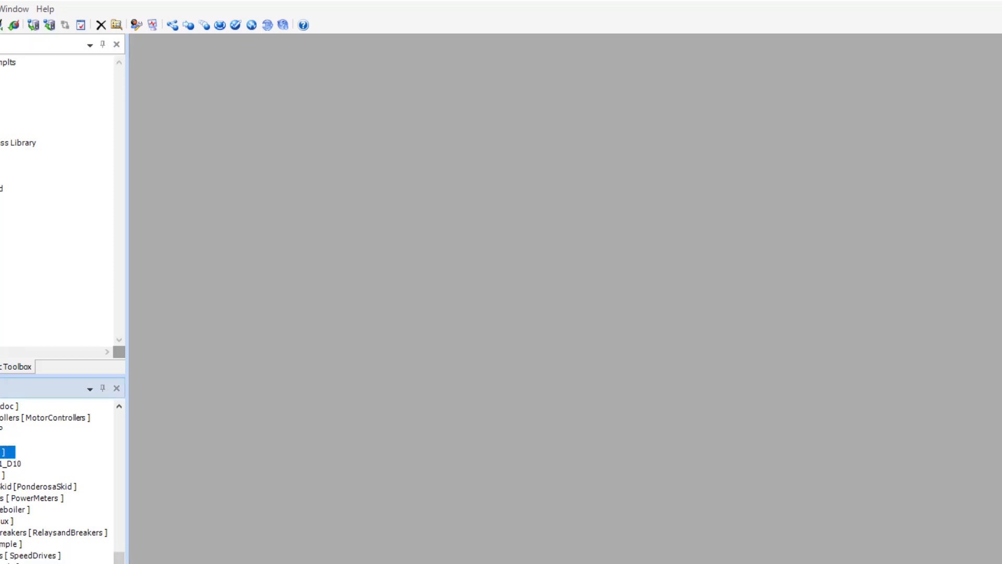
# Deploy ViewAppGP_001 and open the $ViewAppGP editor
pyautogui.rightClick(19, 452)
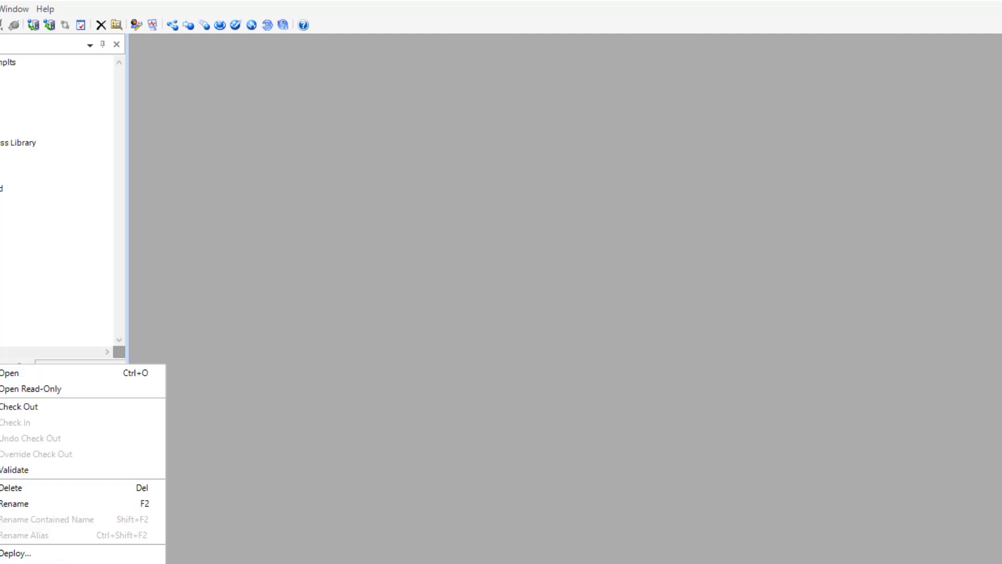
pyautogui.click(16, 554)
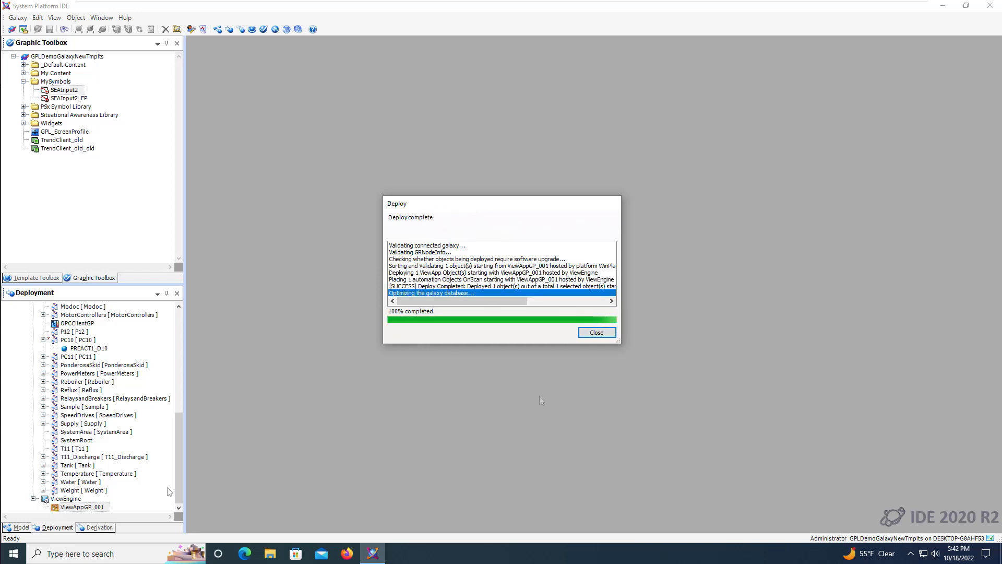
pyautogui.click(595, 332)
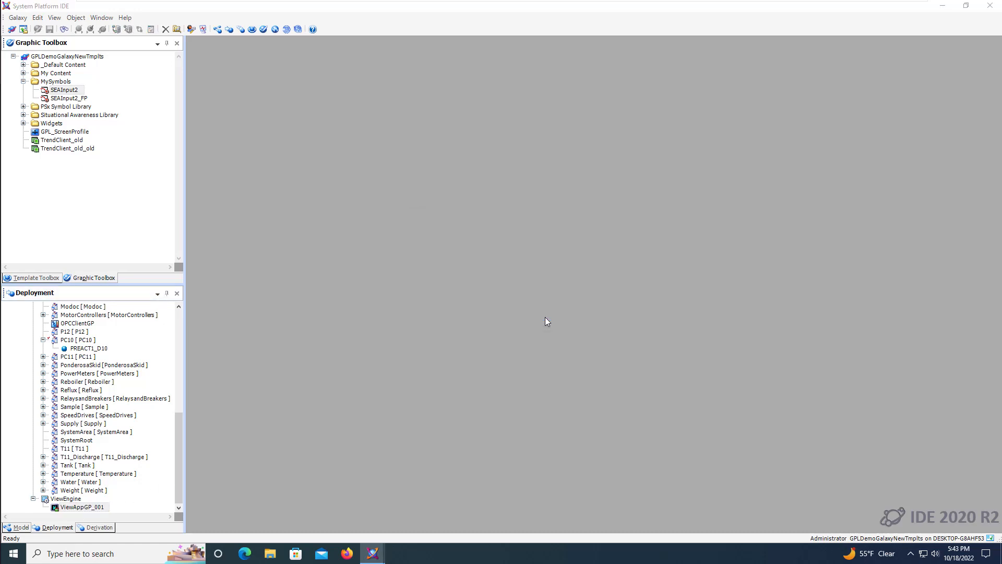
pyautogui.doubleClick(83, 507)
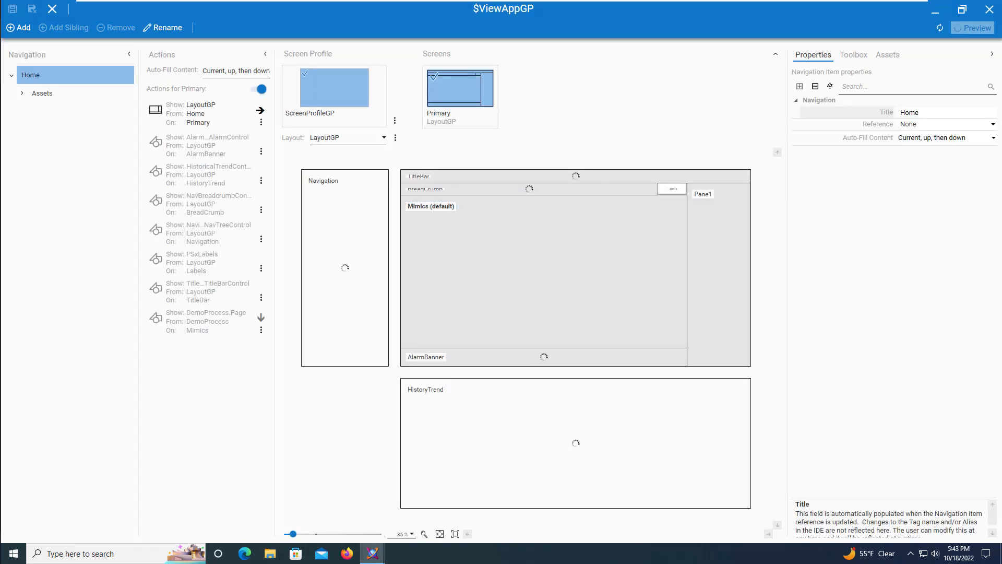
# Close the $ViewAppGP editor to reveal the desktop
pyautogui.click(973, 27)
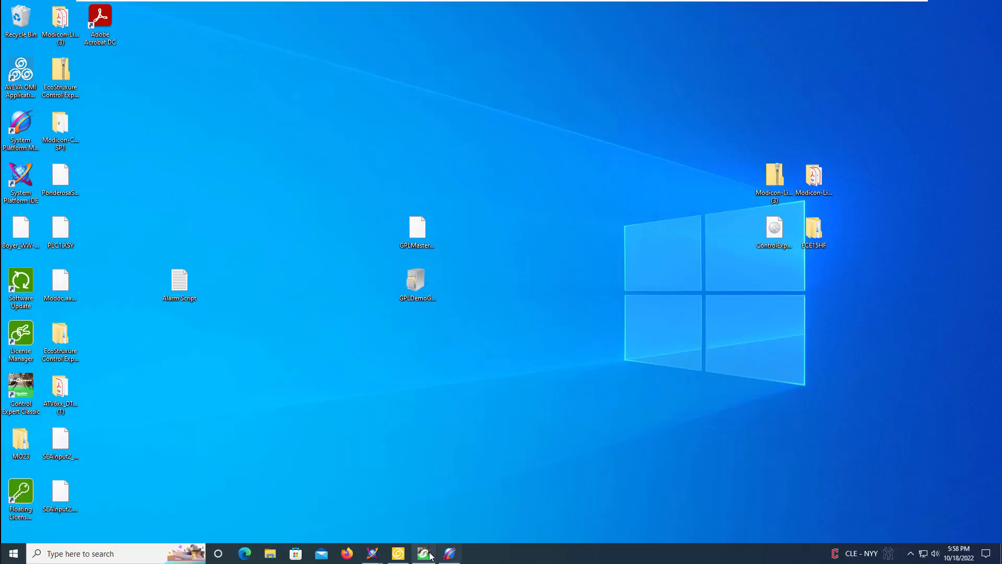
# Check the running FI3001_AINPUT2 block in Control Expert, then return to the PC10 runtime page
pyautogui.click(423, 554)
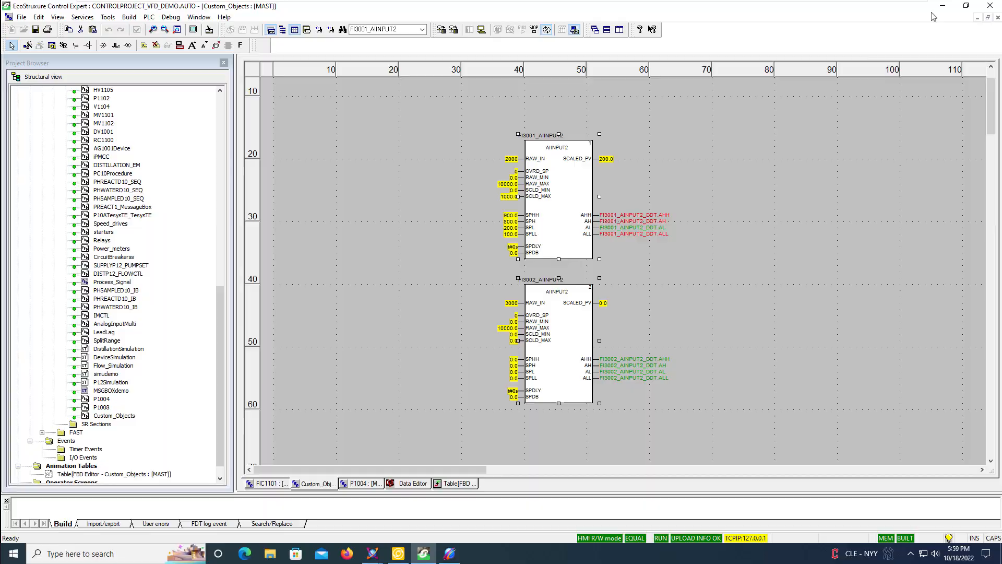
pyautogui.click(399, 554)
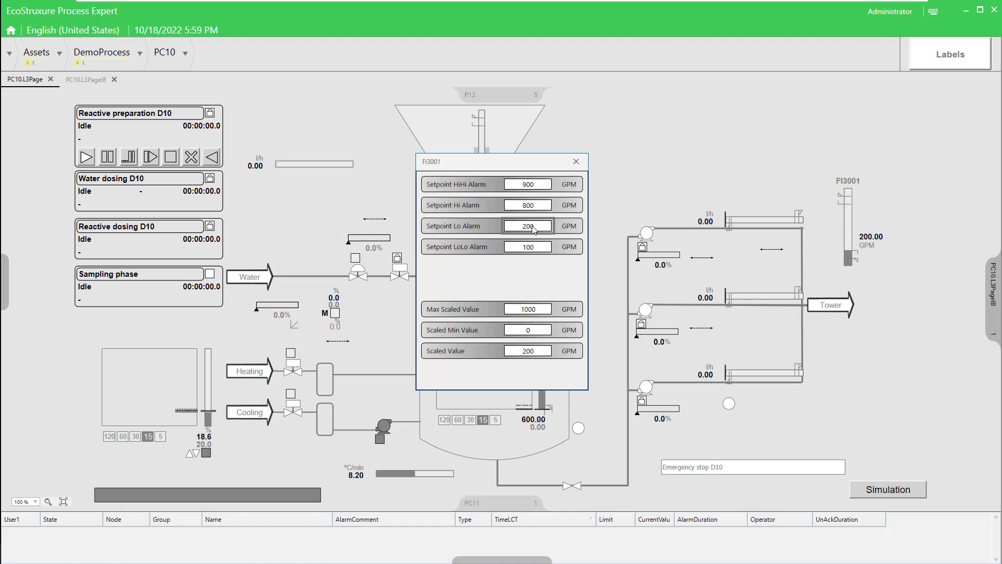
# Set FI3001's Lo alarm setpoint to 250 and close its faceplate
pyautogui.click(526, 225)
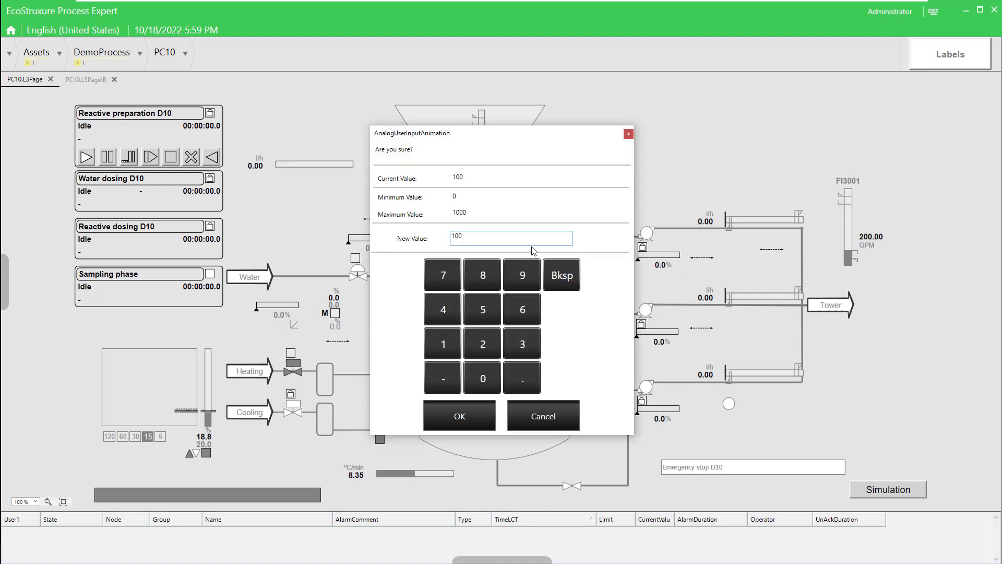
pyautogui.click(459, 416)
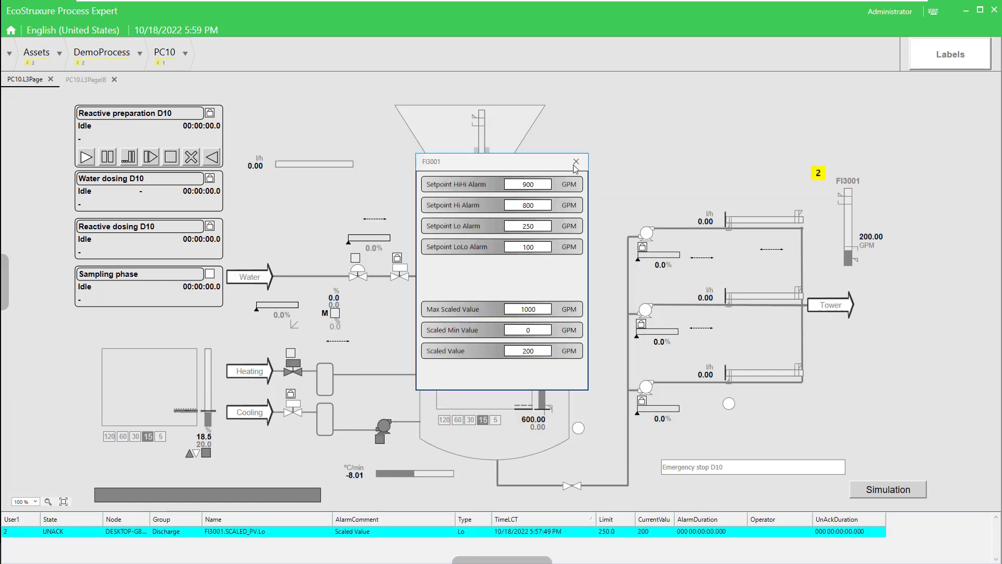
pyautogui.click(575, 161)
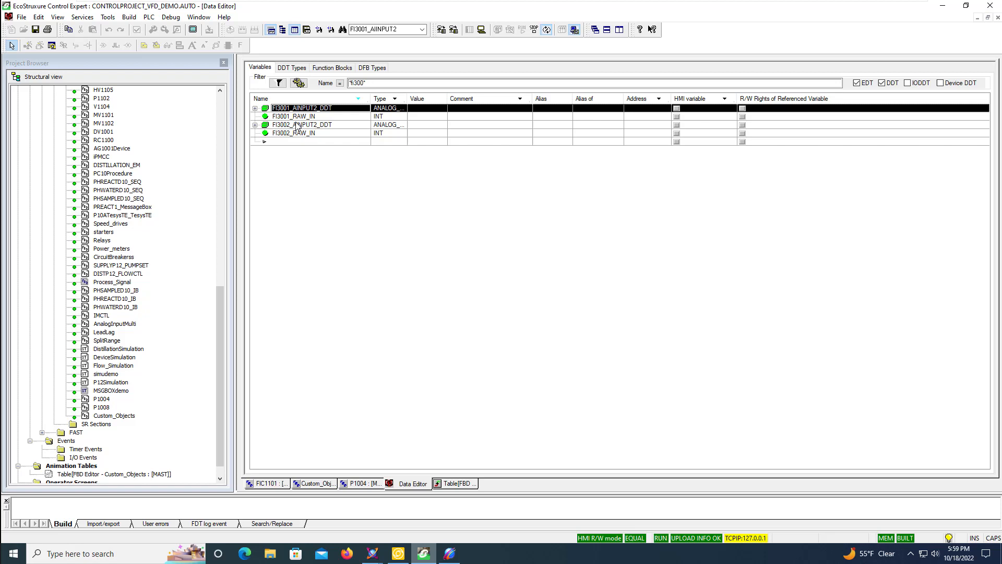
# Bring up the context actions for the FI3002_AINPUT2_DDT variable
pyautogui.rightClick(301, 124)
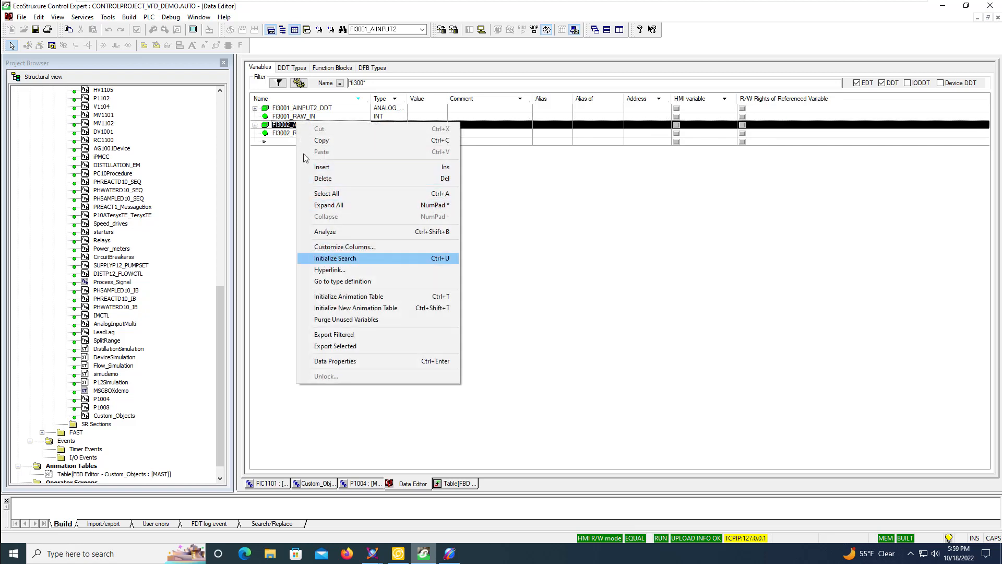
# Export FI3002_AINPUT2_DDT to the existing PLC1.XSY on the desktop and minimize Control Expert
pyautogui.click(335, 345)
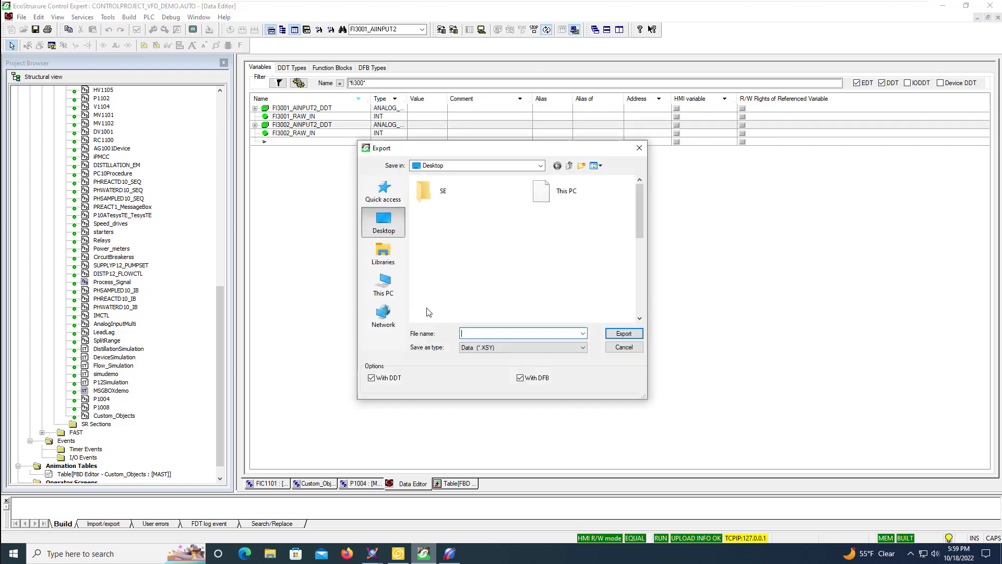
pyautogui.click(452, 310)
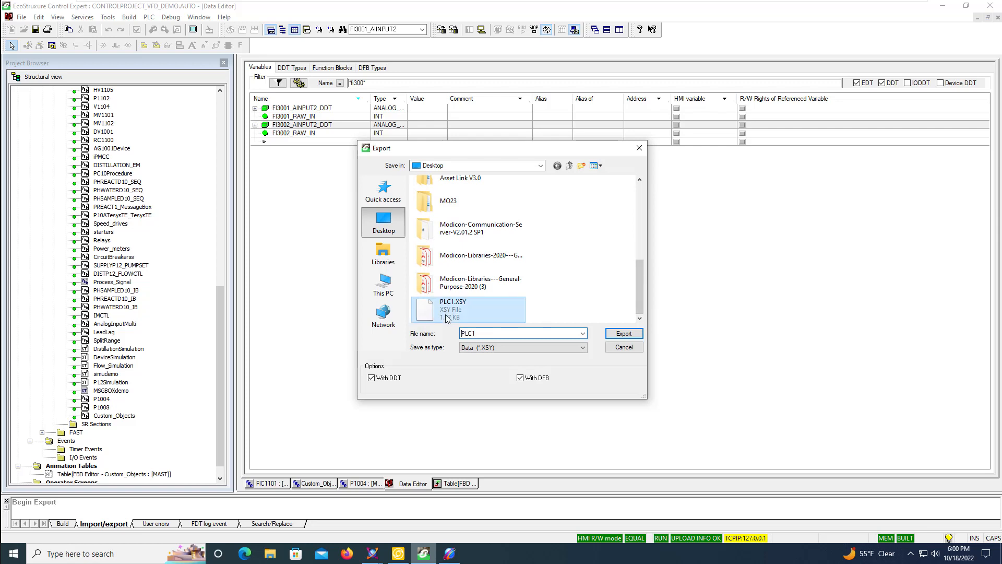
pyautogui.click(623, 333)
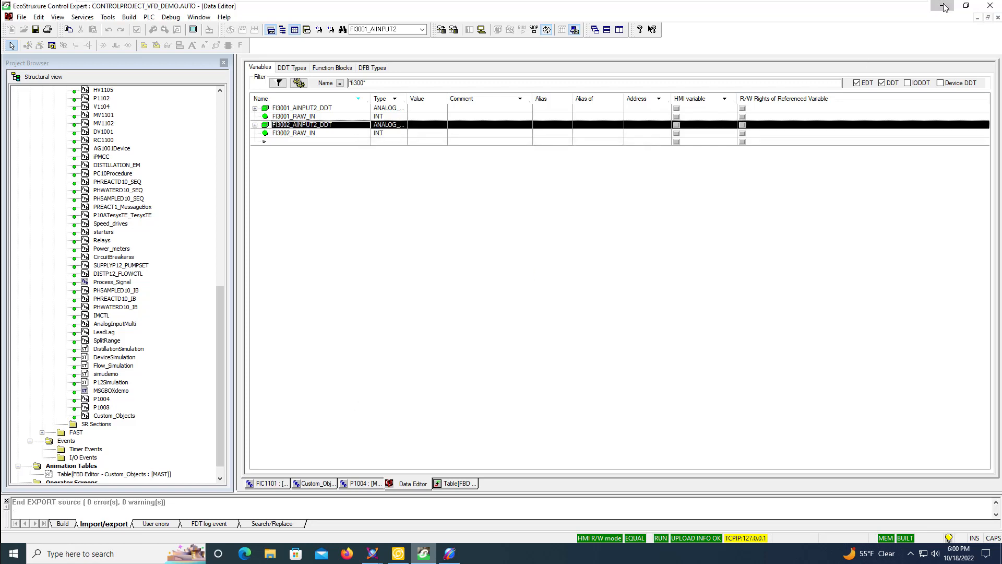
pyautogui.click(967, 6)
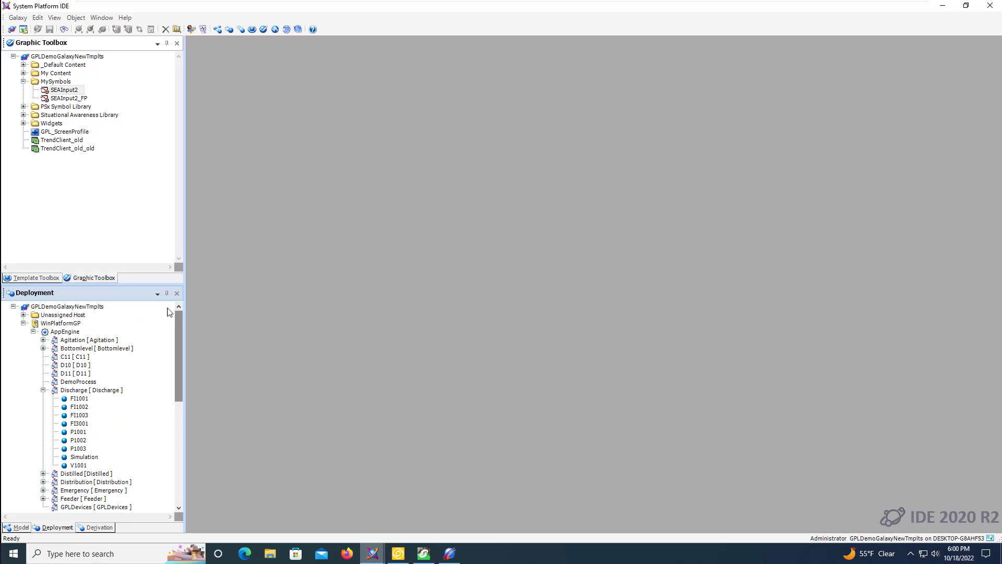
# In $aEsxCEAssetLink, browse the control project to detect the new FI3002 asset
pyautogui.click(35, 278)
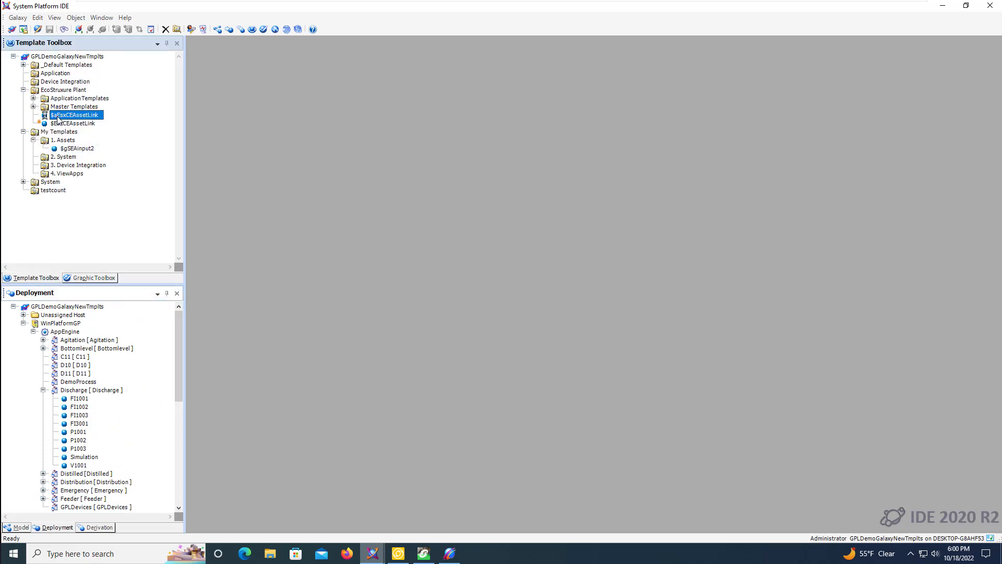
pyautogui.doubleClick(75, 115)
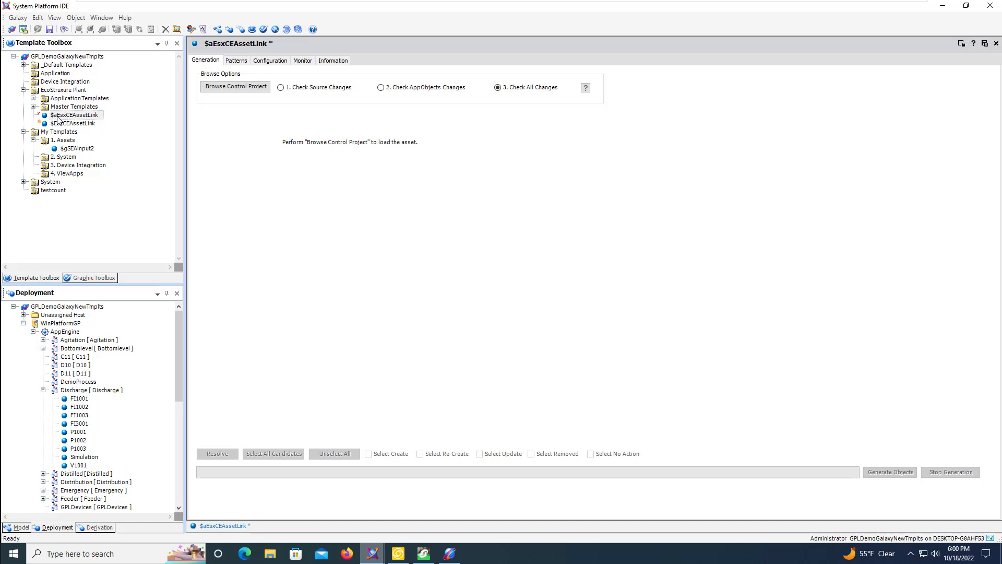
pyautogui.click(234, 87)
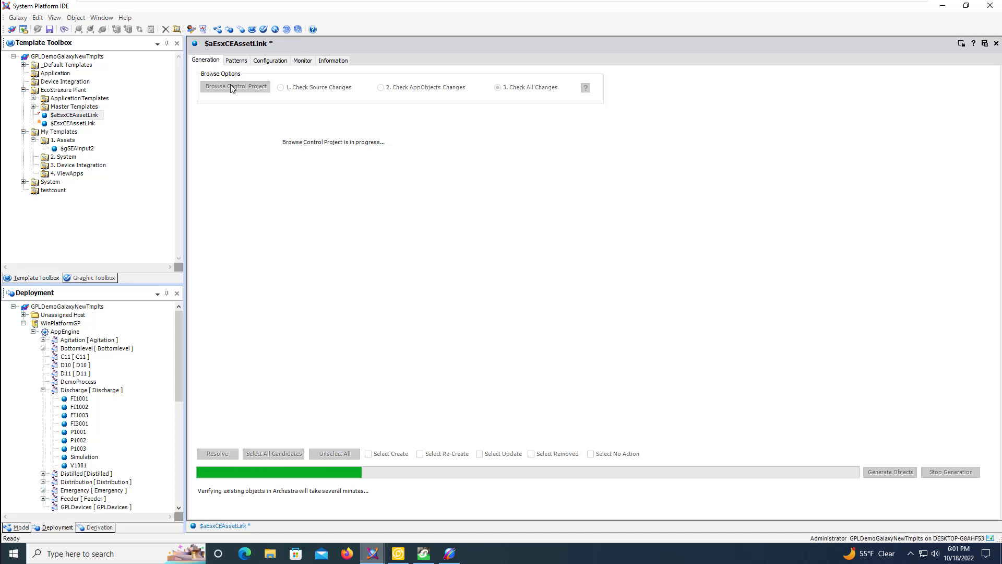
pyautogui.click(498, 88)
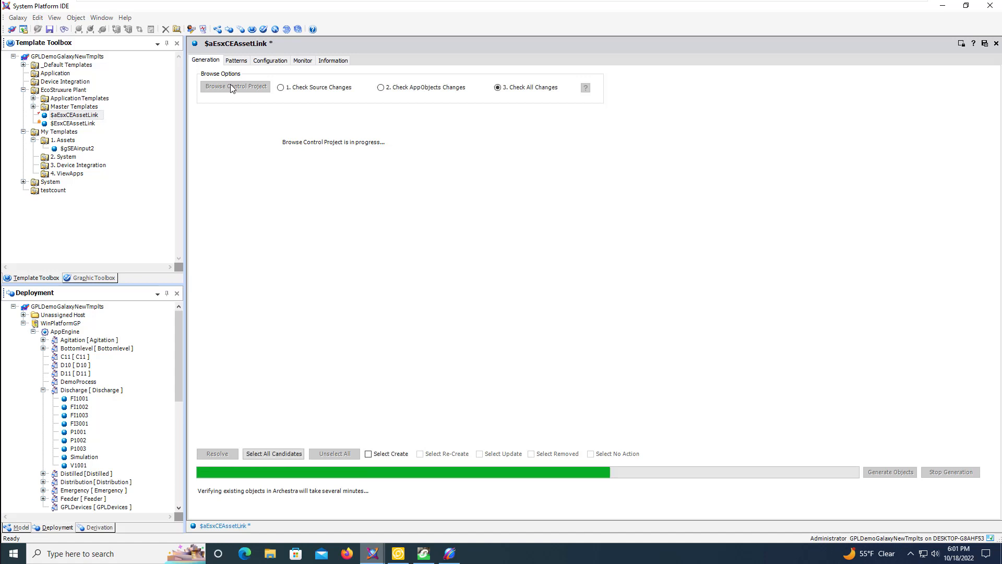
pyautogui.click(235, 86)
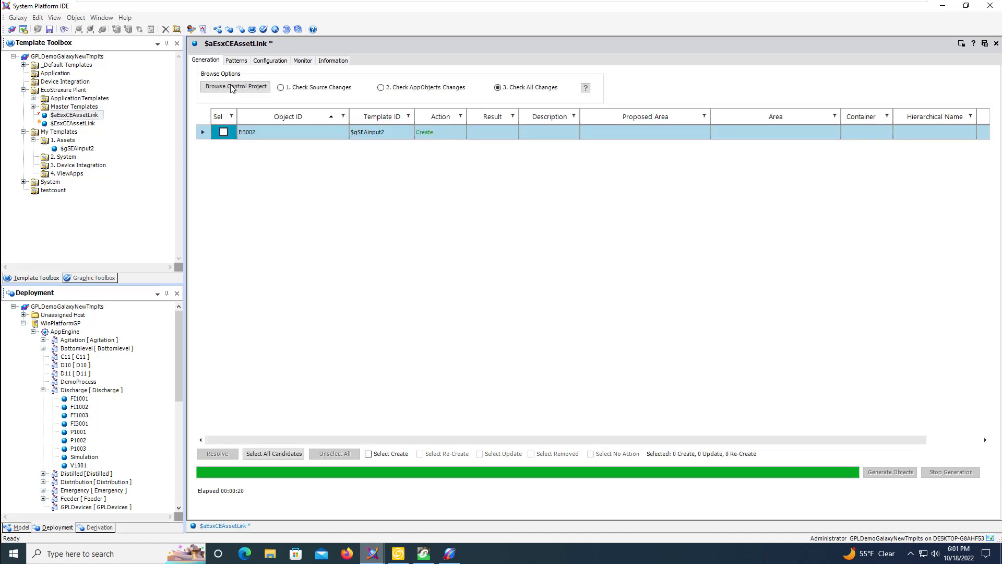
# Select the FI3002 row and generate it from $gSEAInput2 under Discharge
pyautogui.click(223, 133)
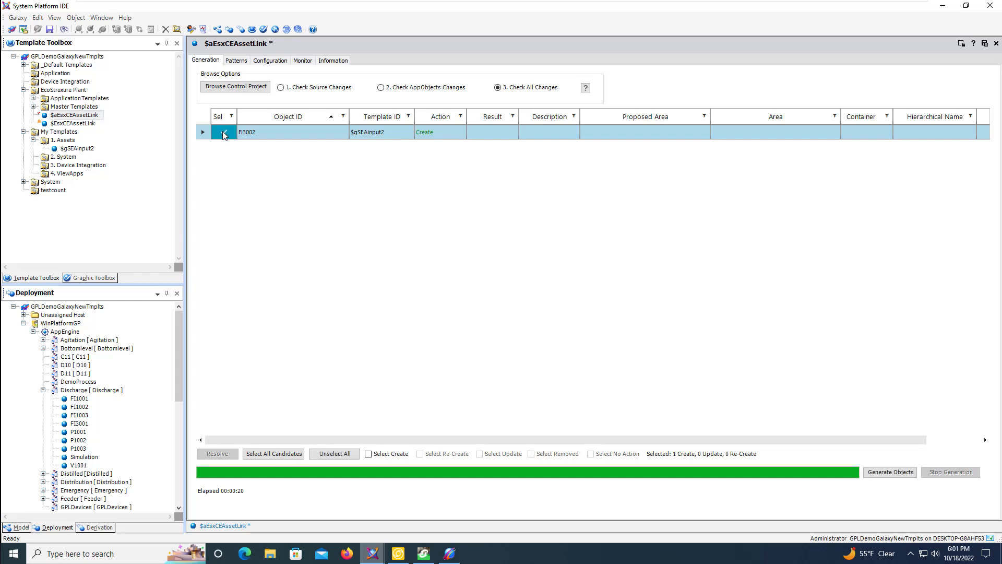
pyautogui.click(223, 131)
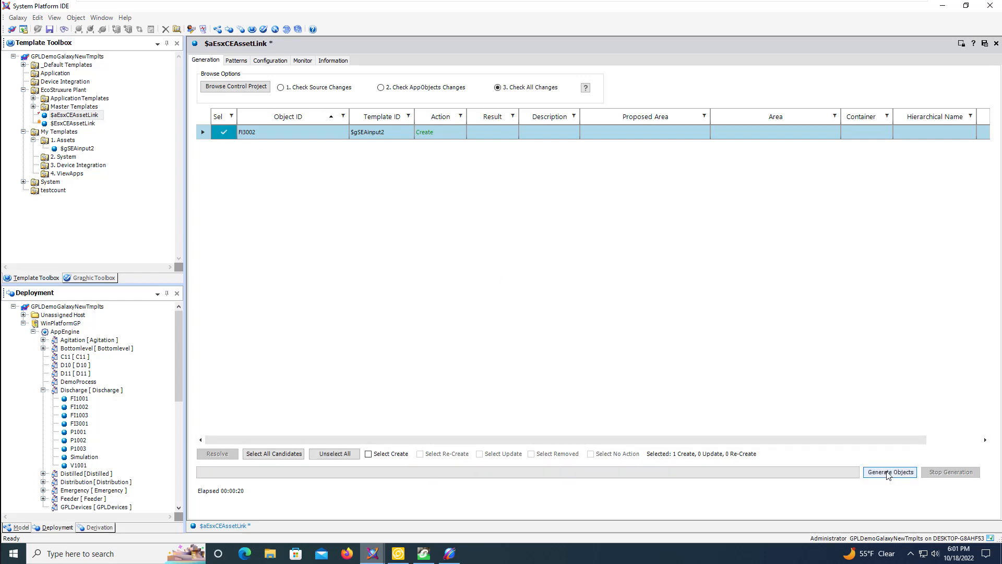
pyautogui.click(889, 472)
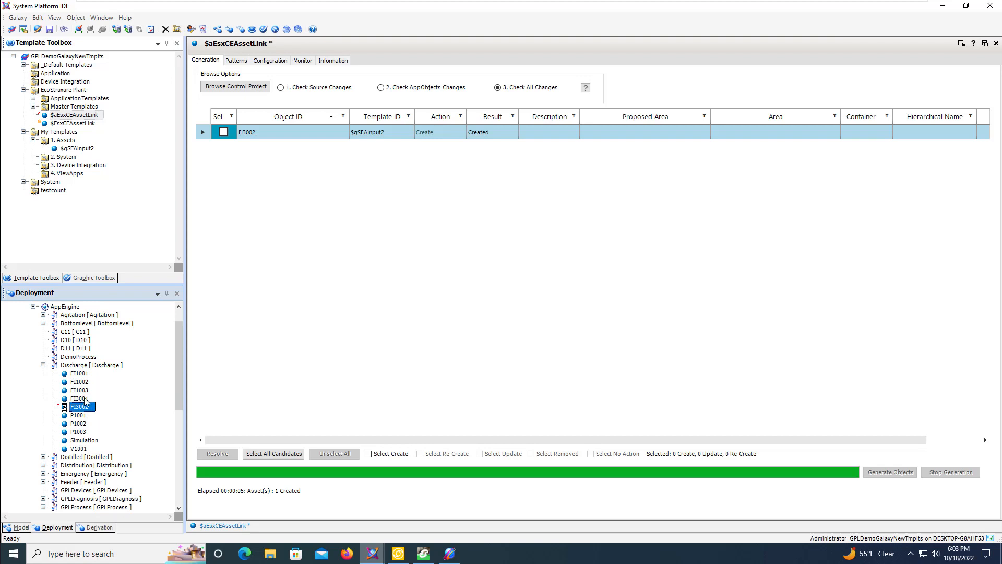
# Describe FI3002's SCALED_PV as 'Scaled Va' in GPM and SCLD_MAX as 'Scaled Max Val'
pyautogui.doubleClick(81, 407)
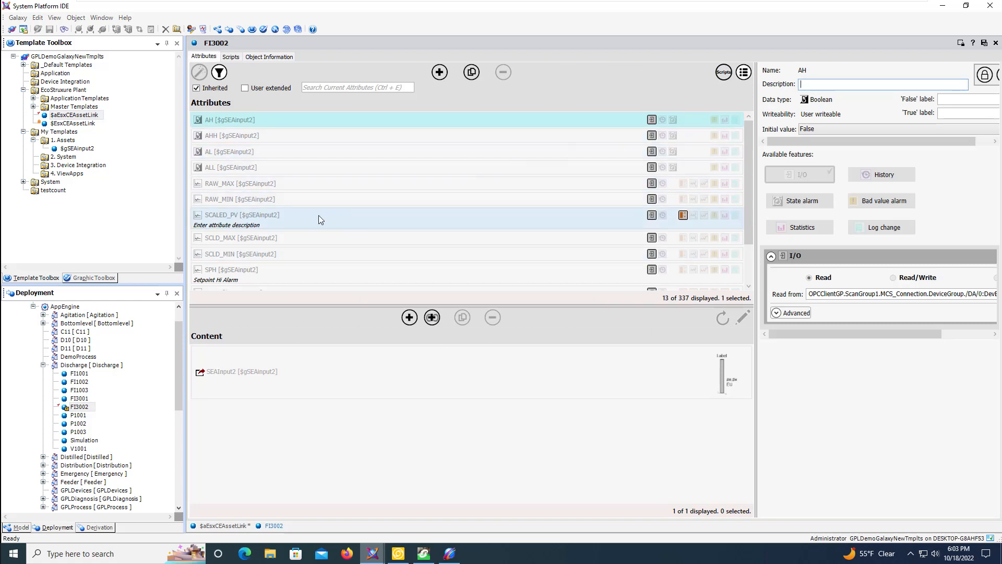
pyautogui.click(242, 215)
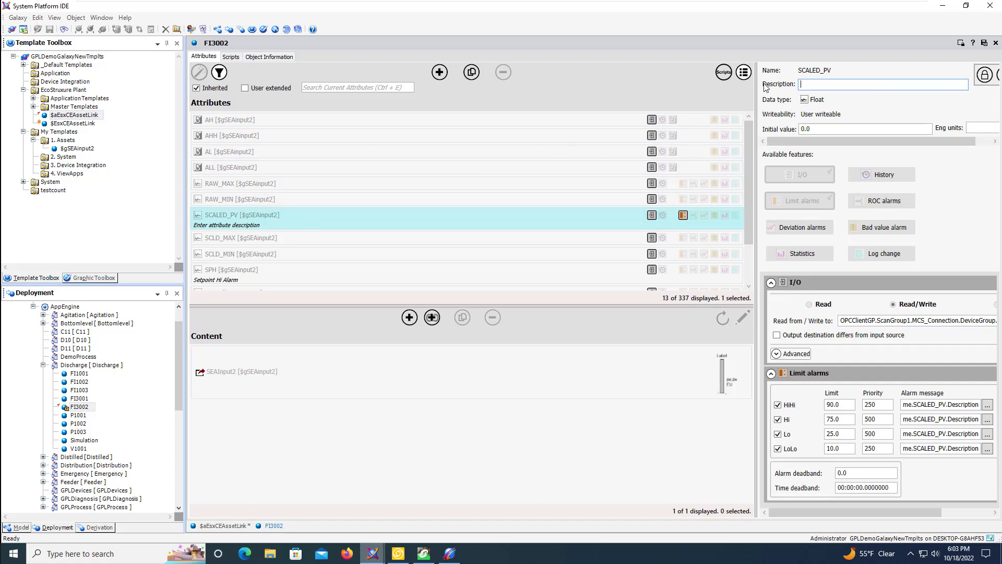
pyautogui.write('Scaled Value')
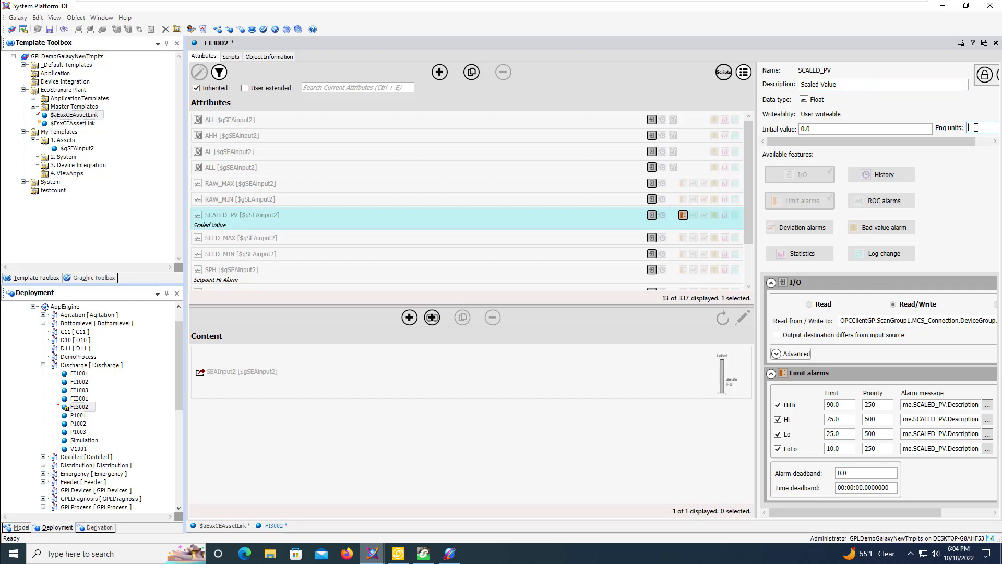
pyautogui.write('GPM')
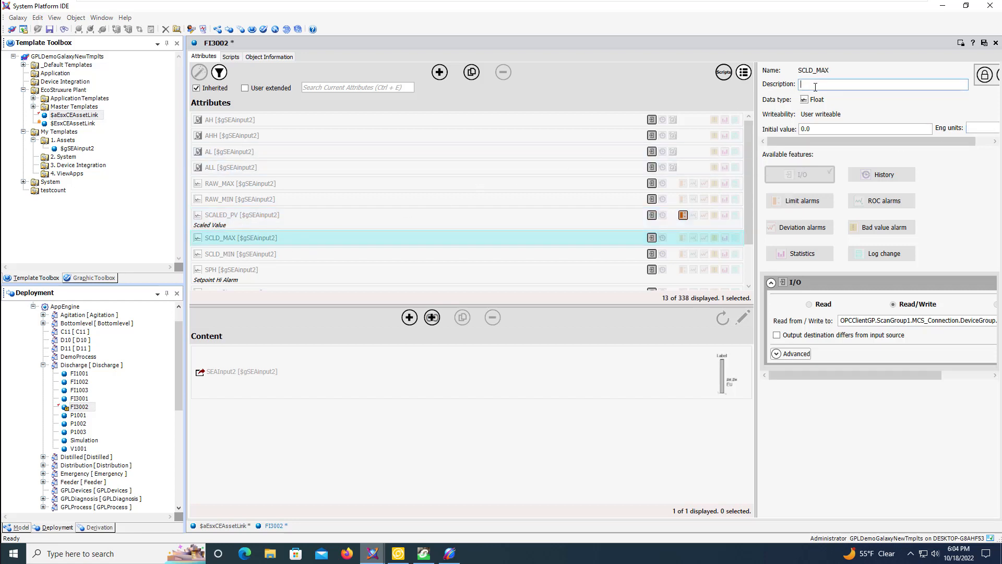
pyautogui.write('Scaled Max Value')
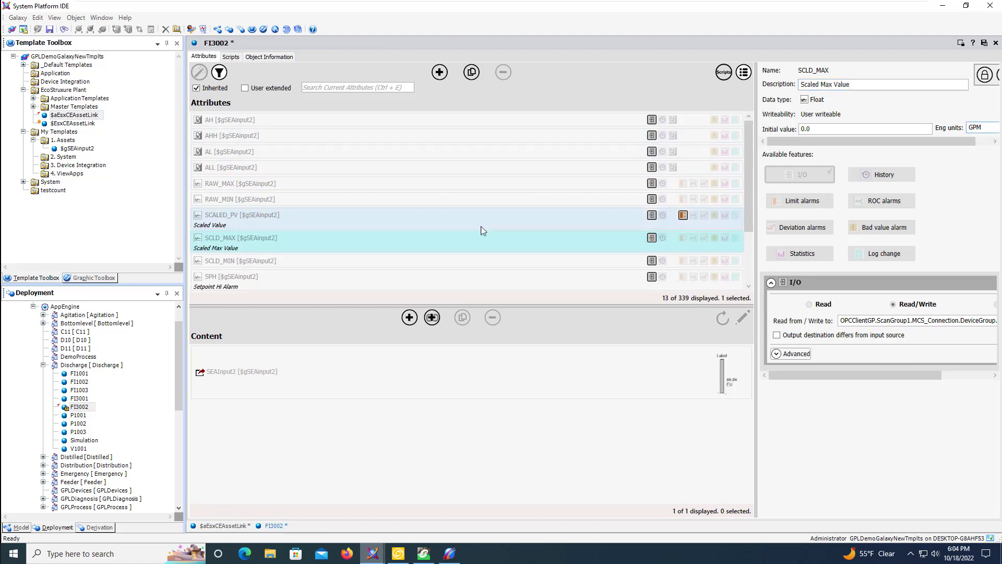
# Give the SCLD_MIN and setpoint attributes GPM units, then save and close for check-in
pyautogui.click(240, 261)
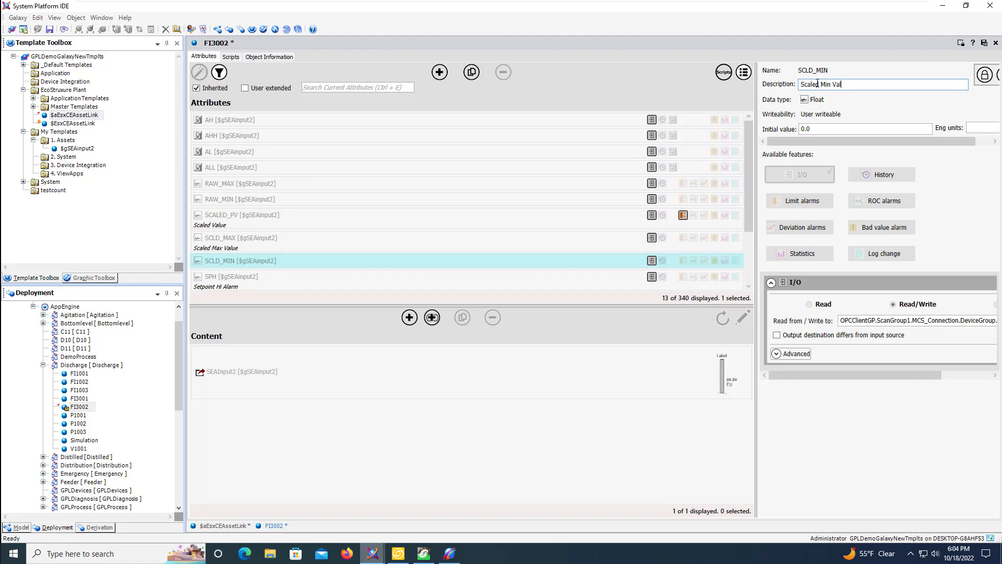
pyautogui.click(230, 283)
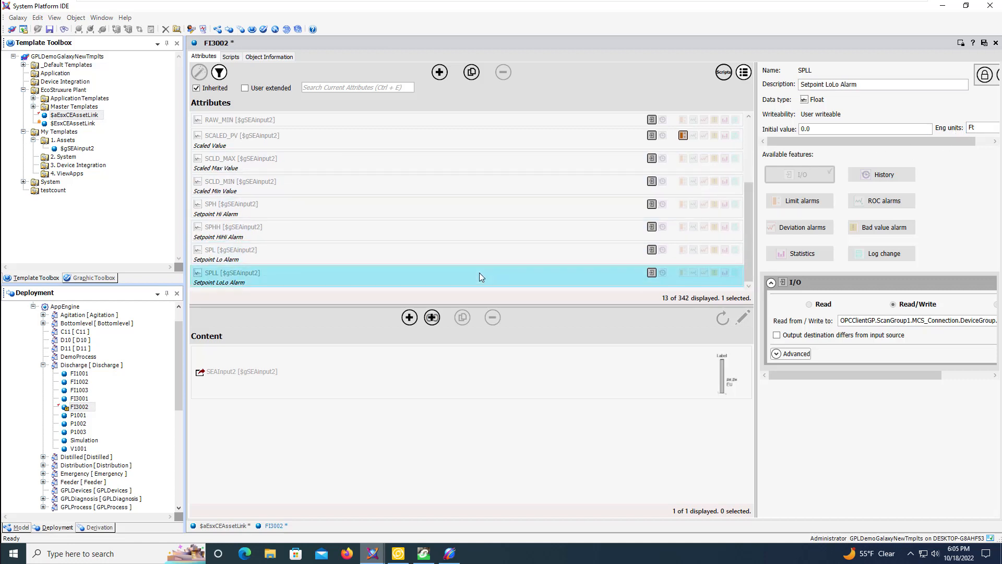
pyautogui.write('GPM')
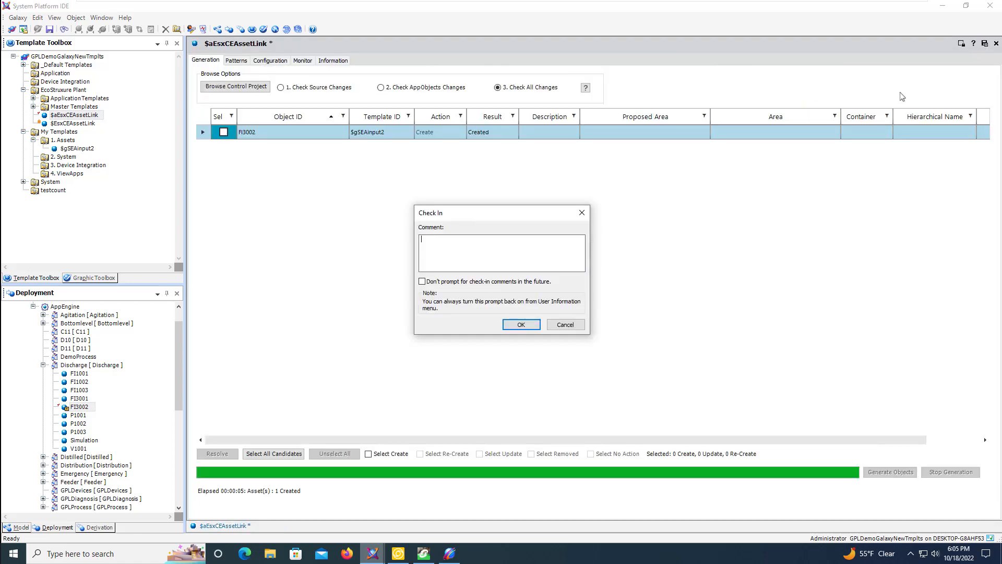
# Check in FI3002 and deploy it to the AppEngine, dismissing the report
pyautogui.click(520, 324)
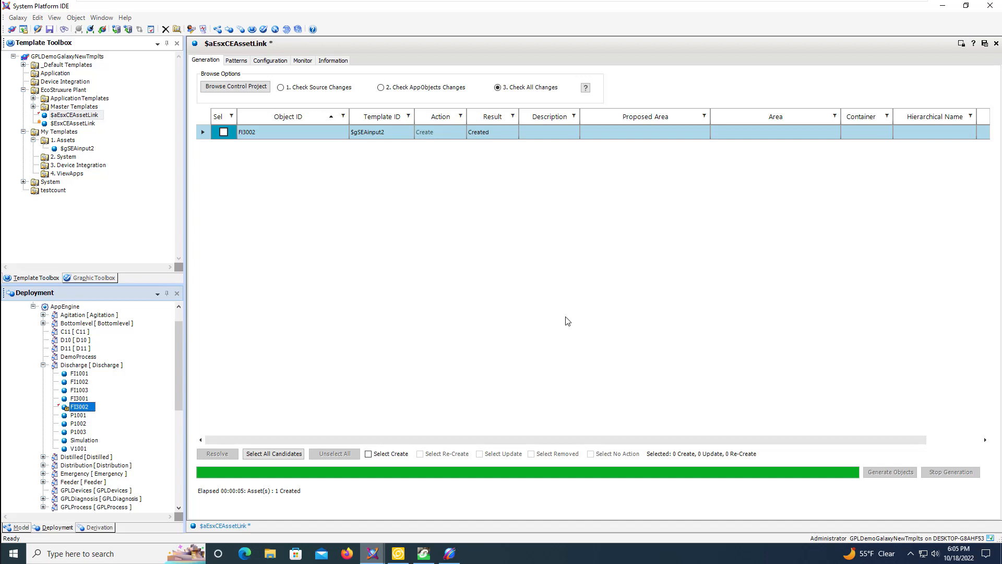
pyautogui.rightClick(78, 407)
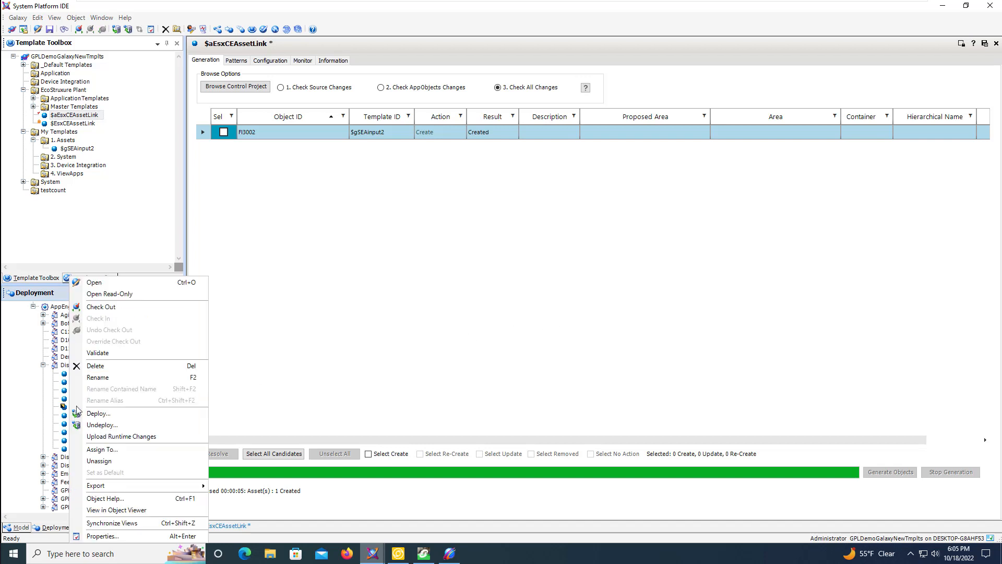
pyautogui.click(98, 414)
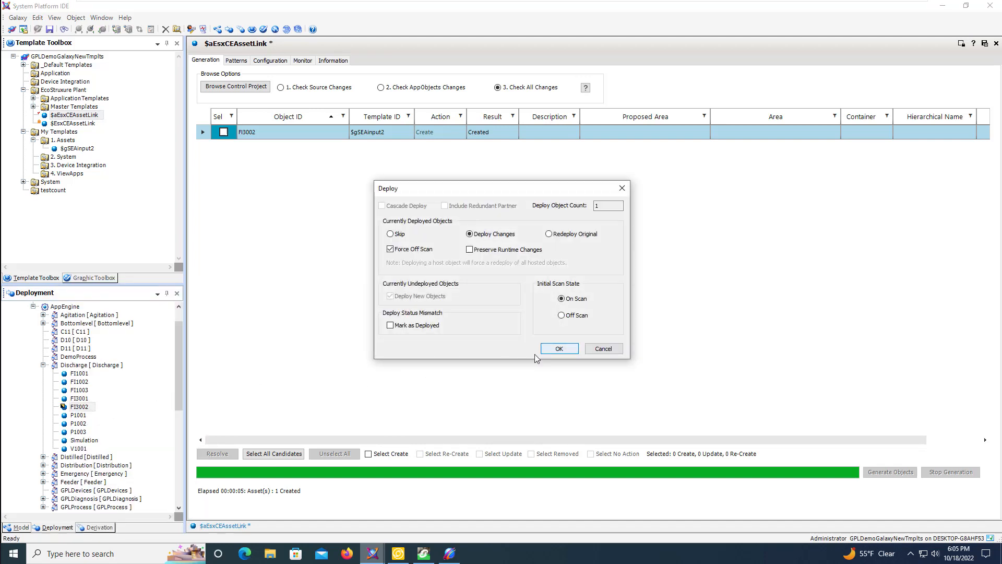
pyautogui.click(557, 349)
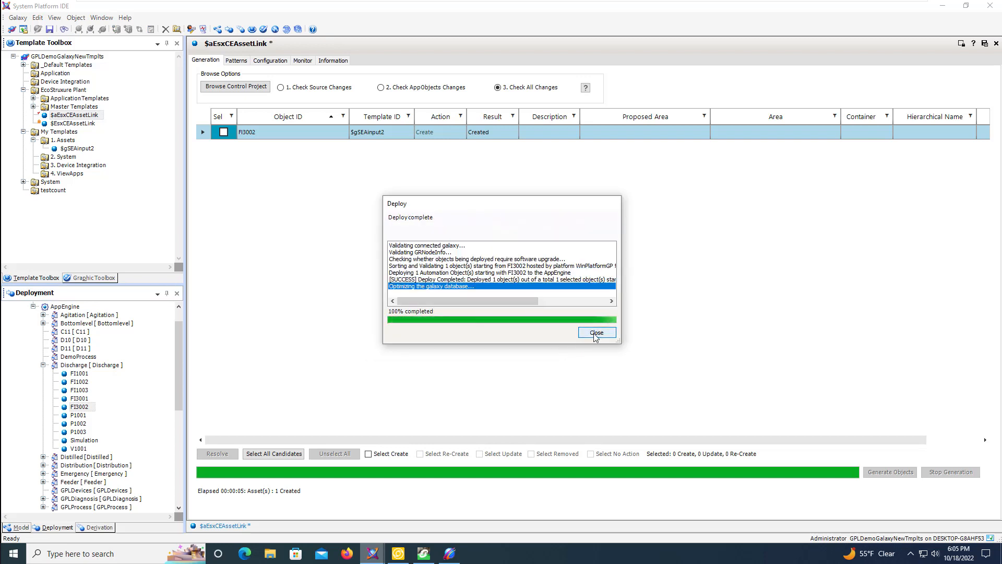
pyautogui.click(596, 332)
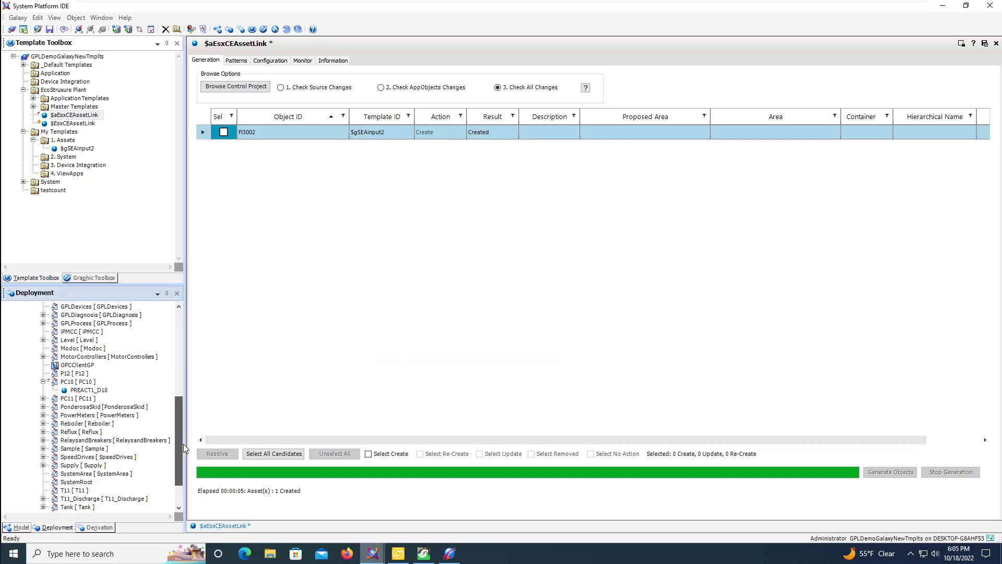
# Embed FI3002's SEAInput2 symbol on PC10.L3Page and save despite the performance warning
pyautogui.click(74, 382)
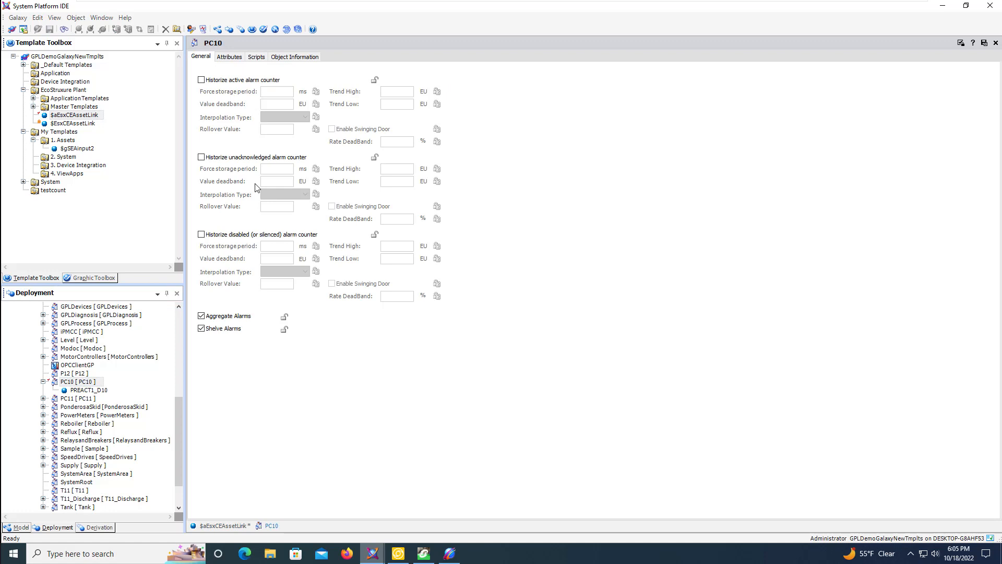
pyautogui.moveTo(250, 150)
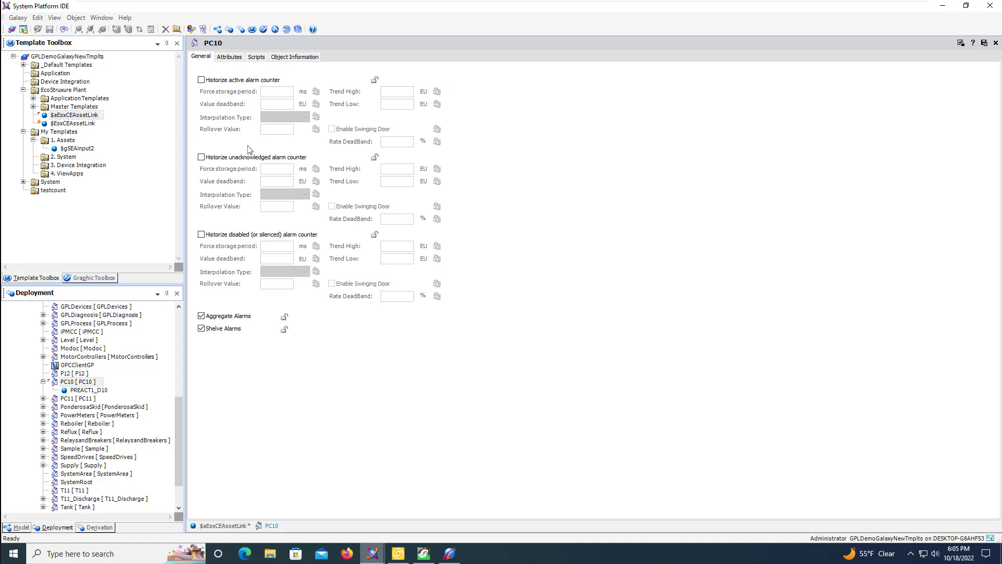
pyautogui.click(229, 56)
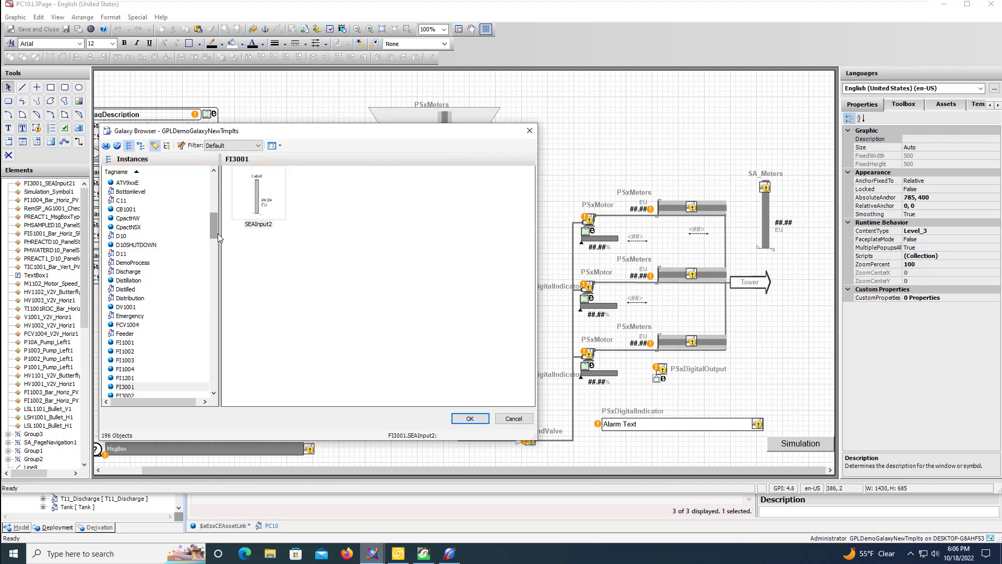
pyautogui.click(125, 350)
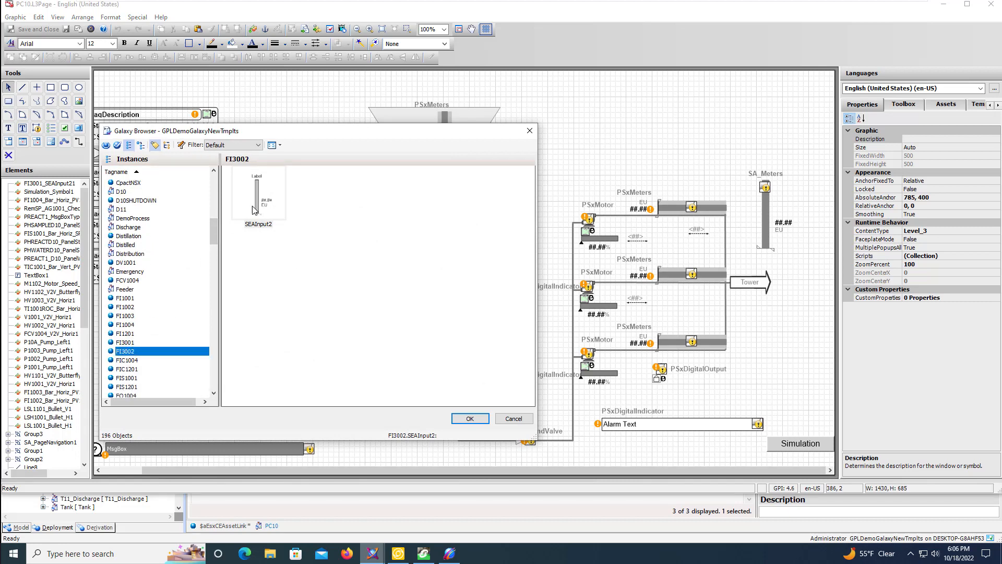
pyautogui.click(257, 192)
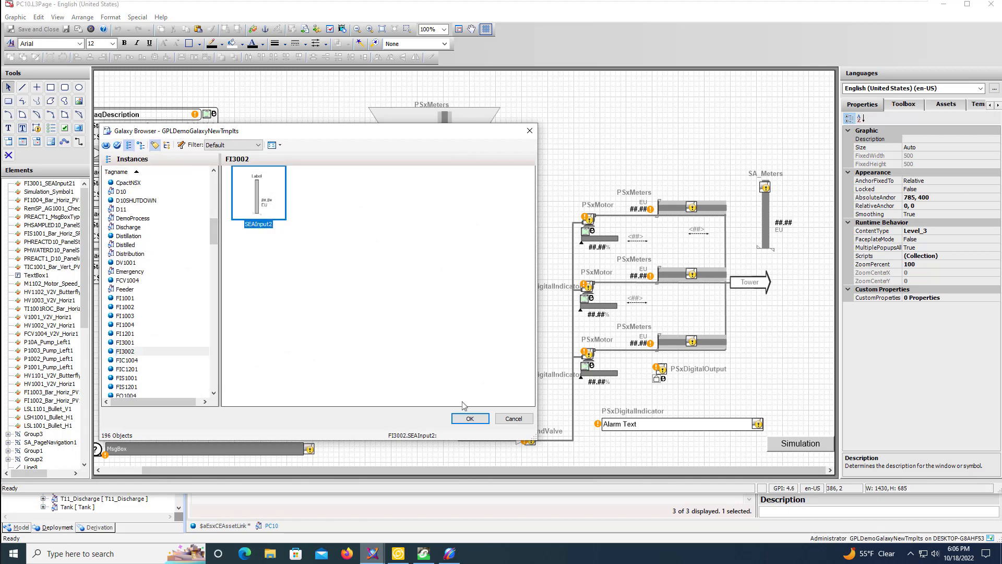
pyautogui.click(469, 418)
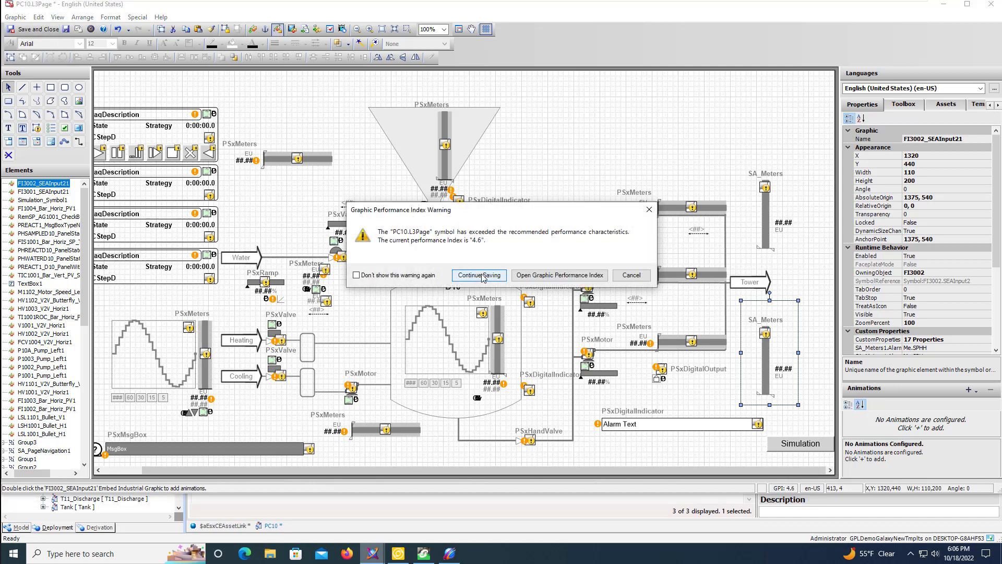
pyautogui.click(479, 274)
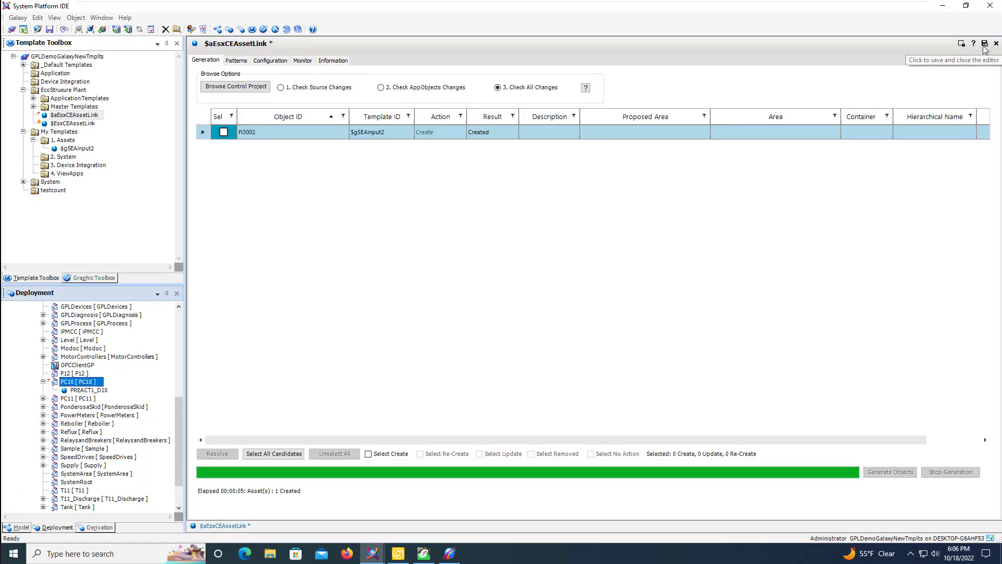
pyautogui.moveTo(477, 518)
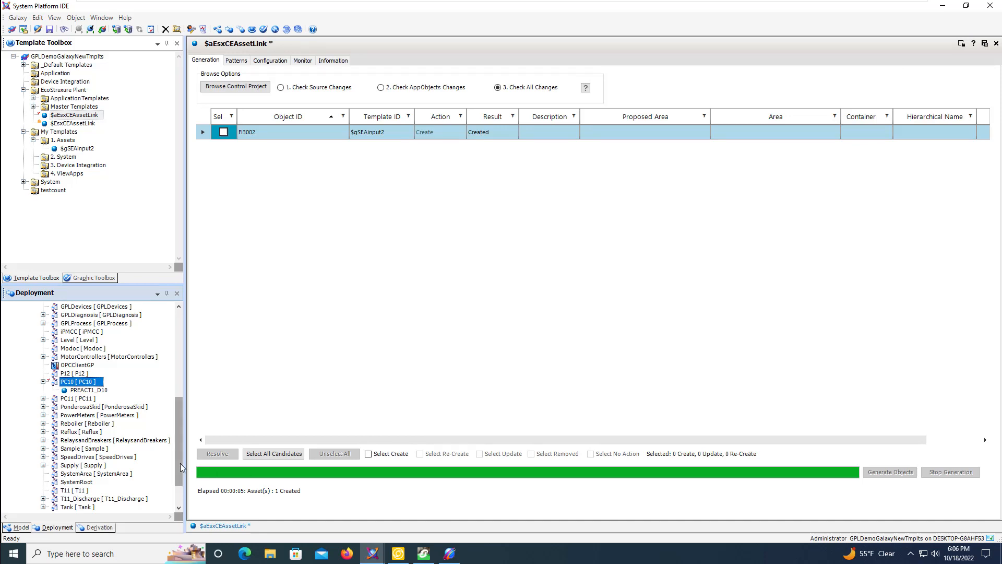
pyautogui.moveTo(397, 553)
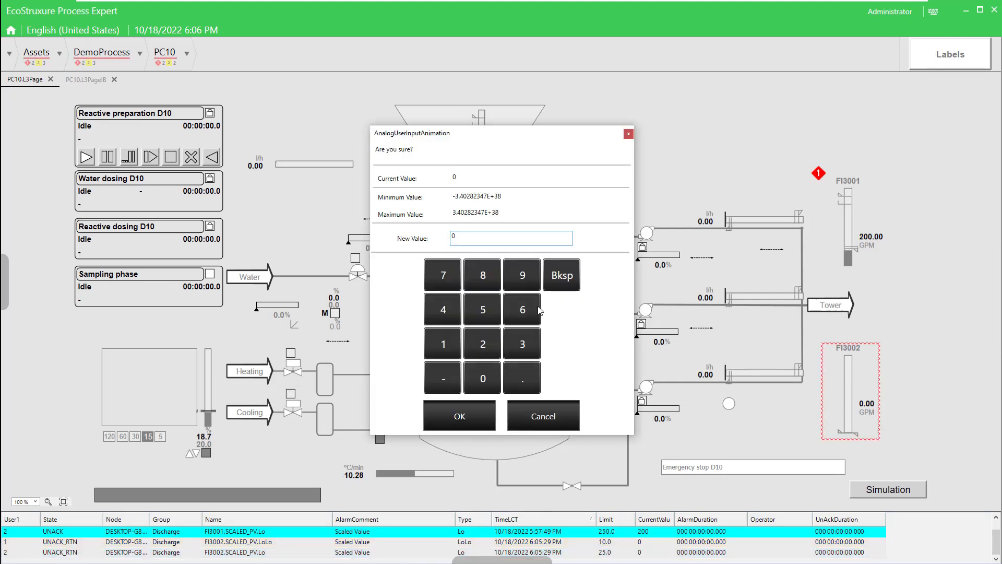
# Enter FI3002's HiHi/Hi/Lo/LoLo setpoints as 950/850/250/150 GPM and close the faceplate
pyautogui.click(542, 415)
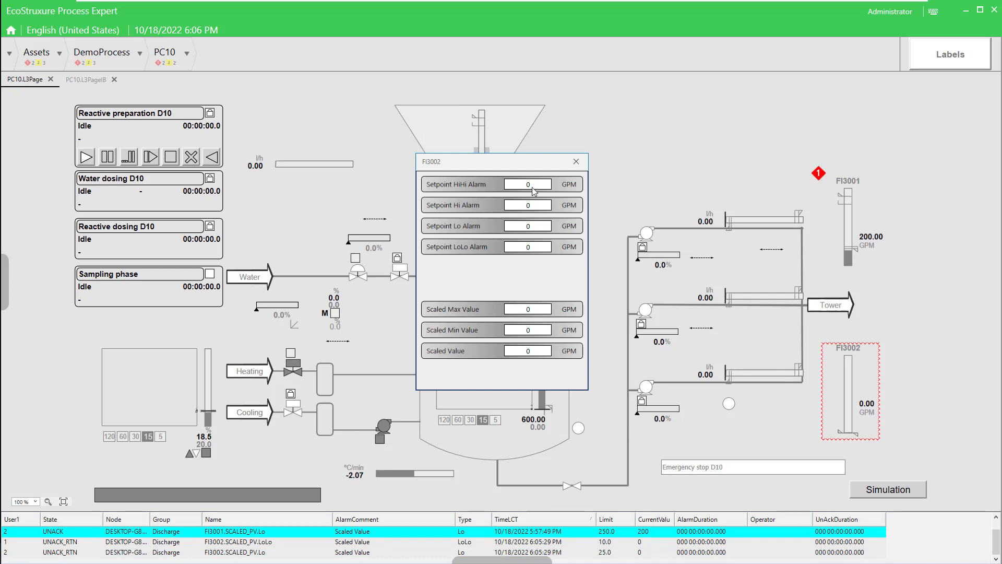
pyautogui.click(526, 184)
pyautogui.write('950')
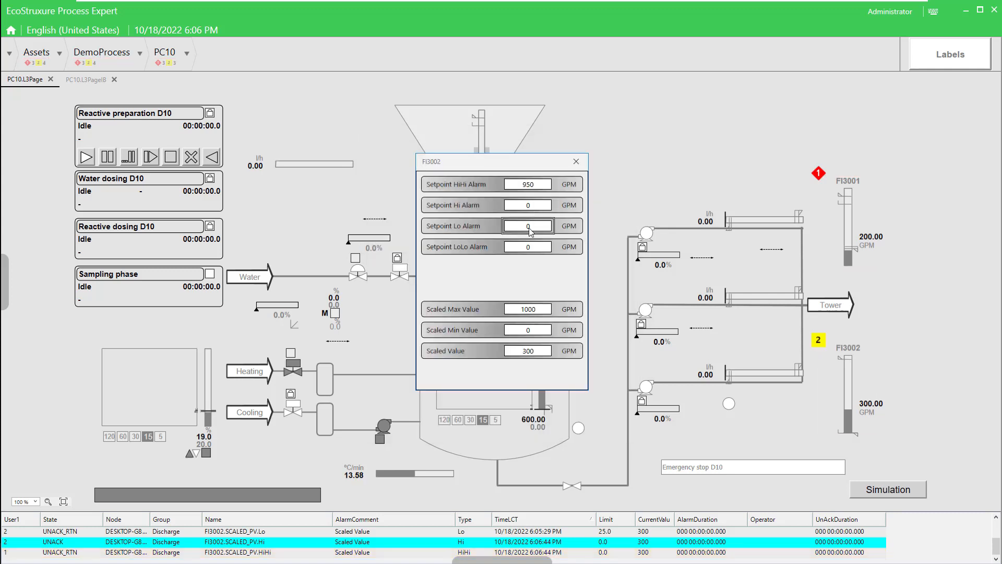
pyautogui.write('850')
pyautogui.write('250')
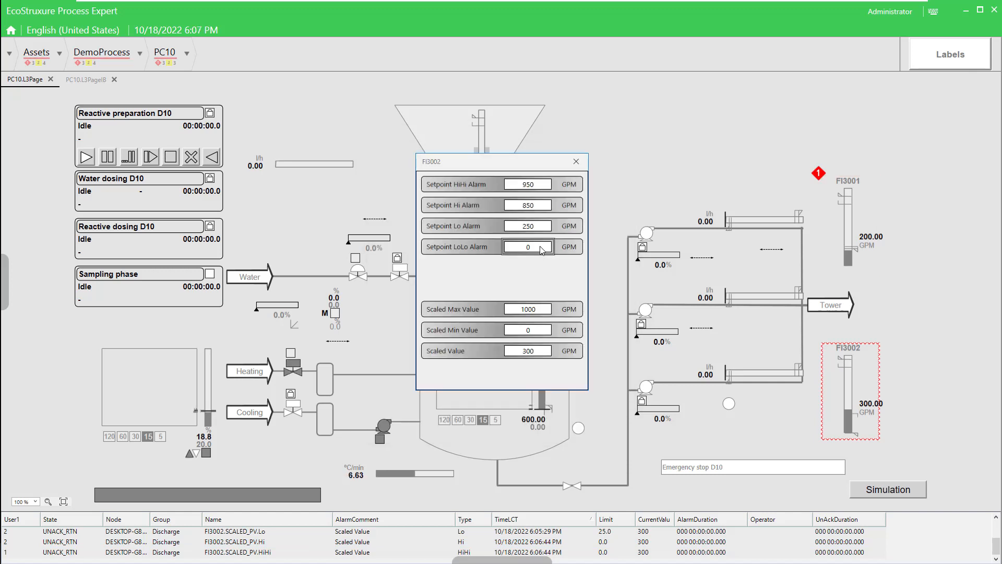
pyautogui.write('150')
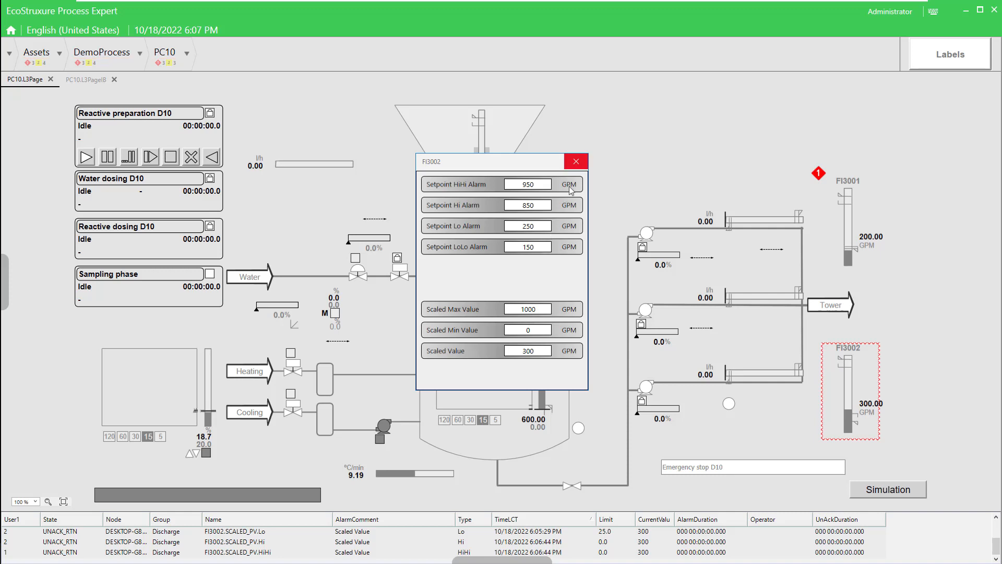
pyautogui.click(574, 161)
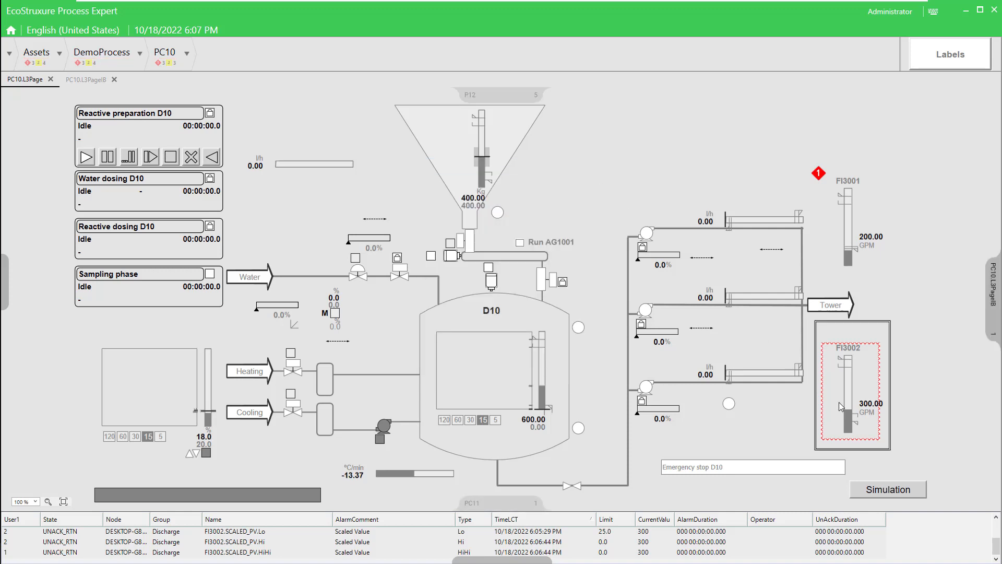